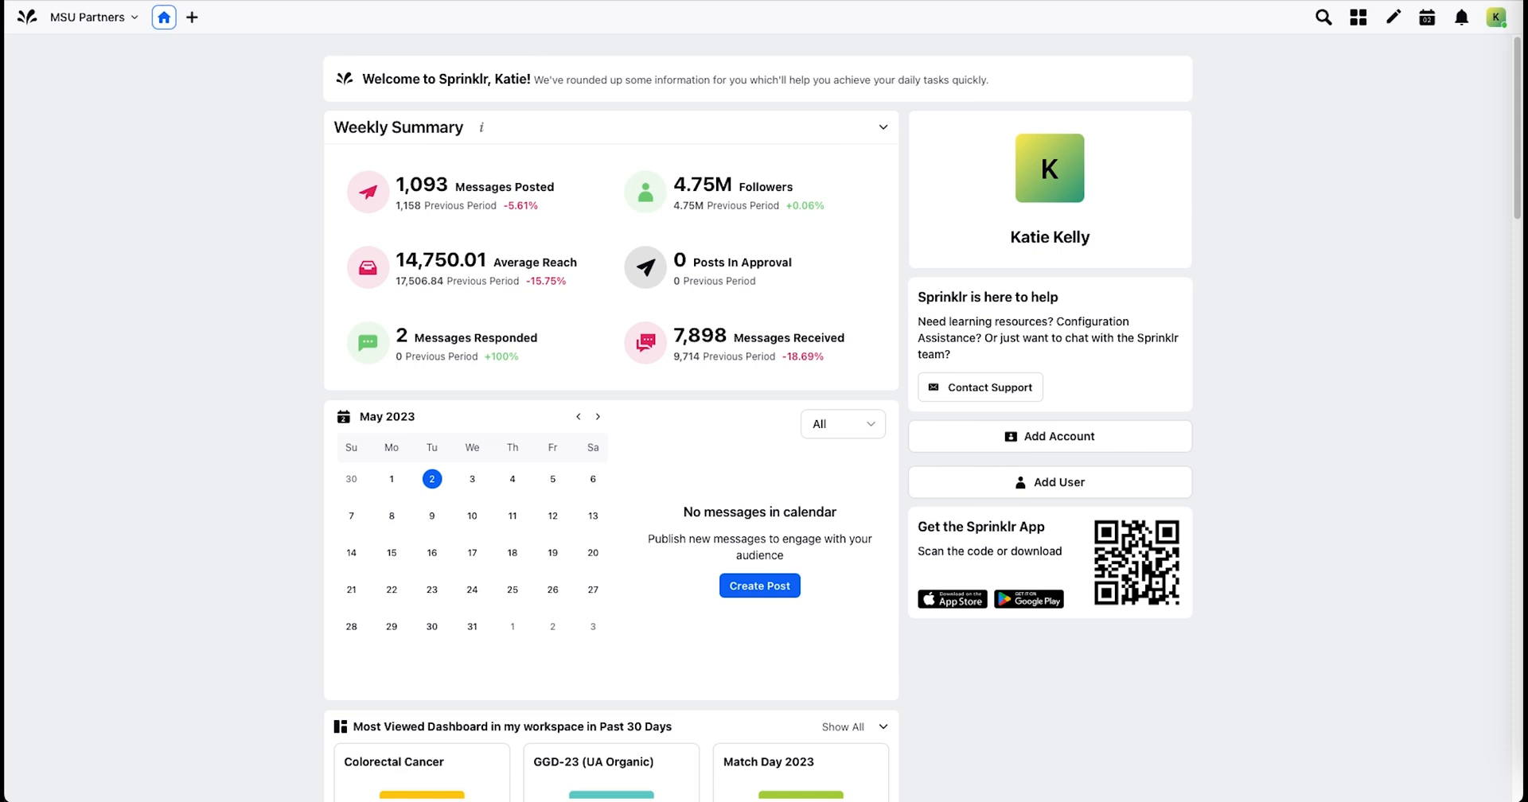
{"action": "mouse_move", "coordinate": [222, 152]}
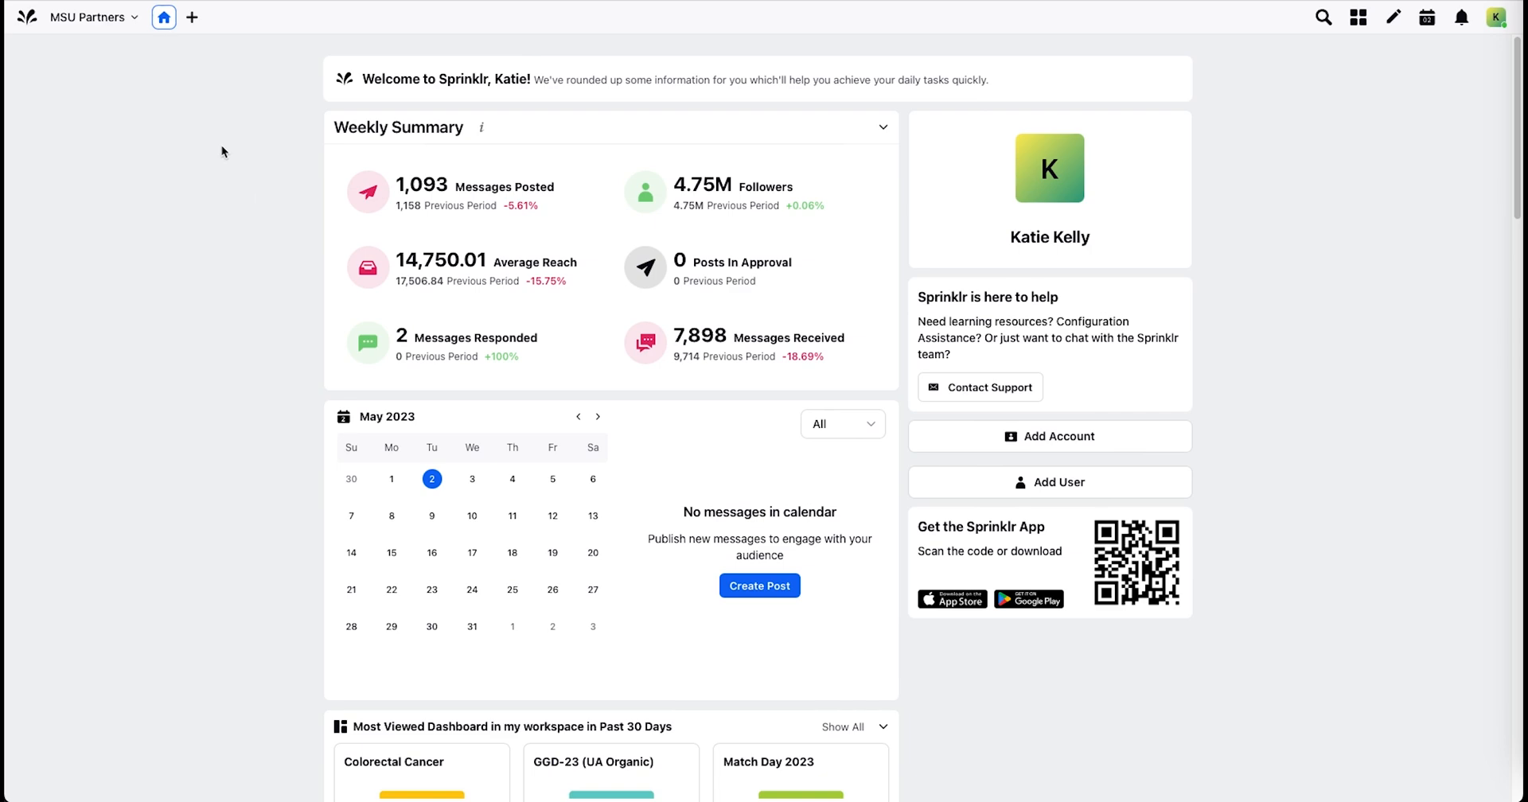
- Open a New Page tab showing the Sprinklr Social feature launcher
{"action": "left_click", "coordinate": [191, 18]}
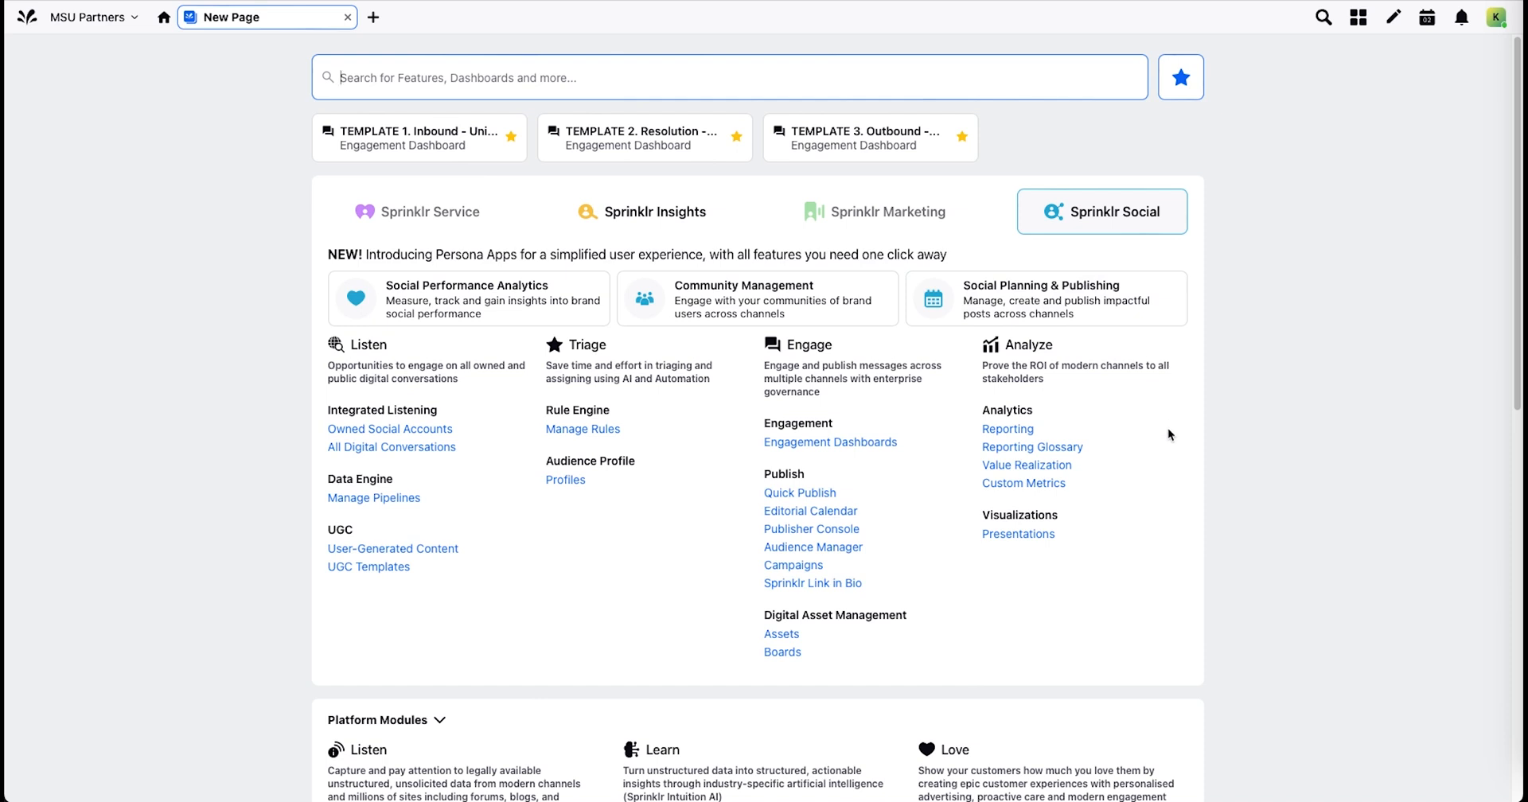
{"action": "mouse_move", "coordinate": [1169, 438]}
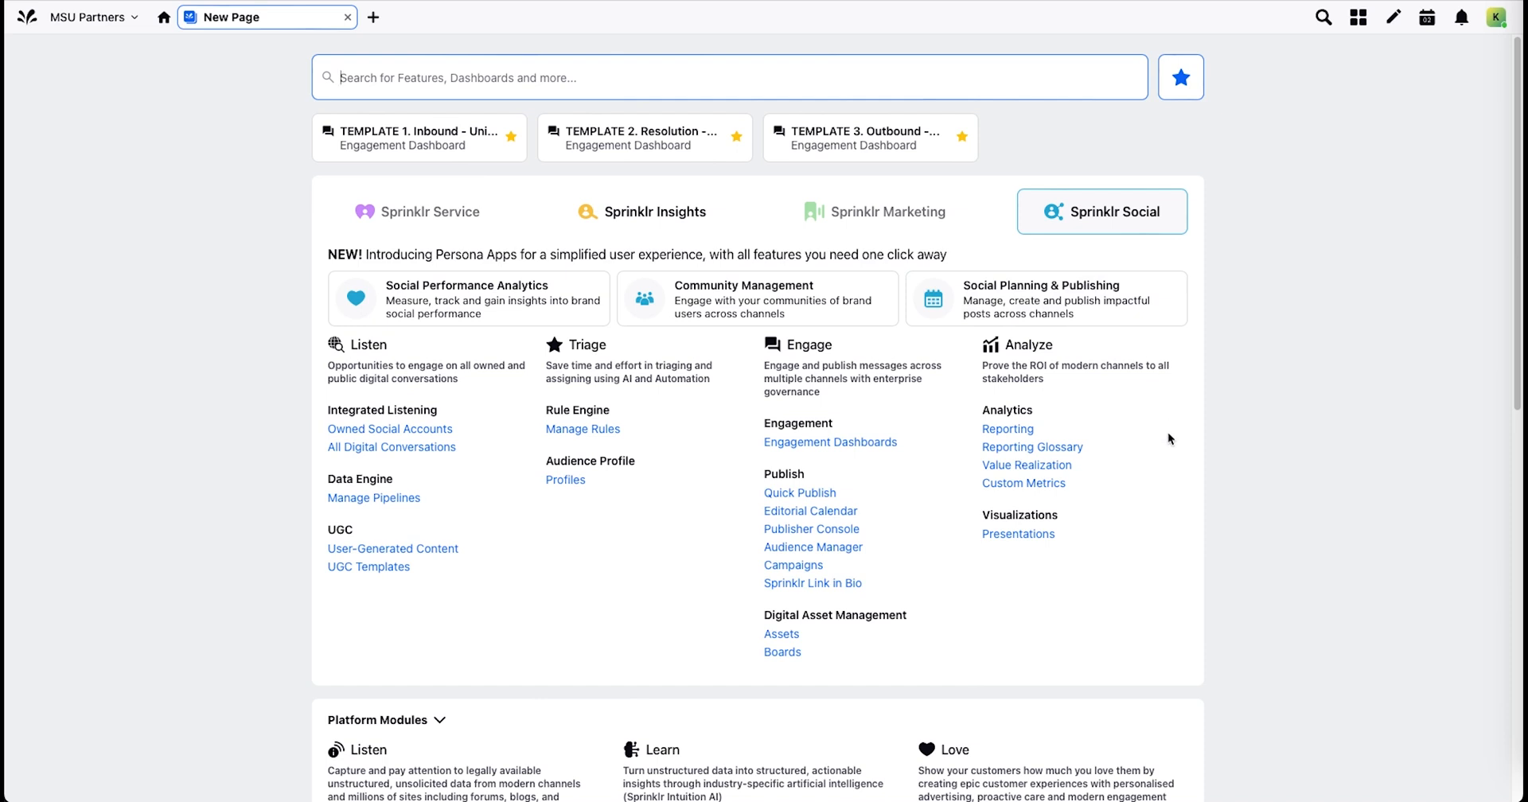
{"action": "mouse_move", "coordinate": [1017, 534]}
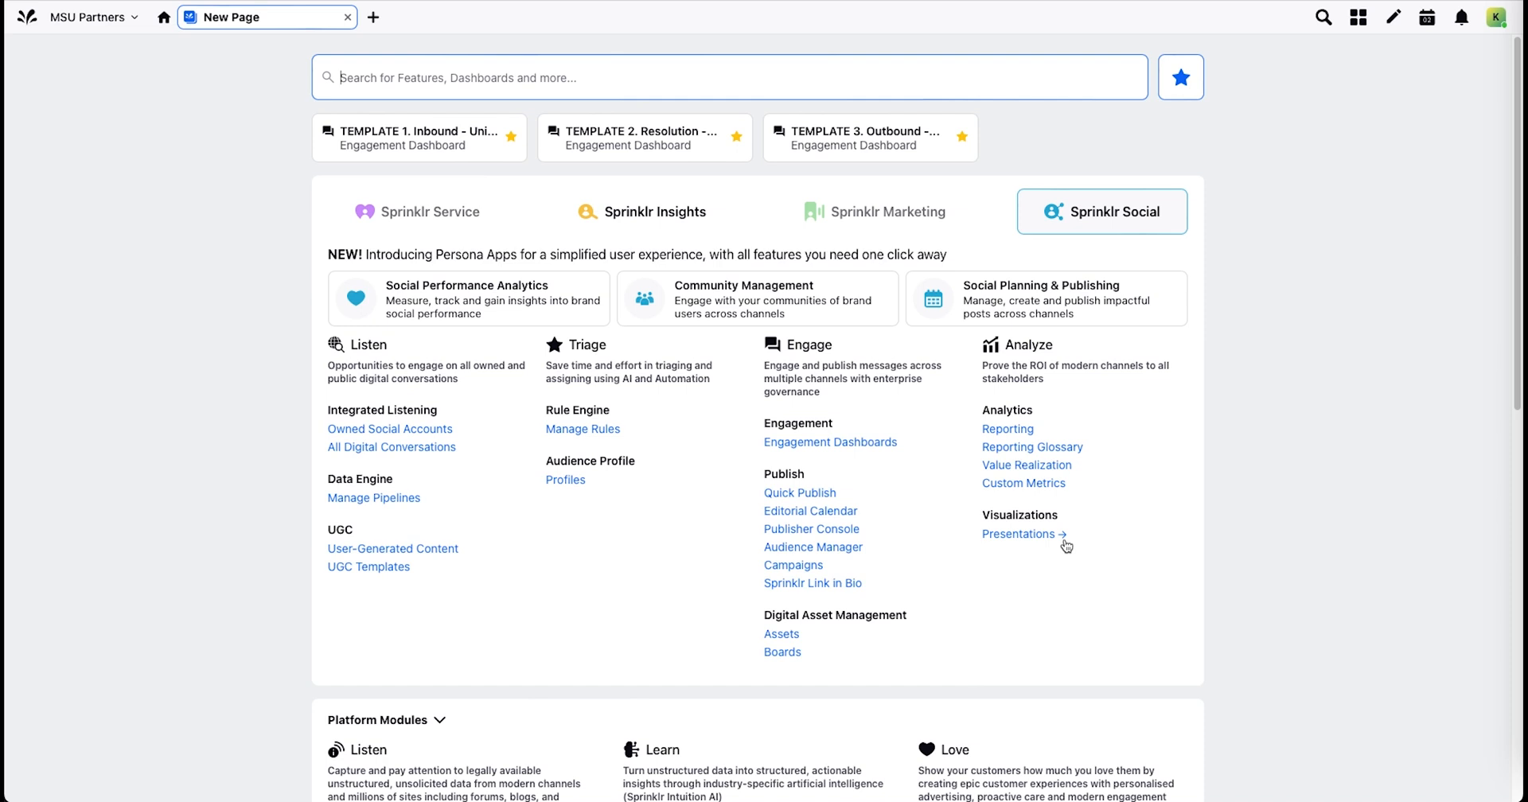
{"action": "mouse_move", "coordinate": [1091, 517]}
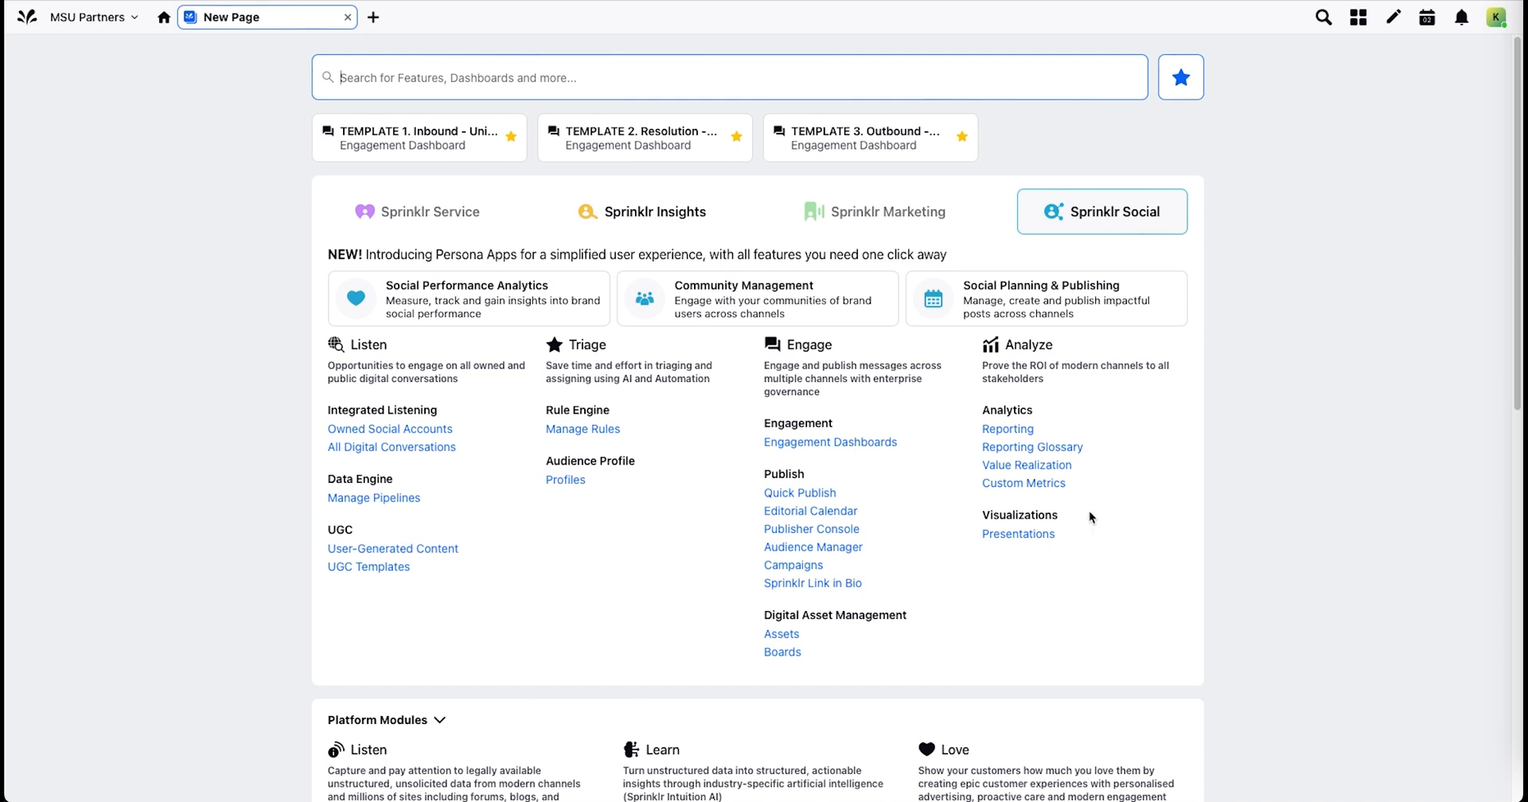
{"action": "mouse_move", "coordinate": [1068, 488]}
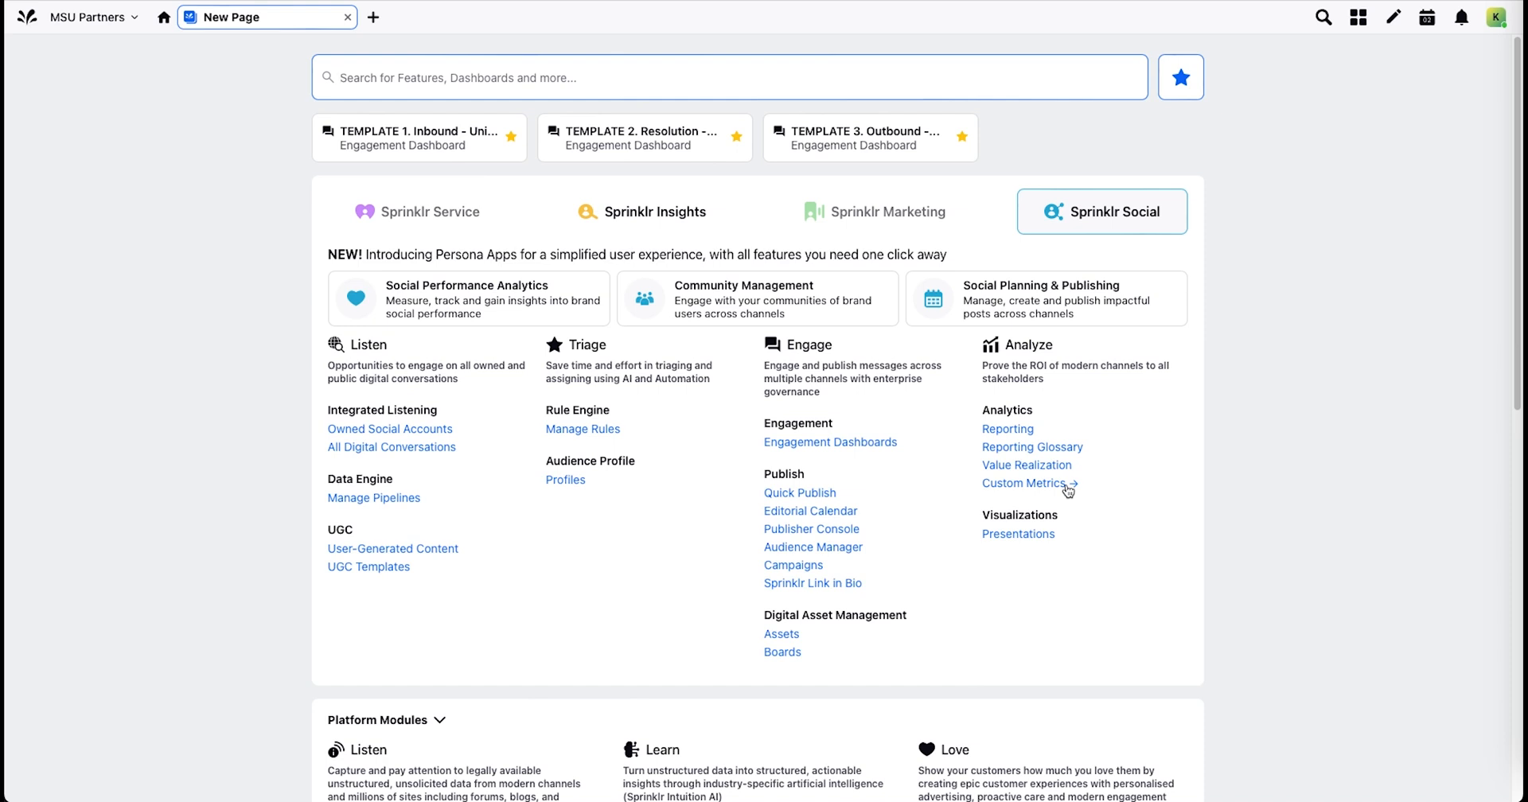
{"action": "mouse_move", "coordinate": [1086, 449]}
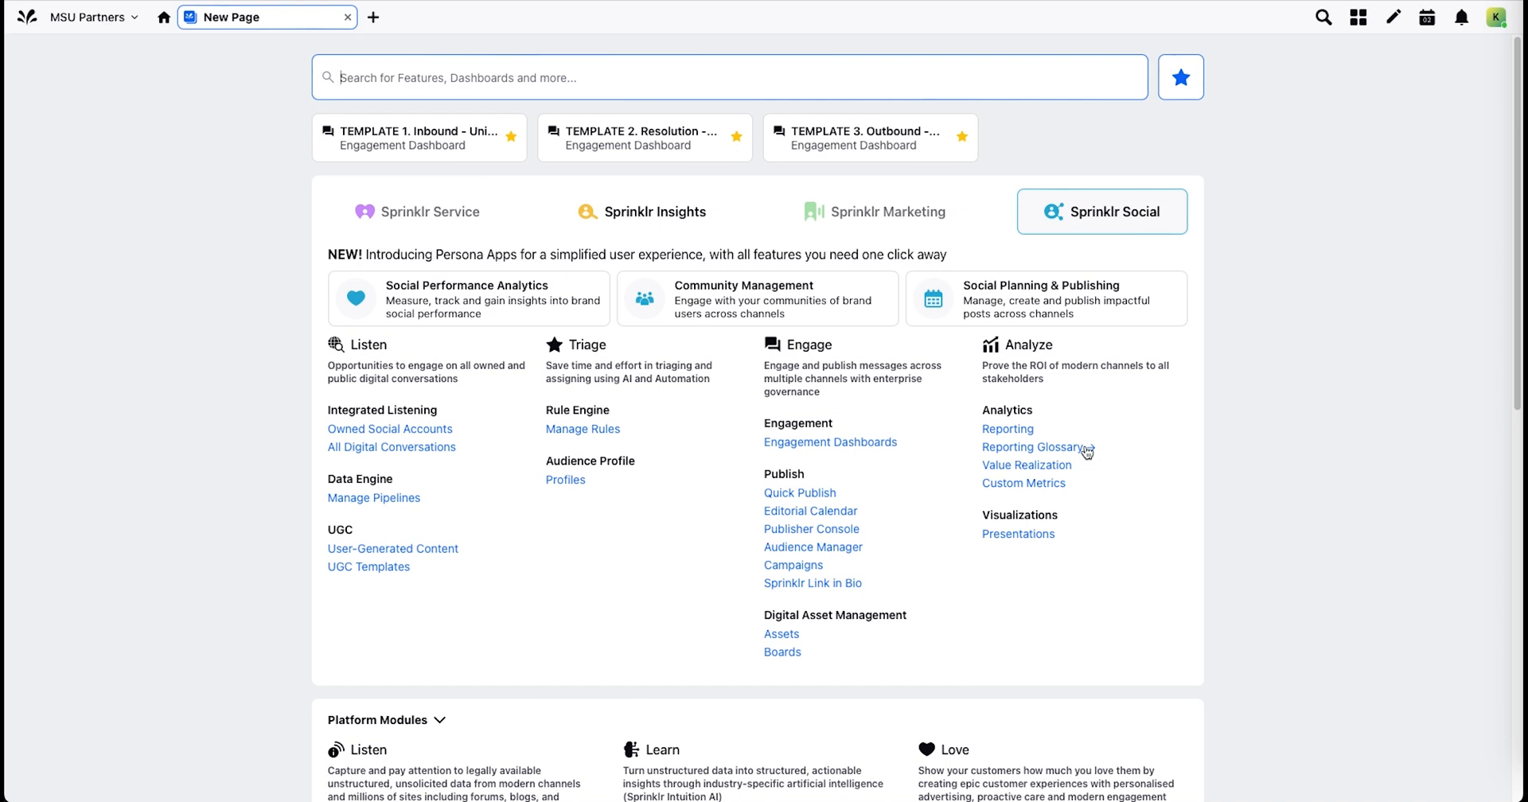
{"action": "mouse_move", "coordinate": [1008, 428]}
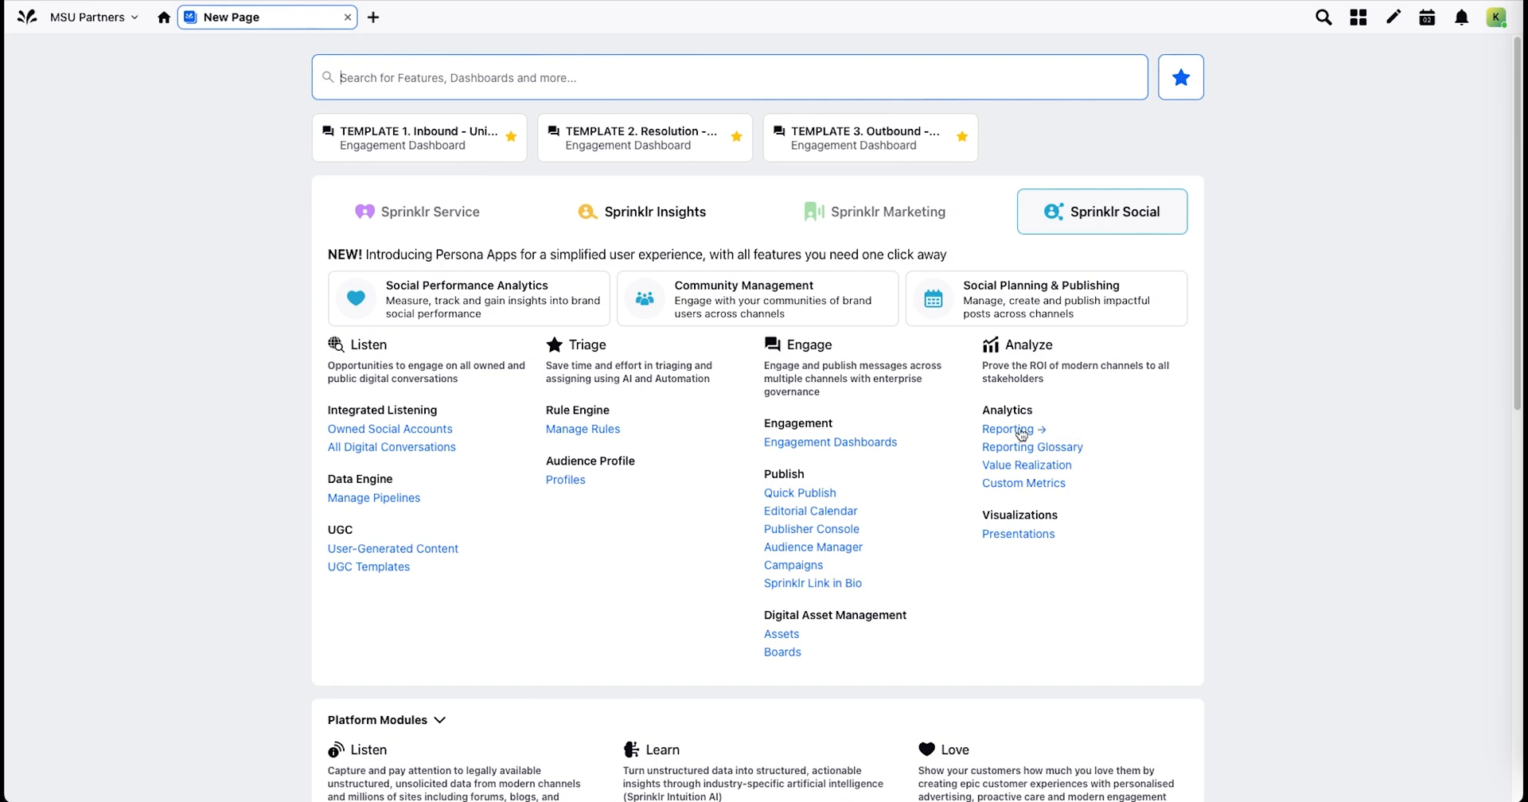
- Go to Reporting Dashboards and expand the Standard Dashboards categories in the dashboard list
{"action": "left_click", "coordinate": [1007, 428]}
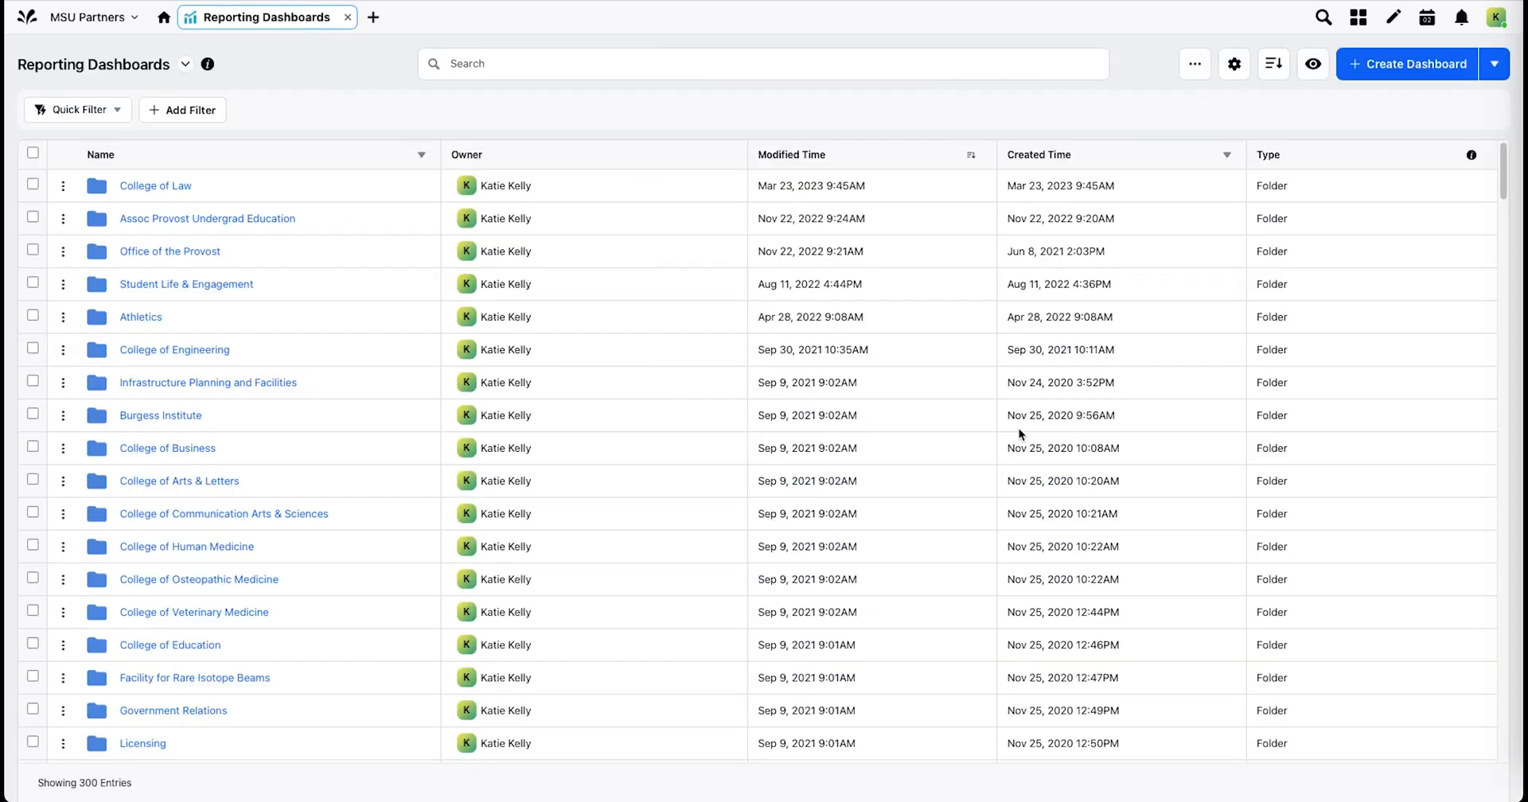
{"action": "mouse_move", "coordinate": [917, 427]}
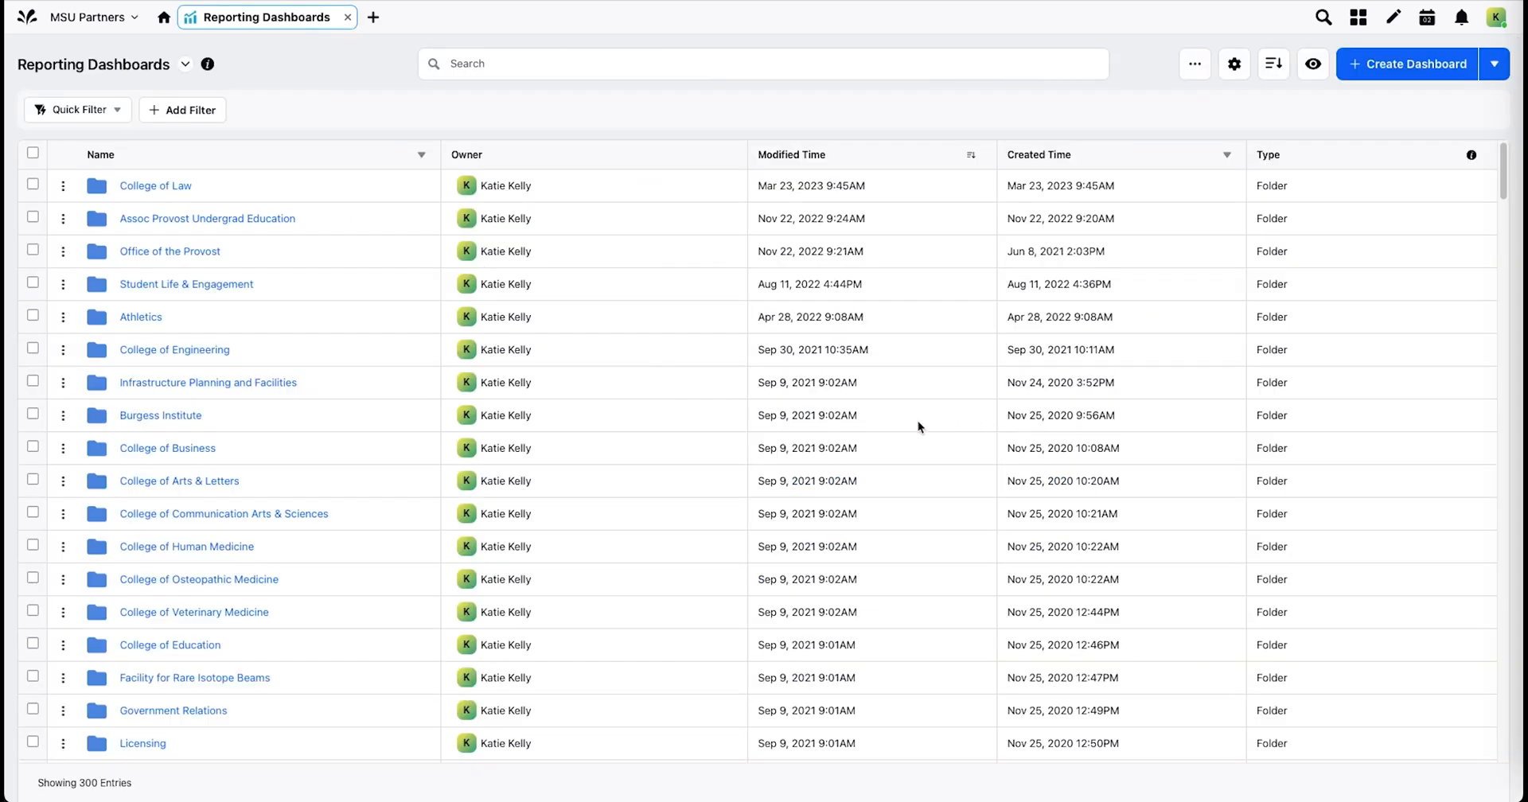
{"action": "mouse_move", "coordinate": [900, 439]}
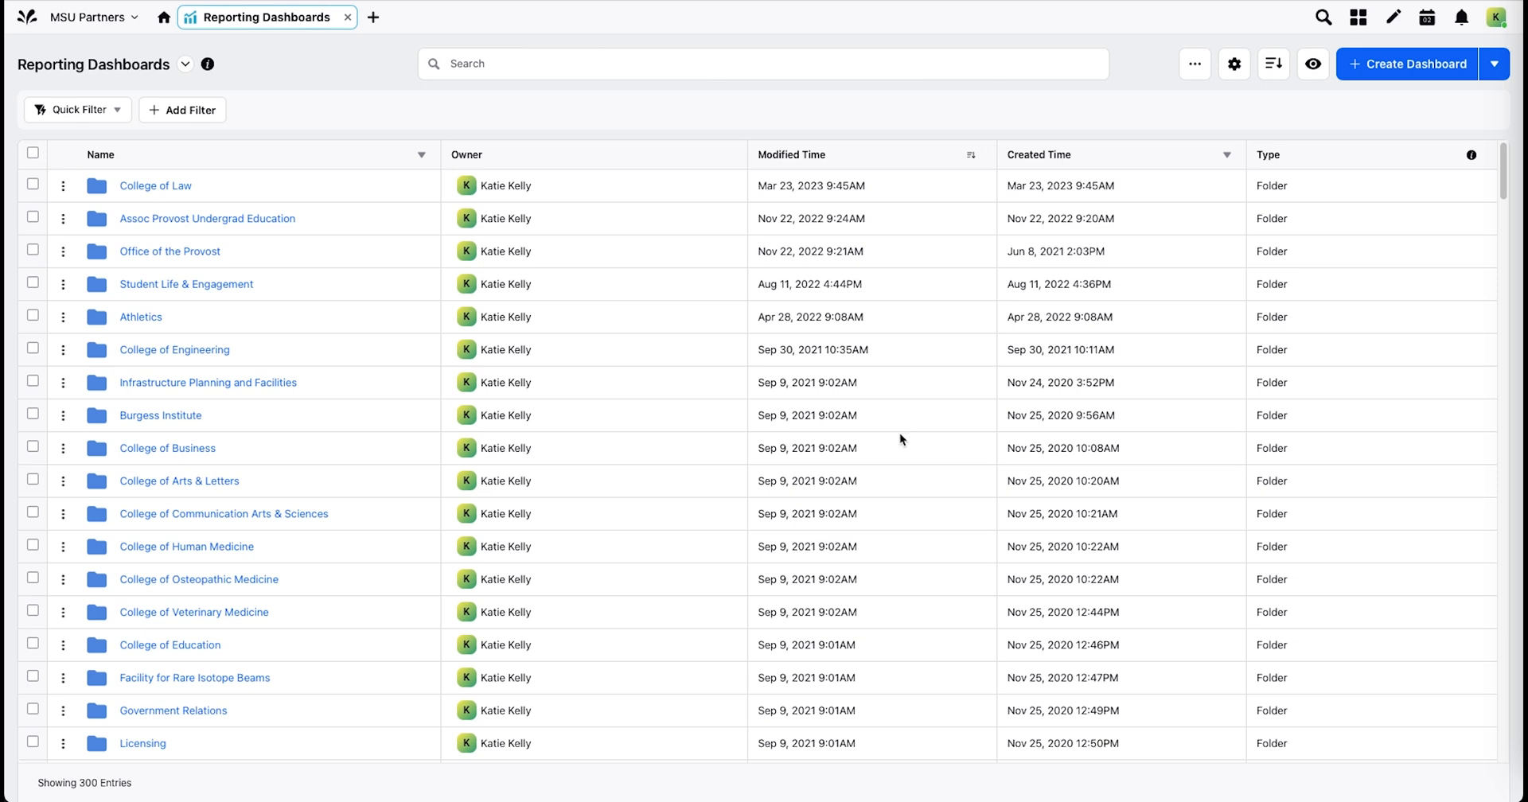
{"action": "mouse_move", "coordinate": [861, 450]}
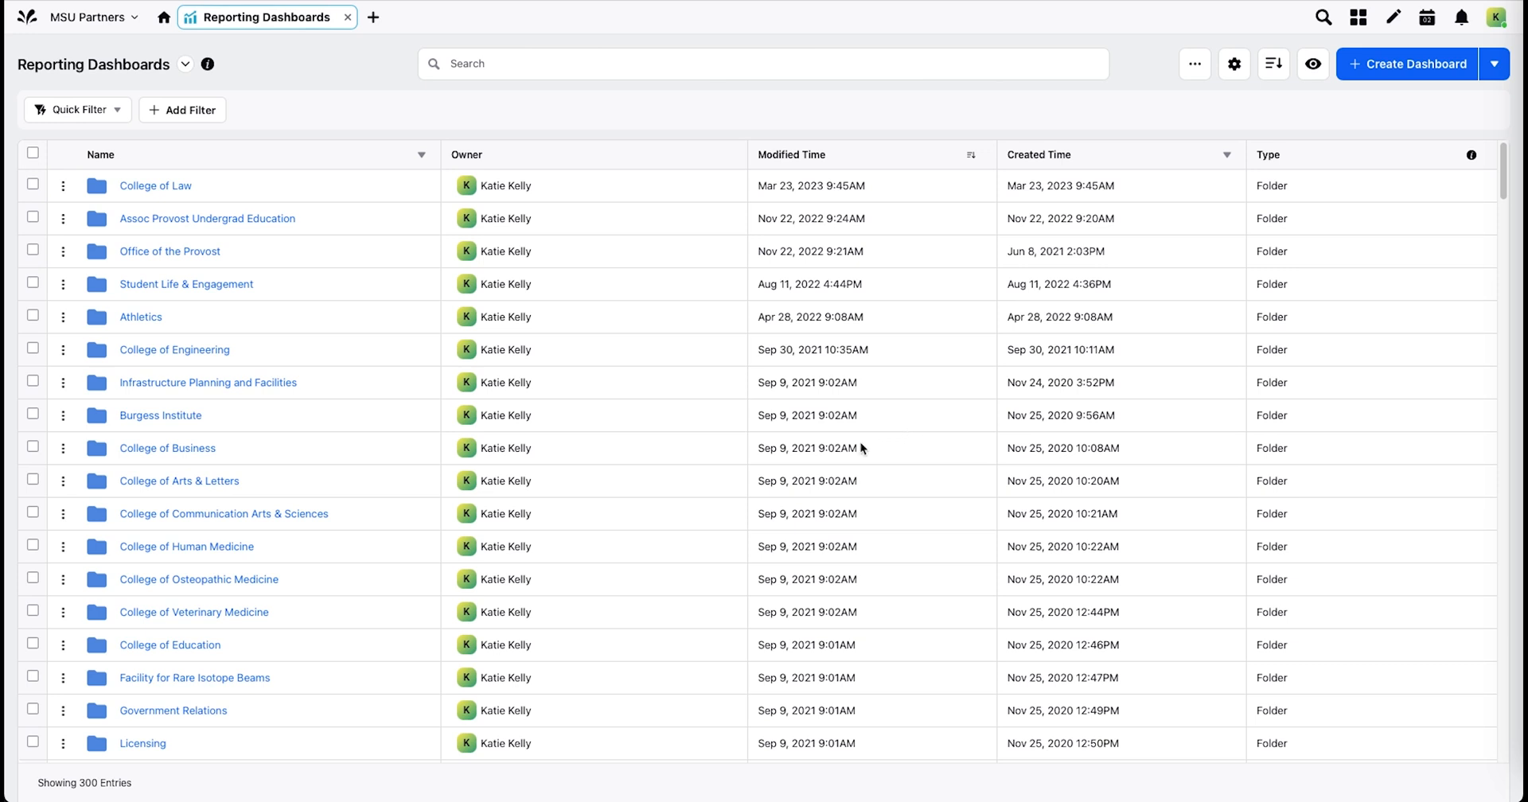
{"action": "mouse_move", "coordinate": [490, 273]}
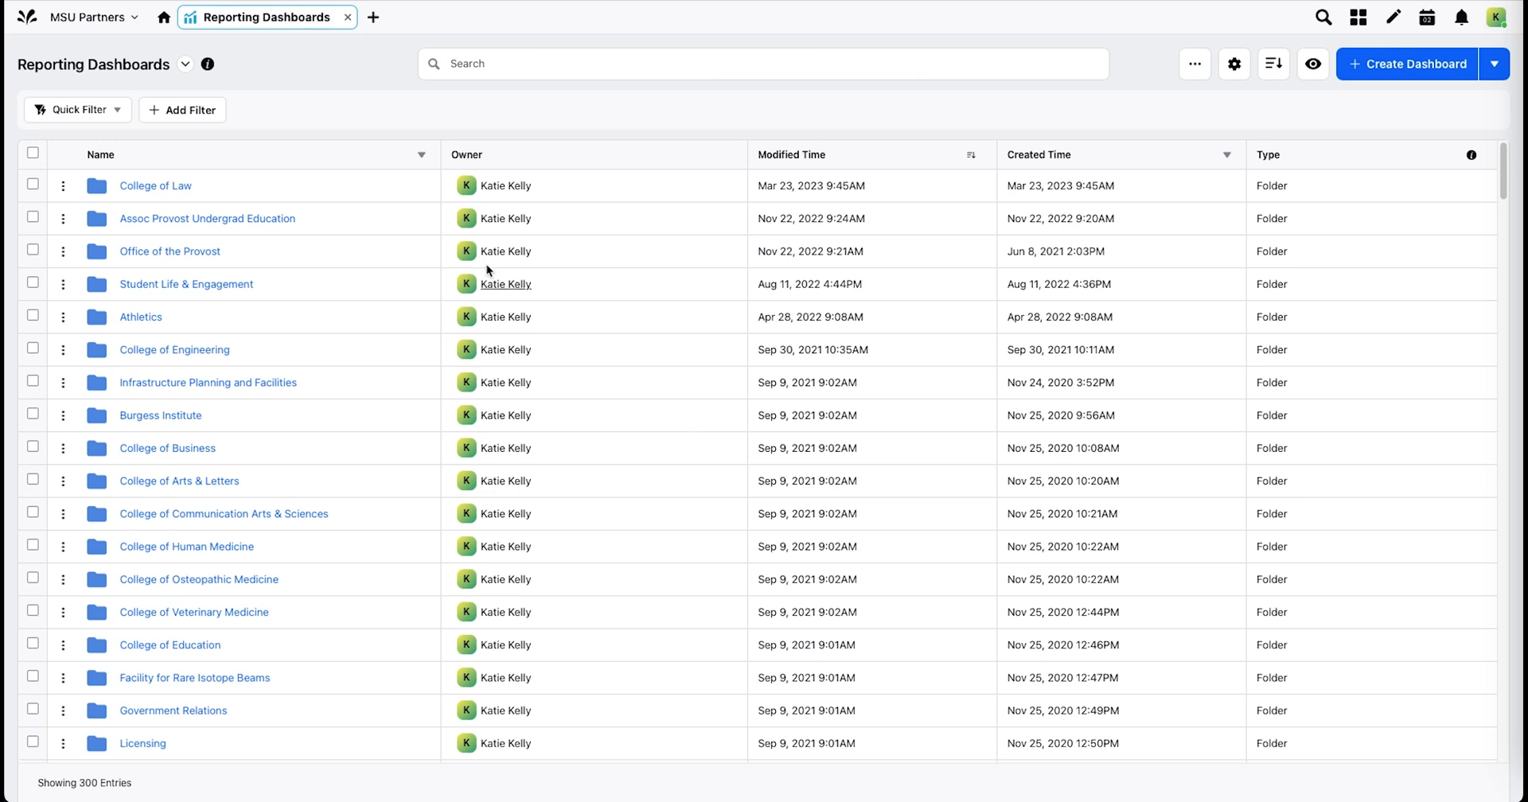
{"action": "left_click", "coordinate": [186, 64]}
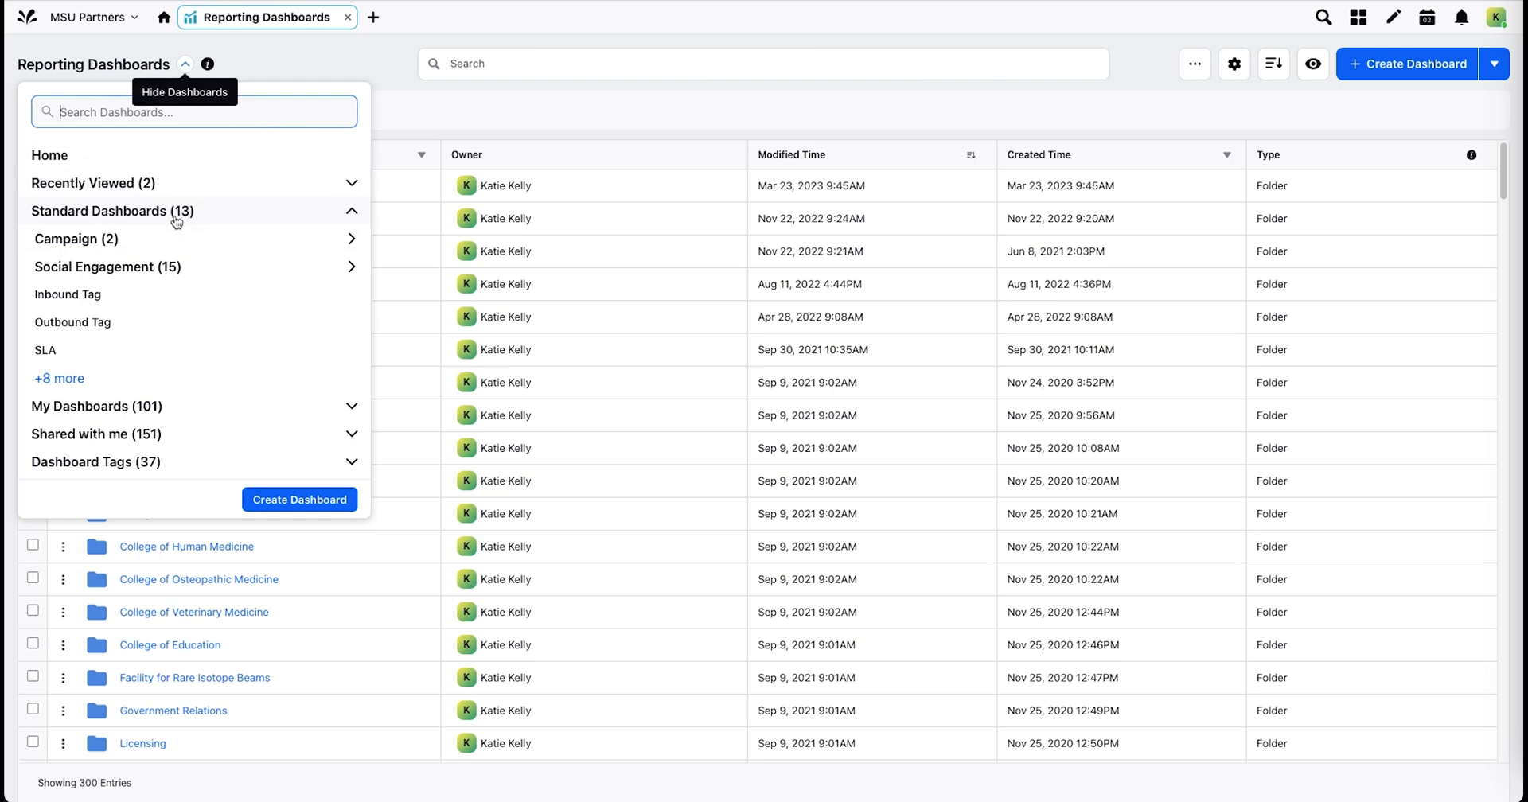
{"action": "left_click", "coordinate": [112, 211]}
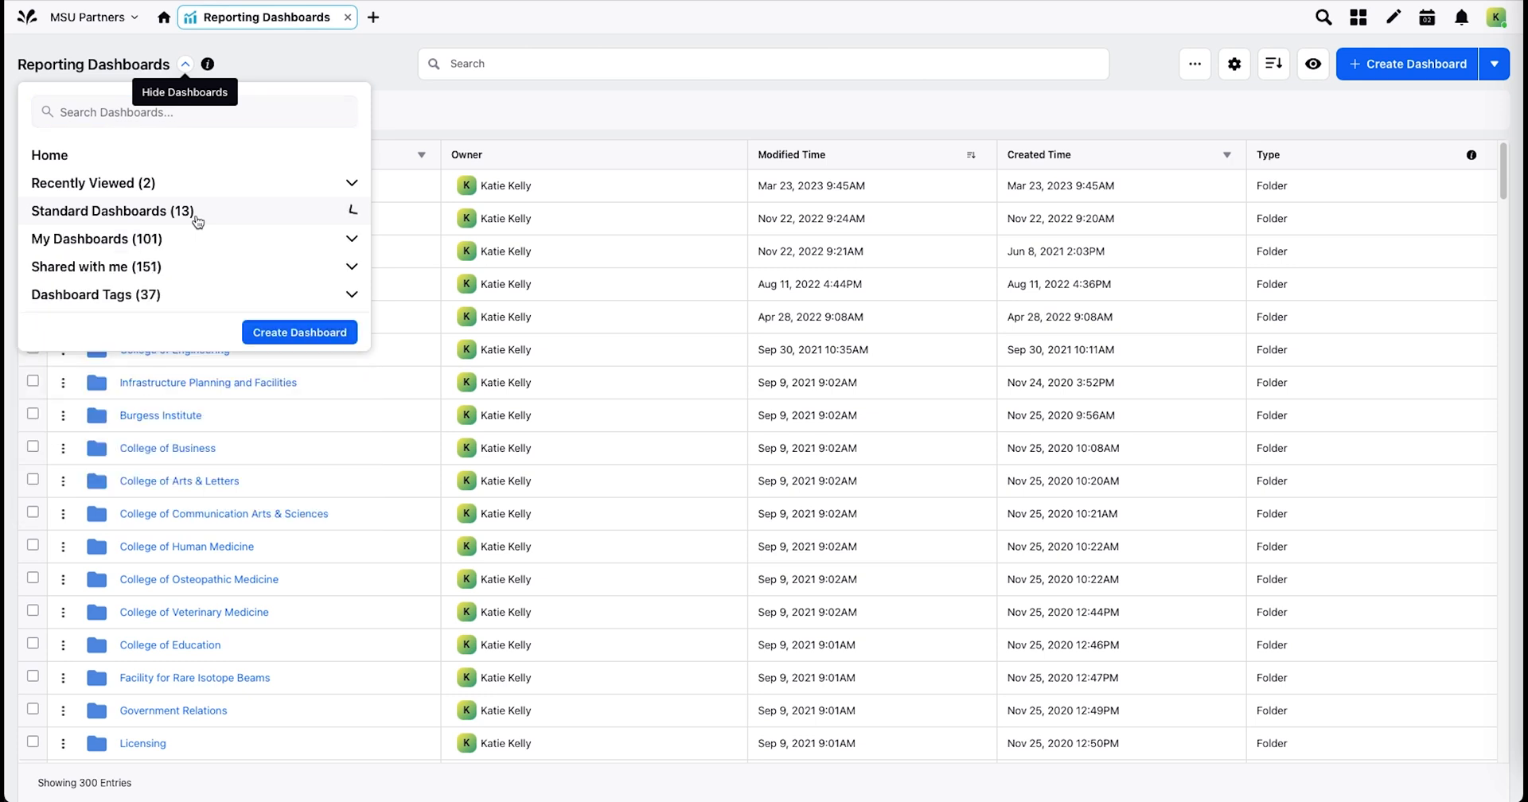
{"action": "left_click", "coordinate": [112, 211]}
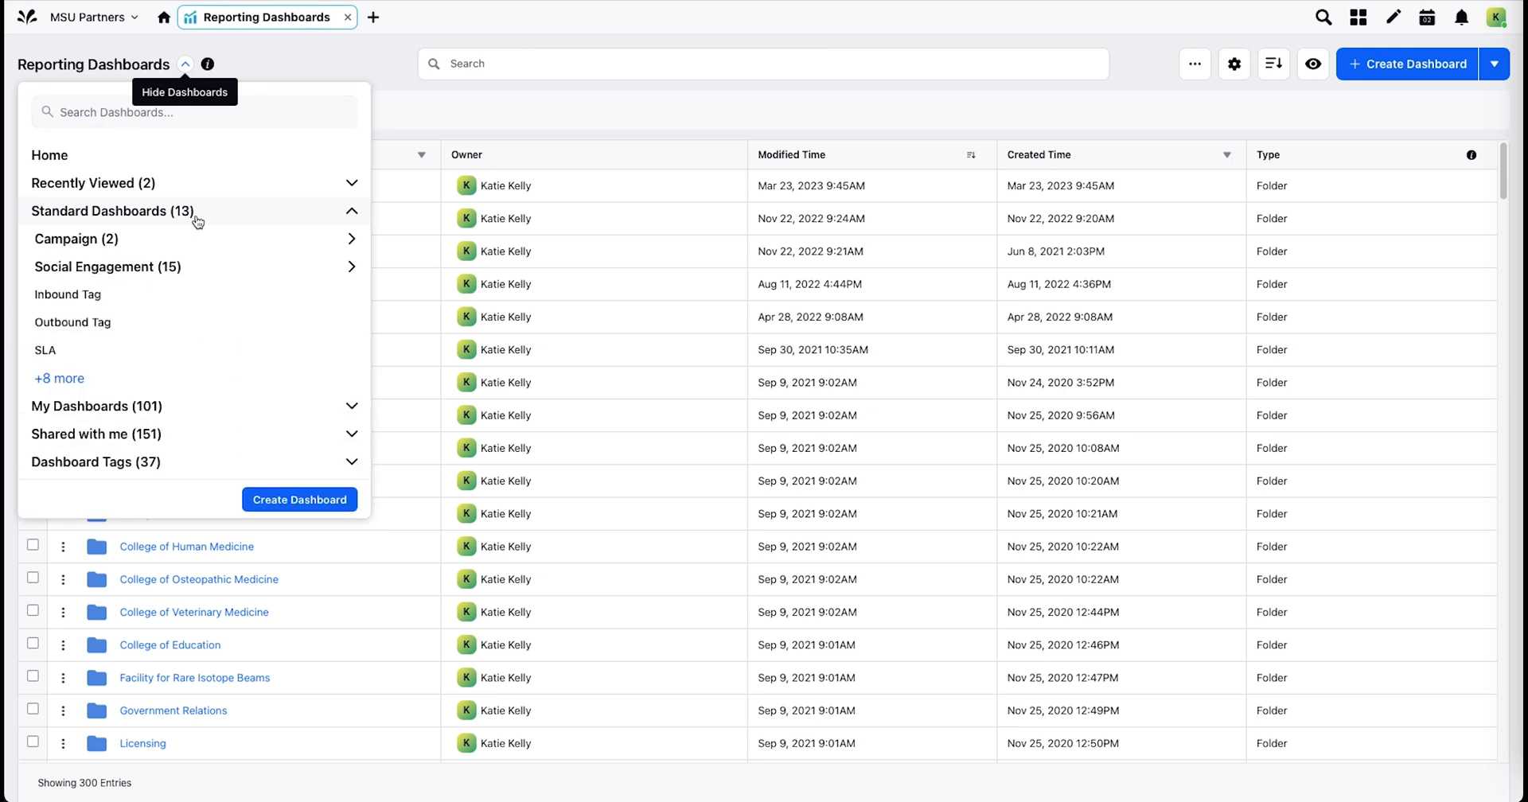
{"action": "mouse_move", "coordinate": [199, 269]}
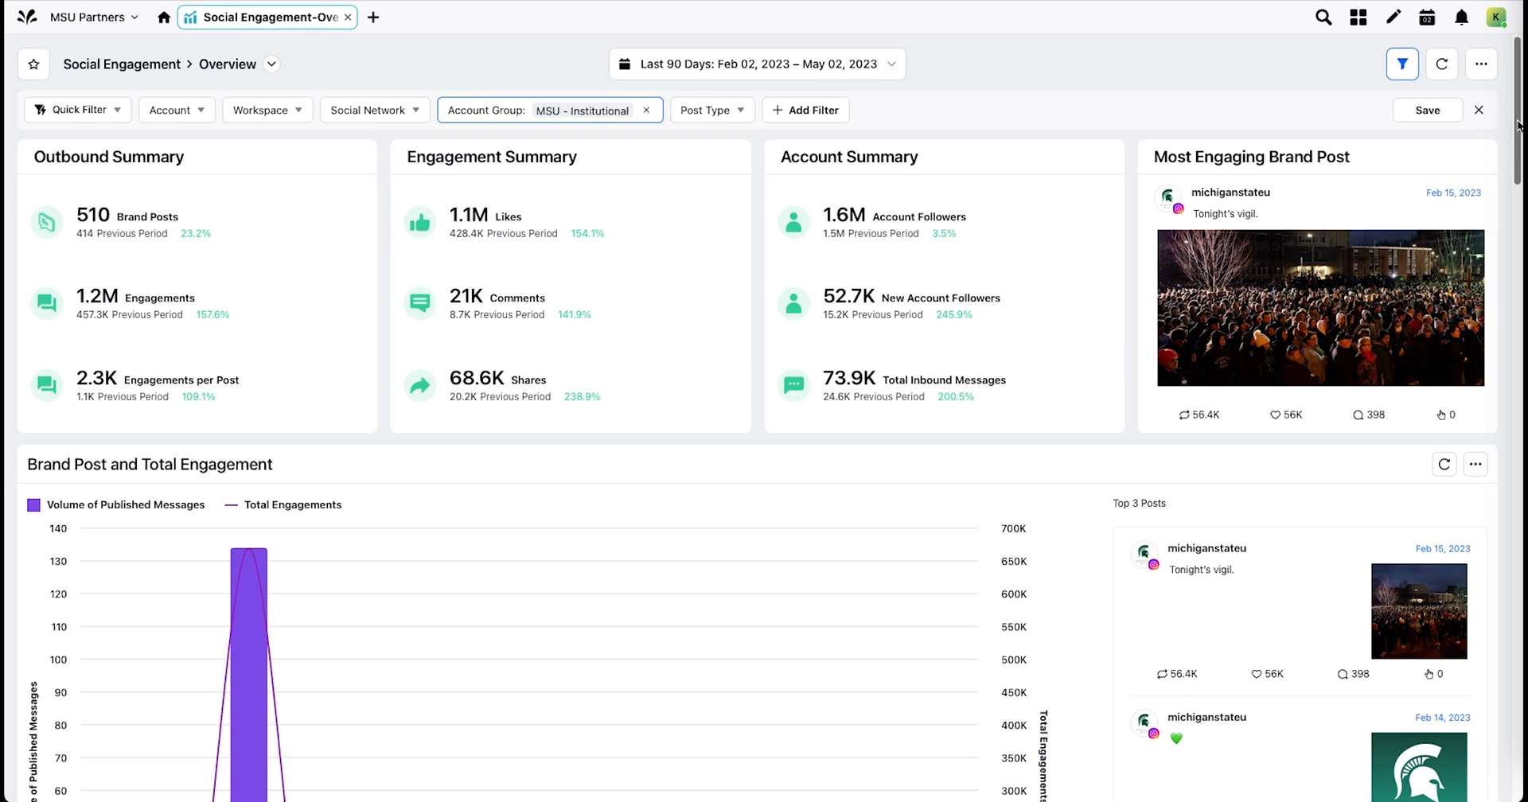
- Scroll through the Social Engagement Overview widgets down to the engagement-by-channel charts
{"action": "scroll", "scroll_direction": "down", "scroll_amount": 3}
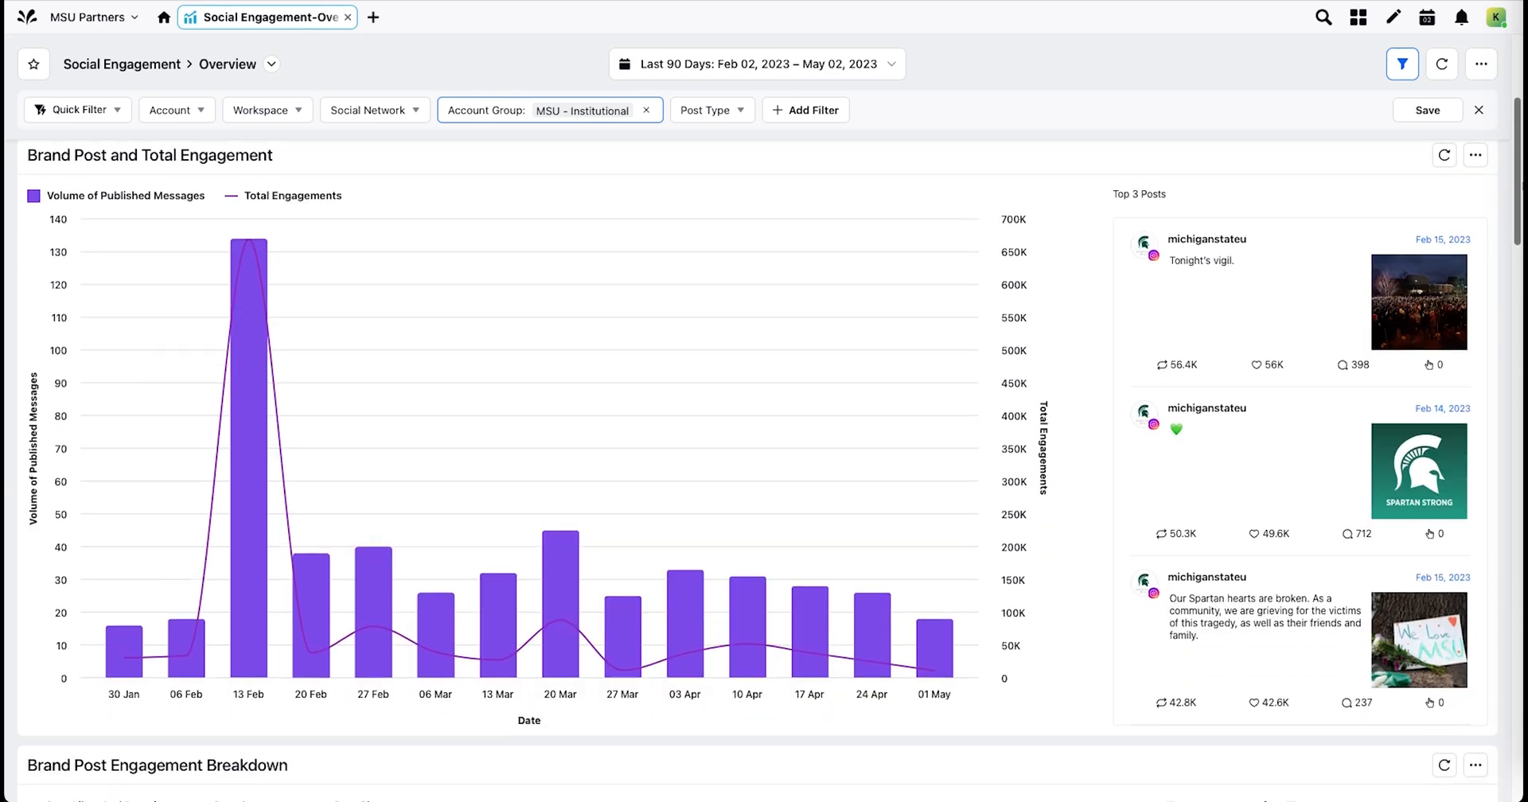
{"action": "scroll", "scroll_direction": "down", "scroll_amount": 3}
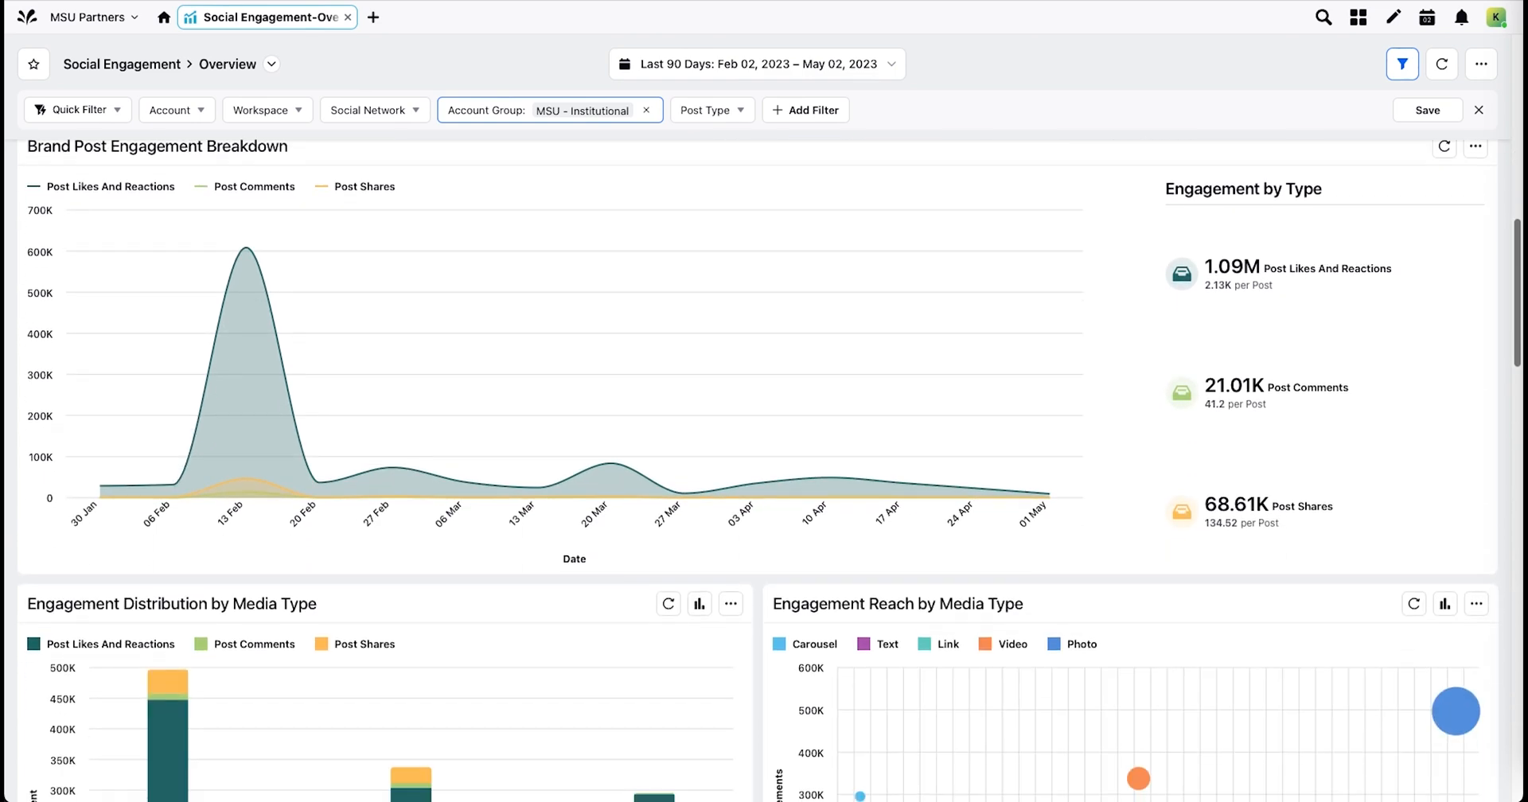
{"action": "scroll", "scroll_direction": "down", "scroll_amount": 3}
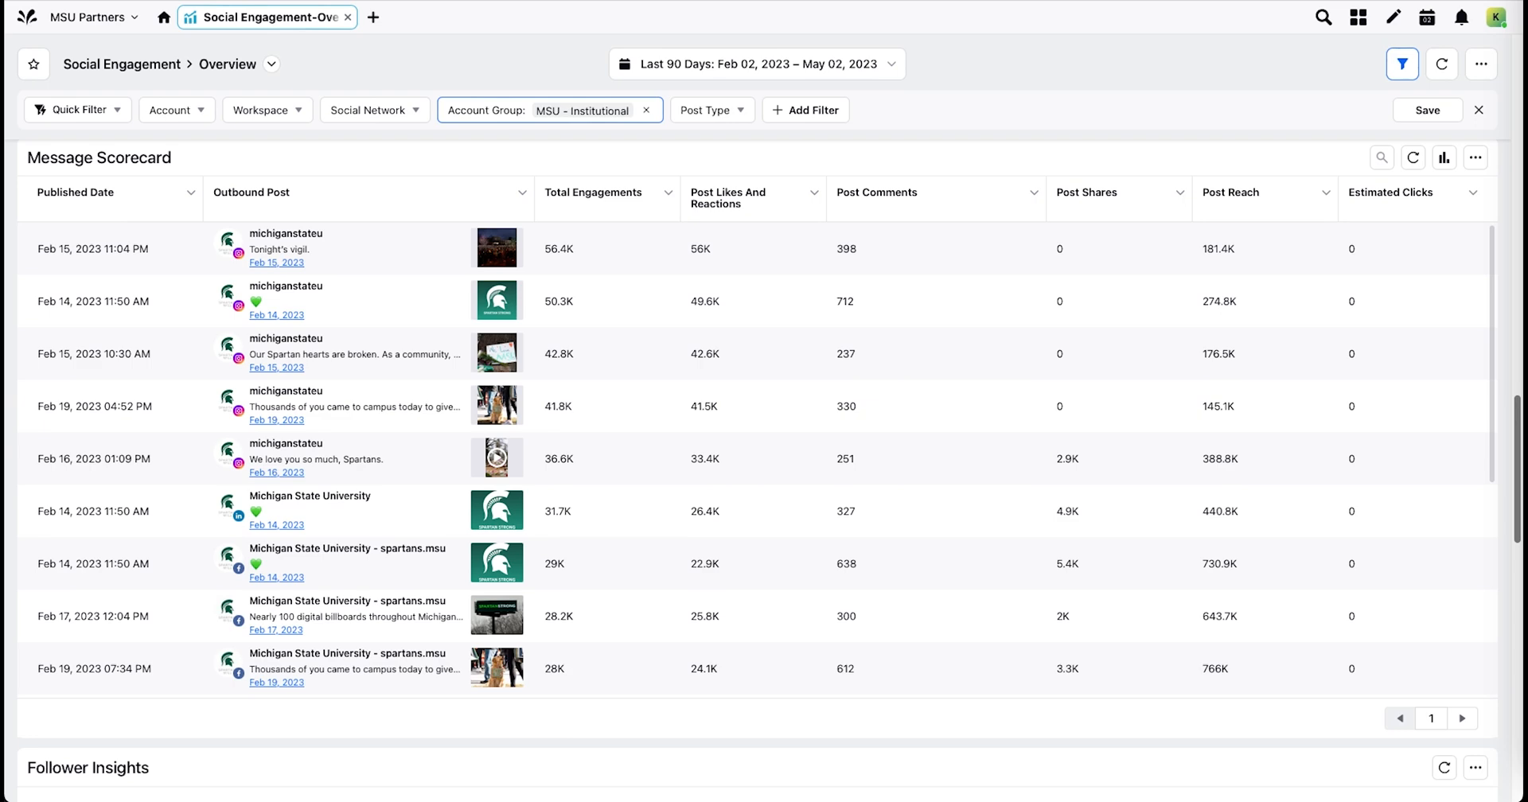
{"action": "scroll", "scroll_direction": "down", "scroll_amount": 3}
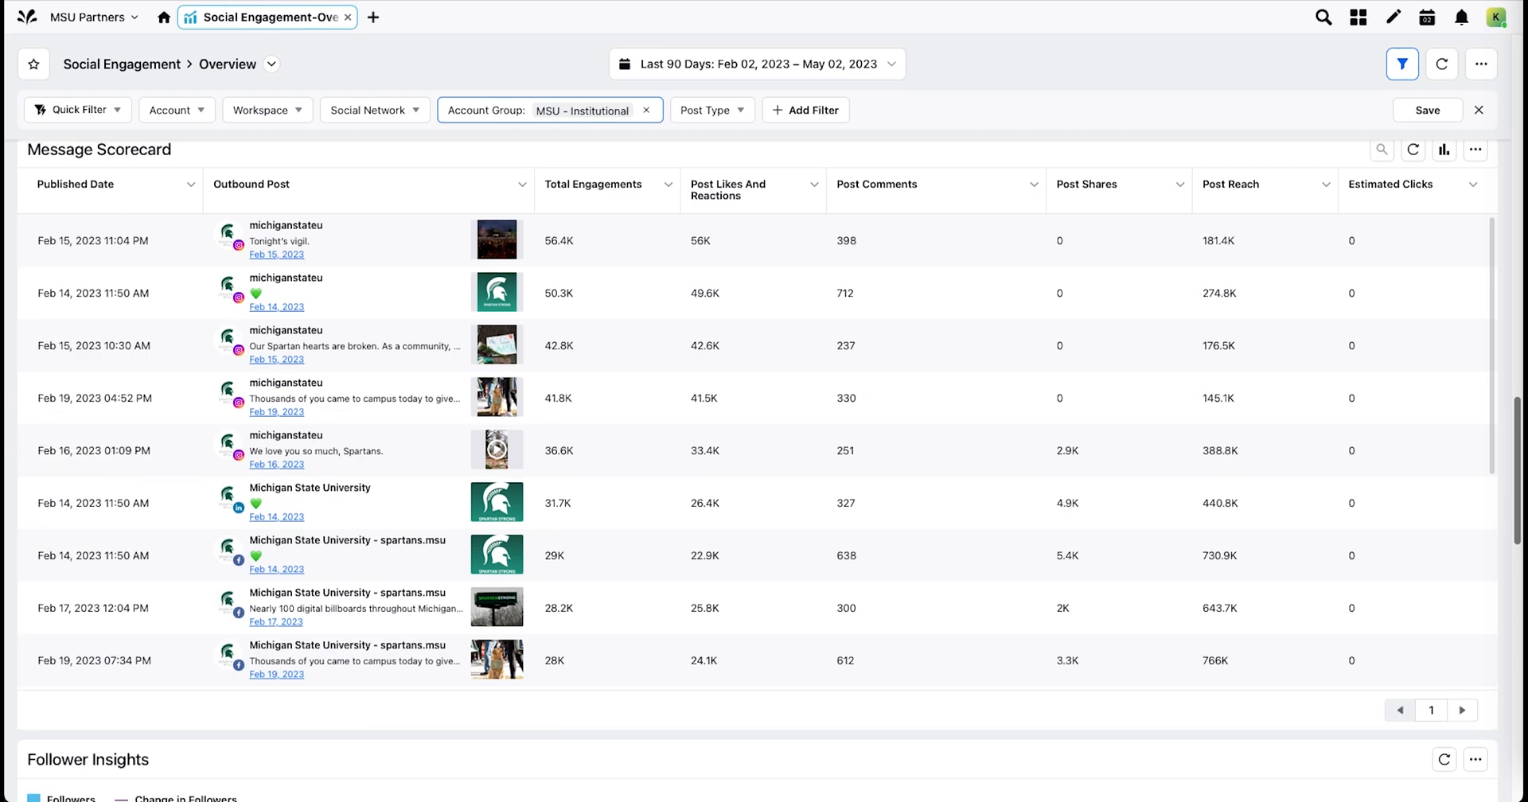
{"action": "scroll", "scroll_direction": "down", "scroll_amount": 3}
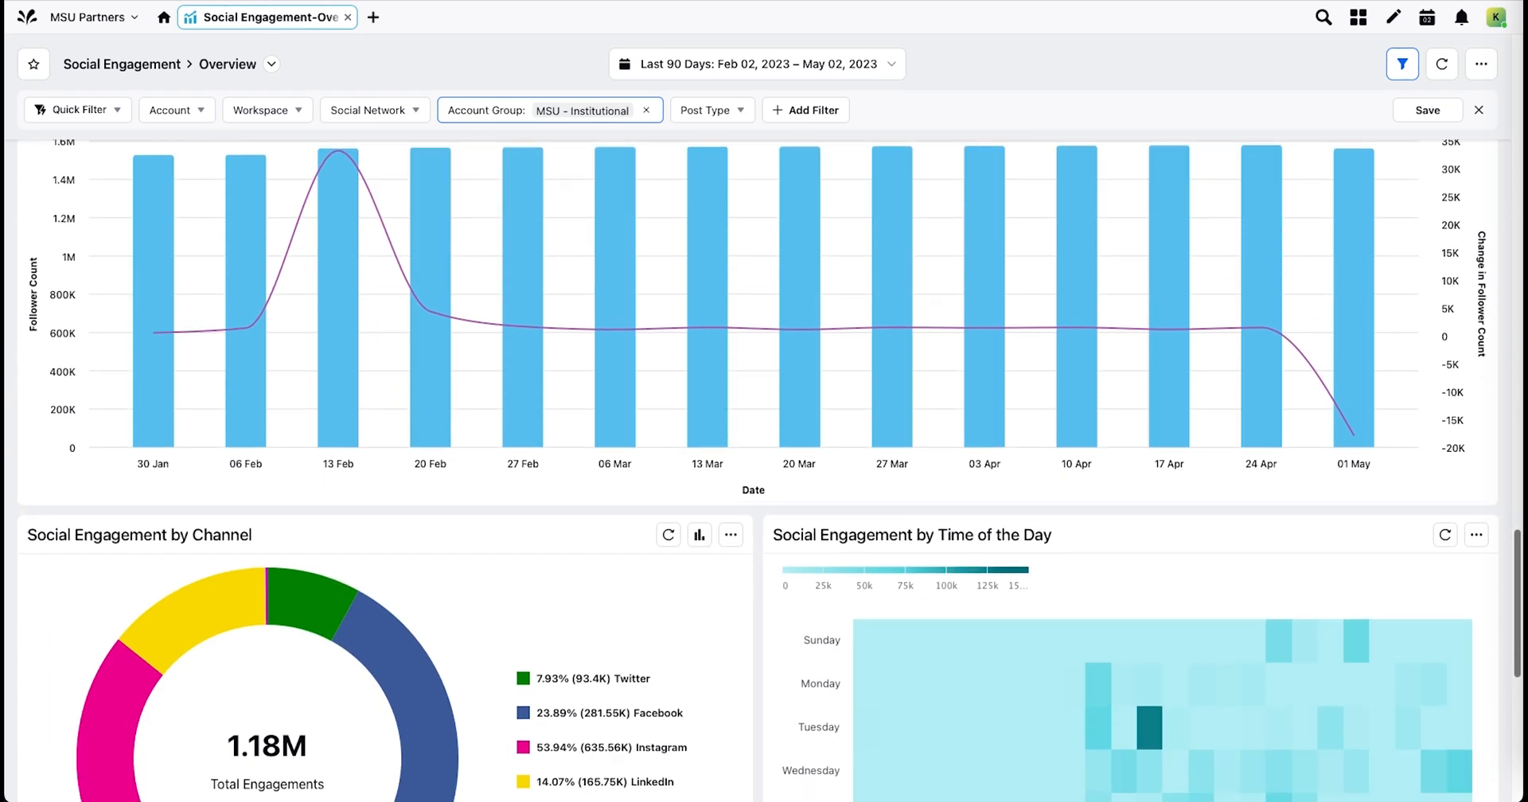
{"action": "scroll", "scroll_direction": "down", "scroll_amount": 3}
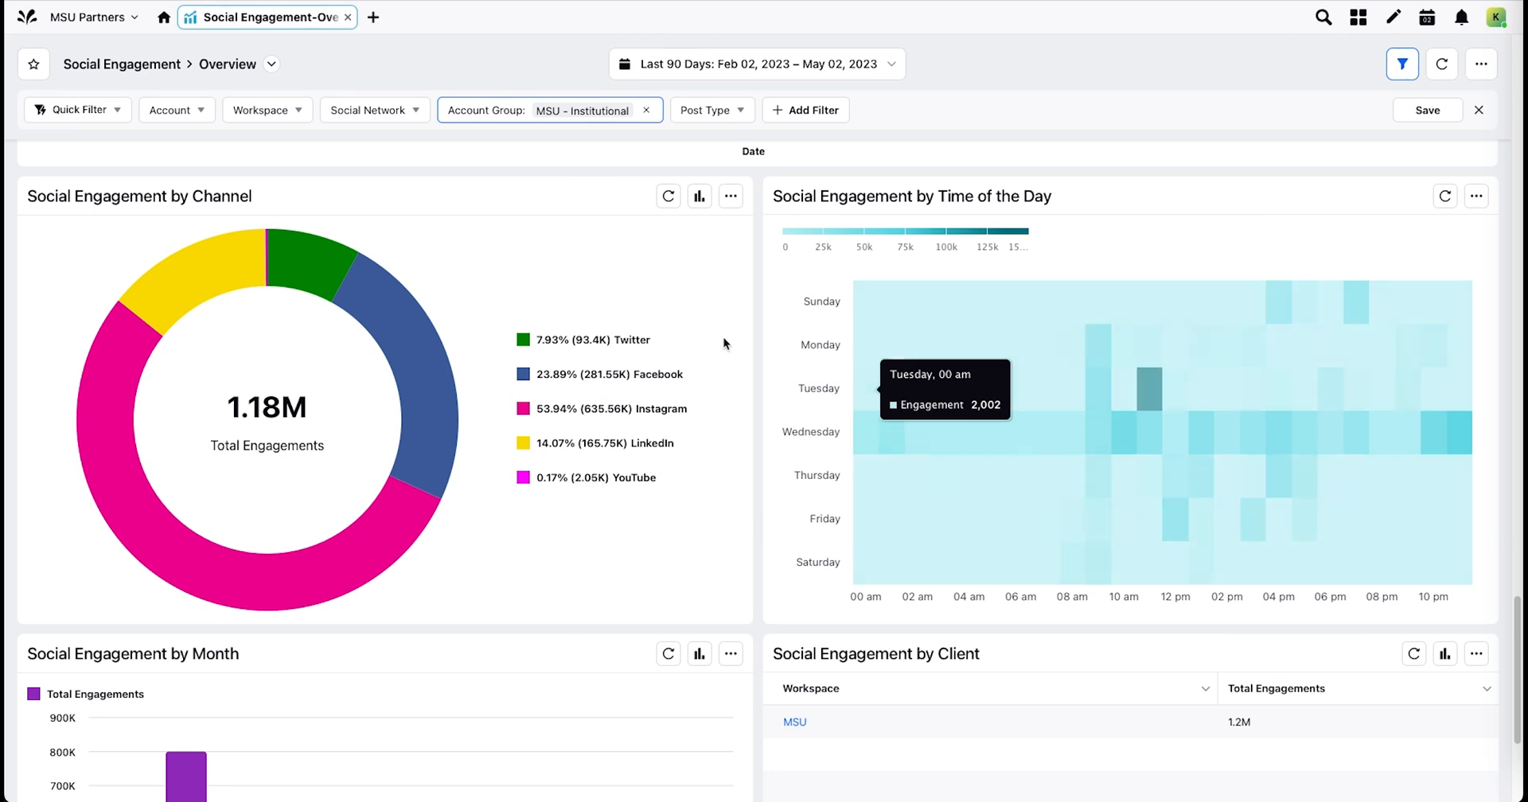
{"action": "left_click", "coordinate": [699, 196]}
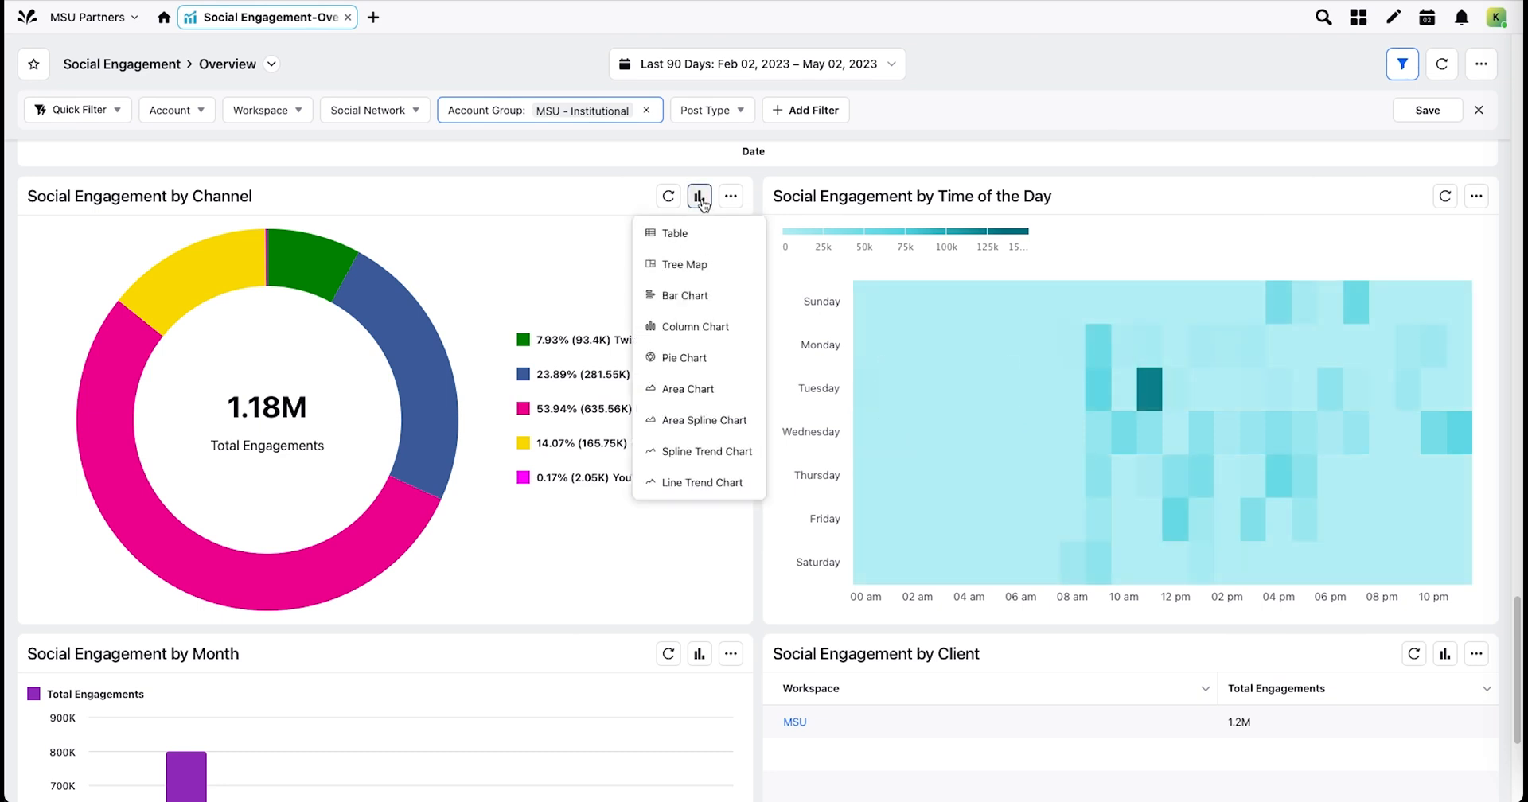
{"action": "scroll", "scroll_direction": "down", "scroll_amount": 3}
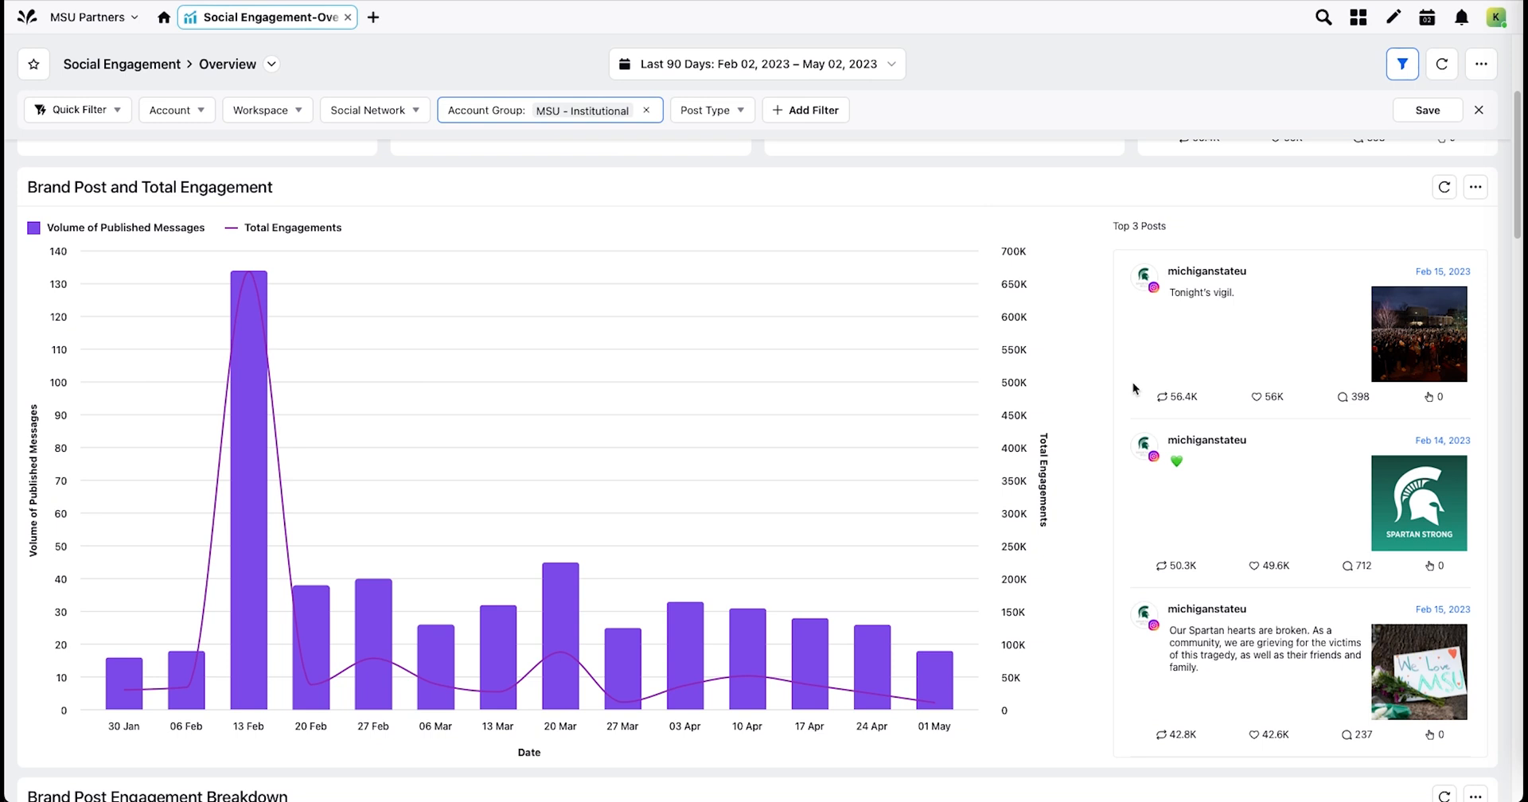
{"action": "left_click", "coordinate": [1476, 187]}
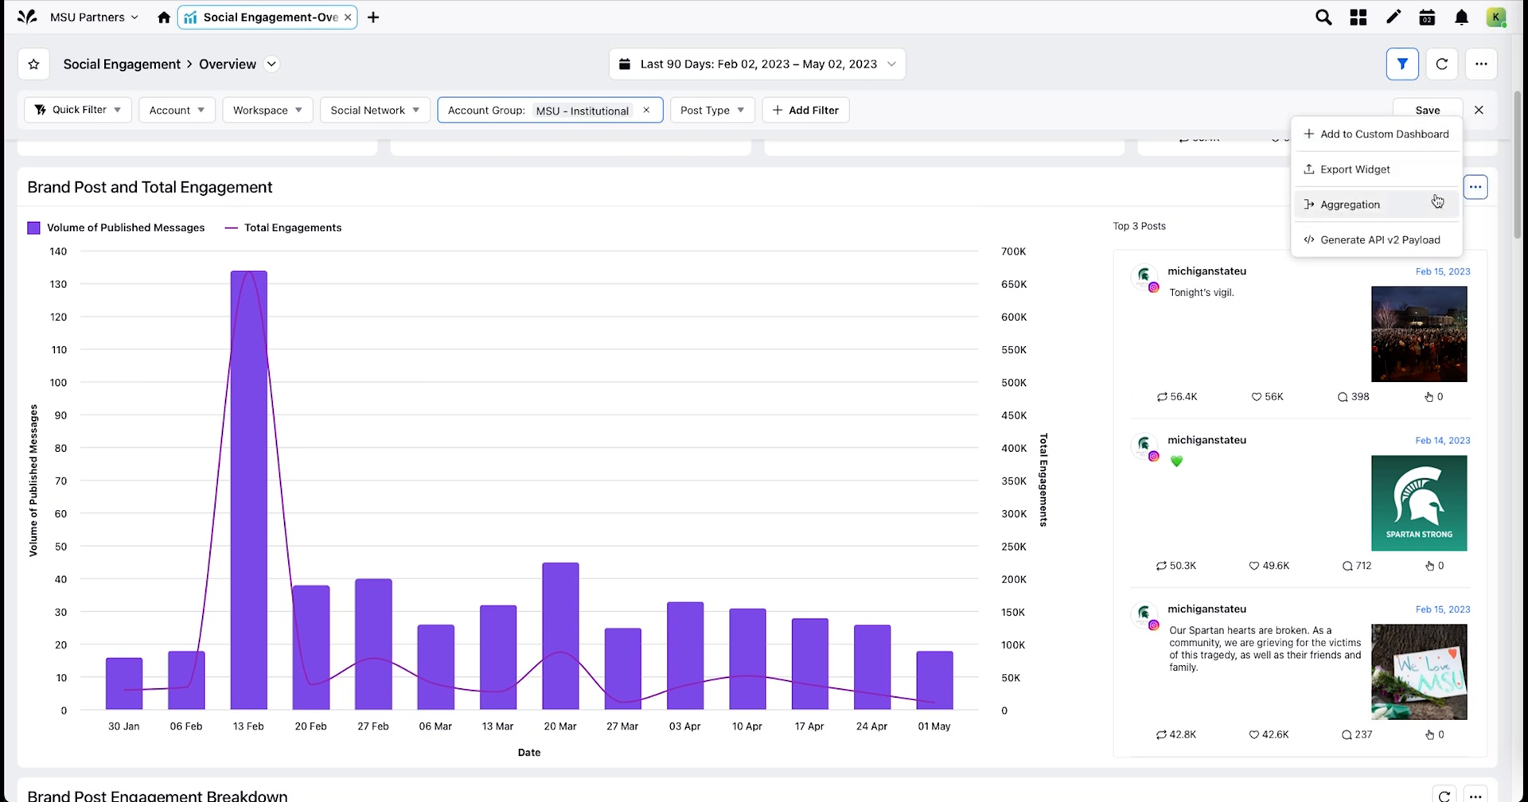
{"action": "left_click", "coordinate": [1349, 204]}
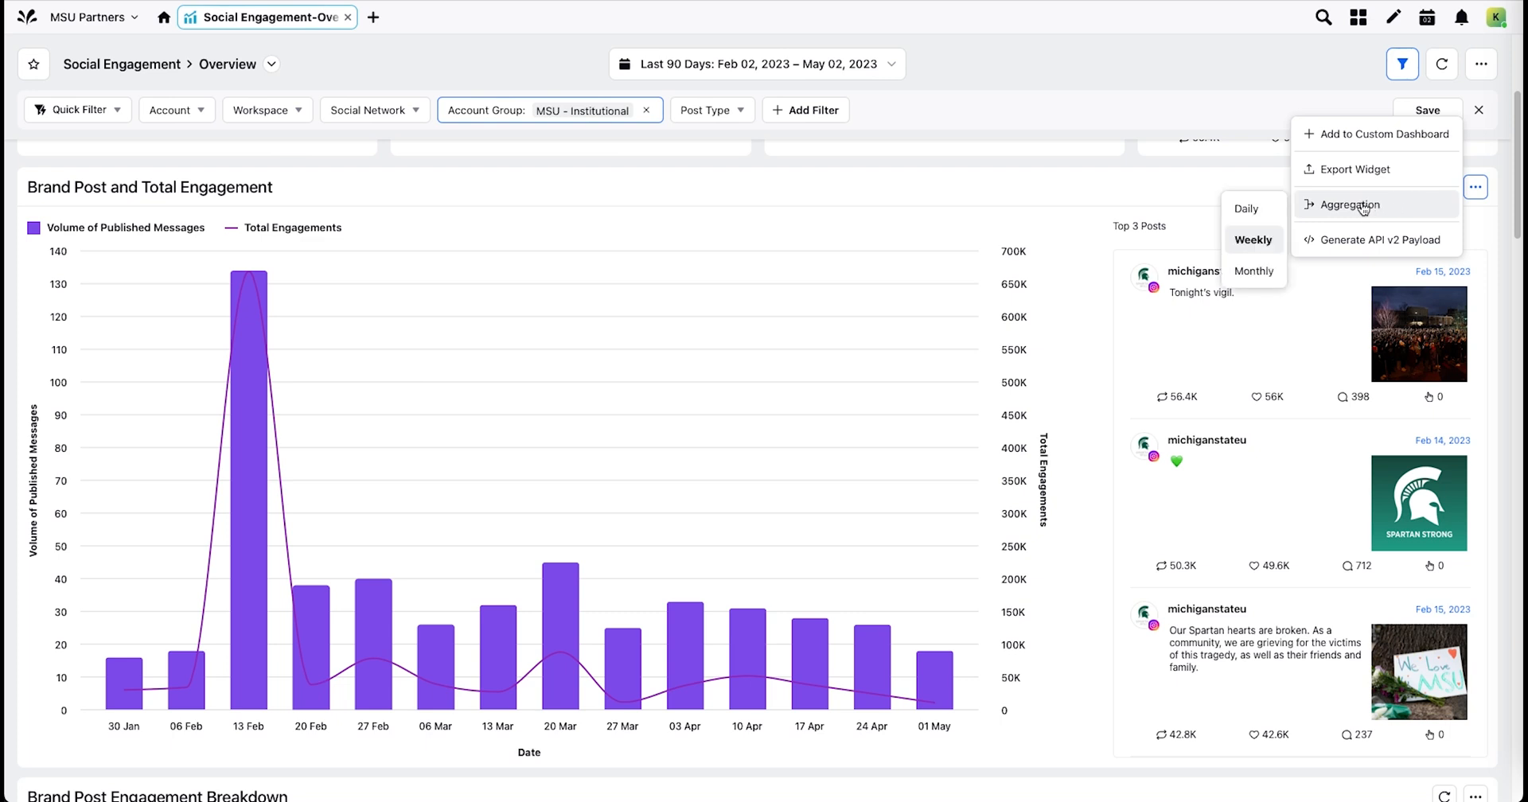
{"action": "mouse_move", "coordinate": [1125, 178]}
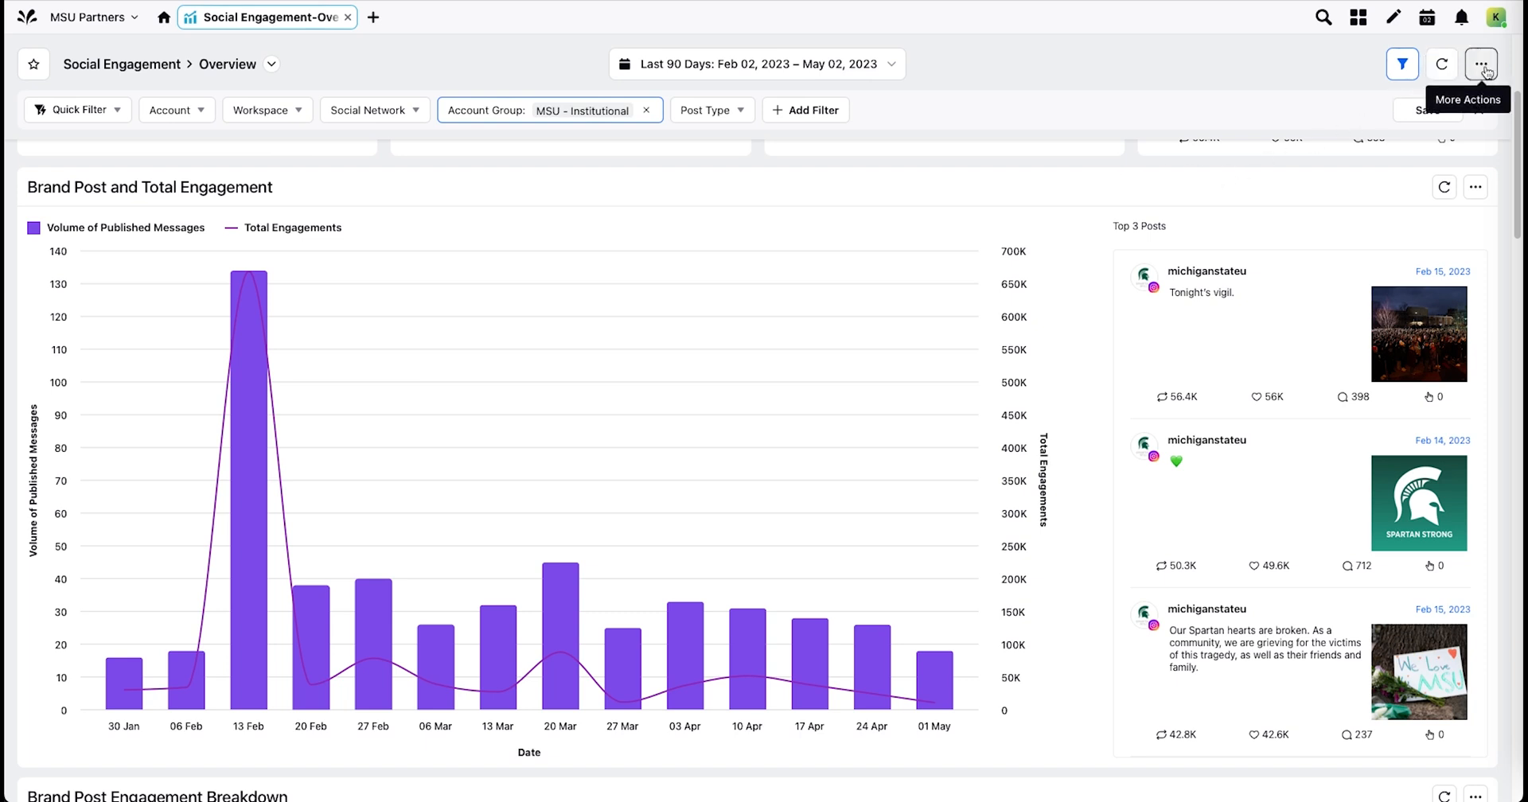
{"action": "left_click", "coordinate": [1481, 64]}
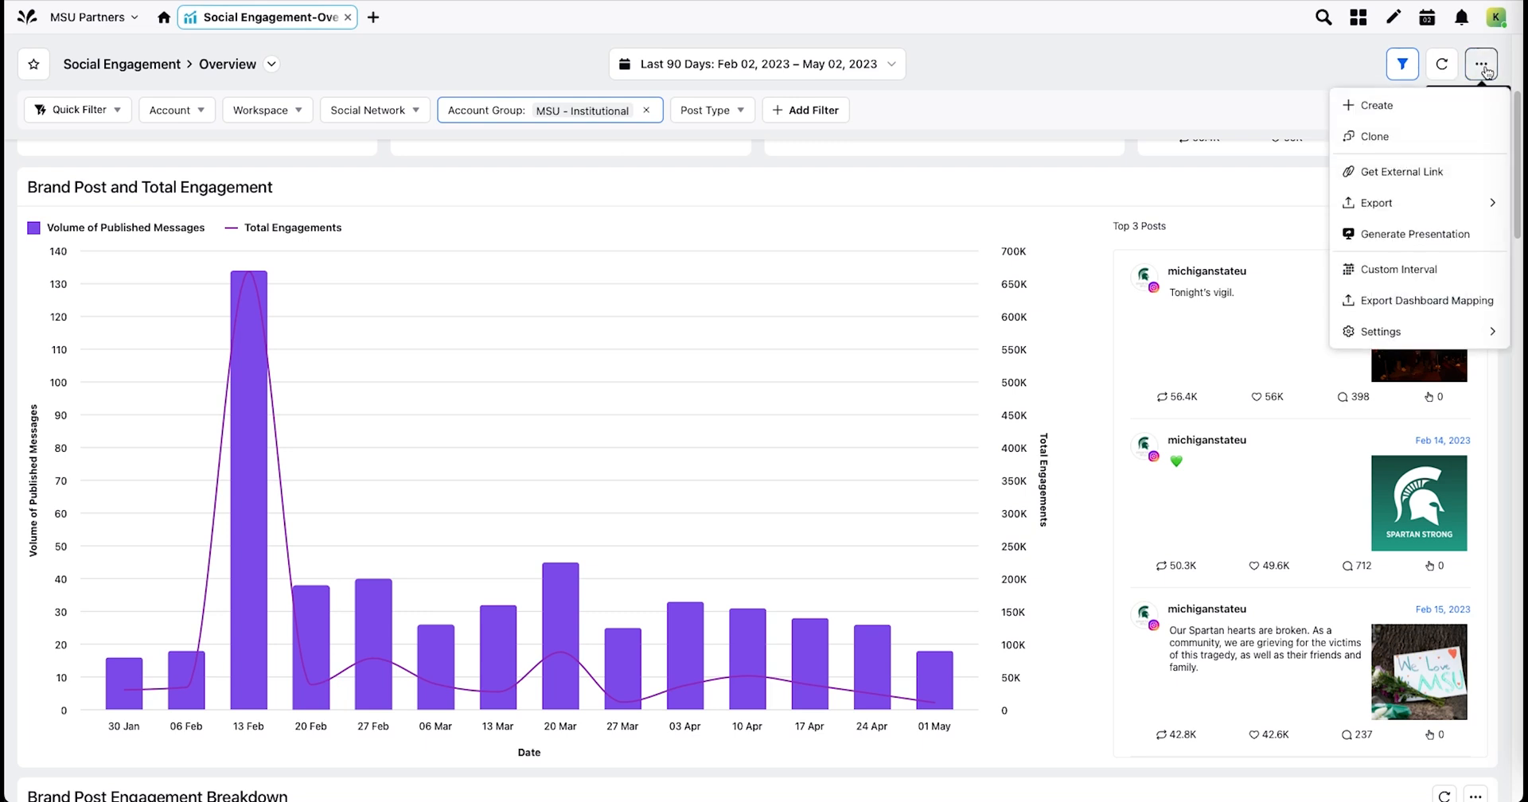
{"action": "mouse_move", "coordinate": [1375, 137]}
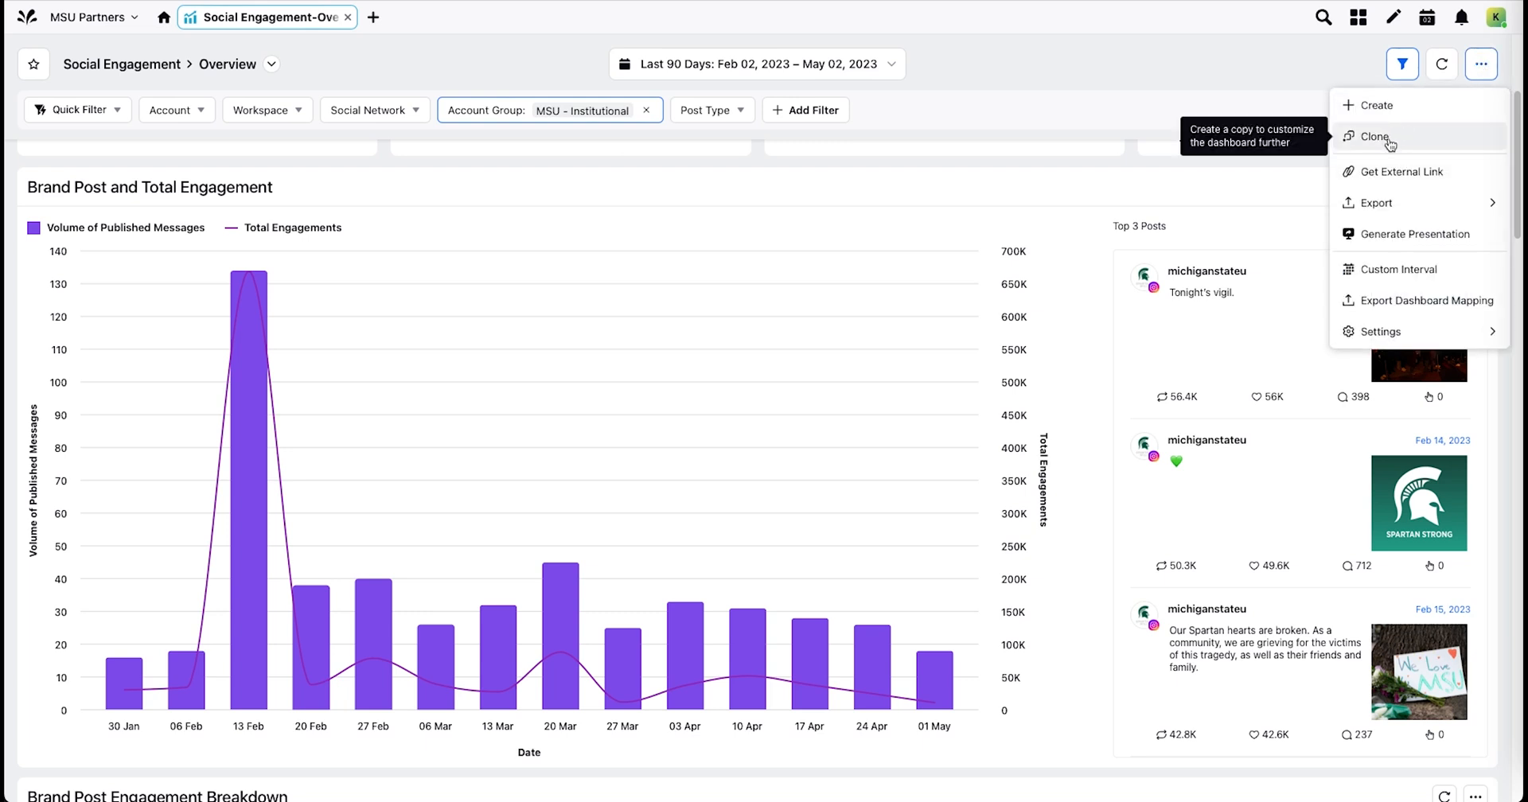
{"action": "mouse_move", "coordinate": [1377, 105]}
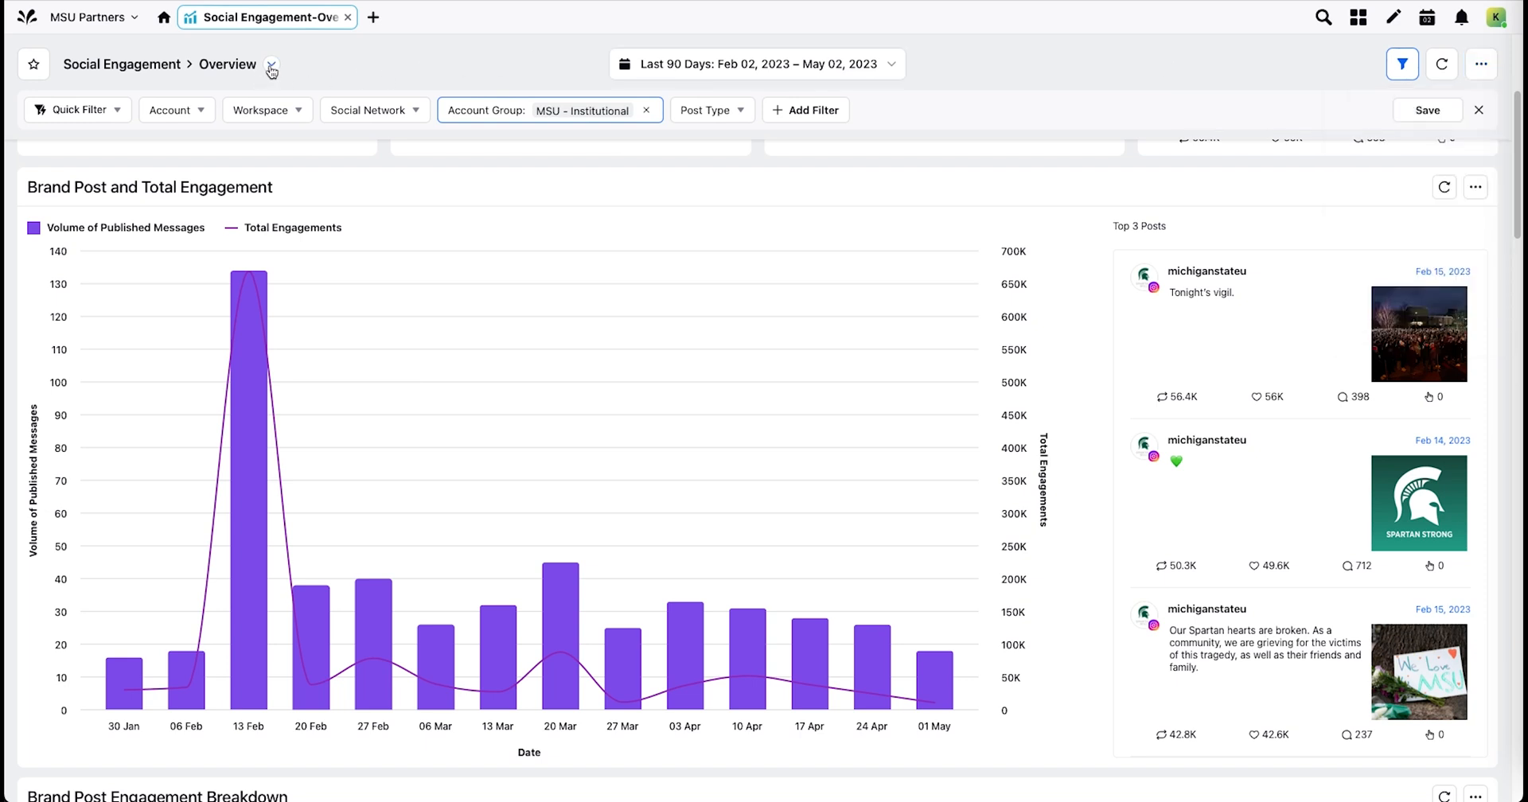
{"action": "left_click", "coordinate": [272, 64]}
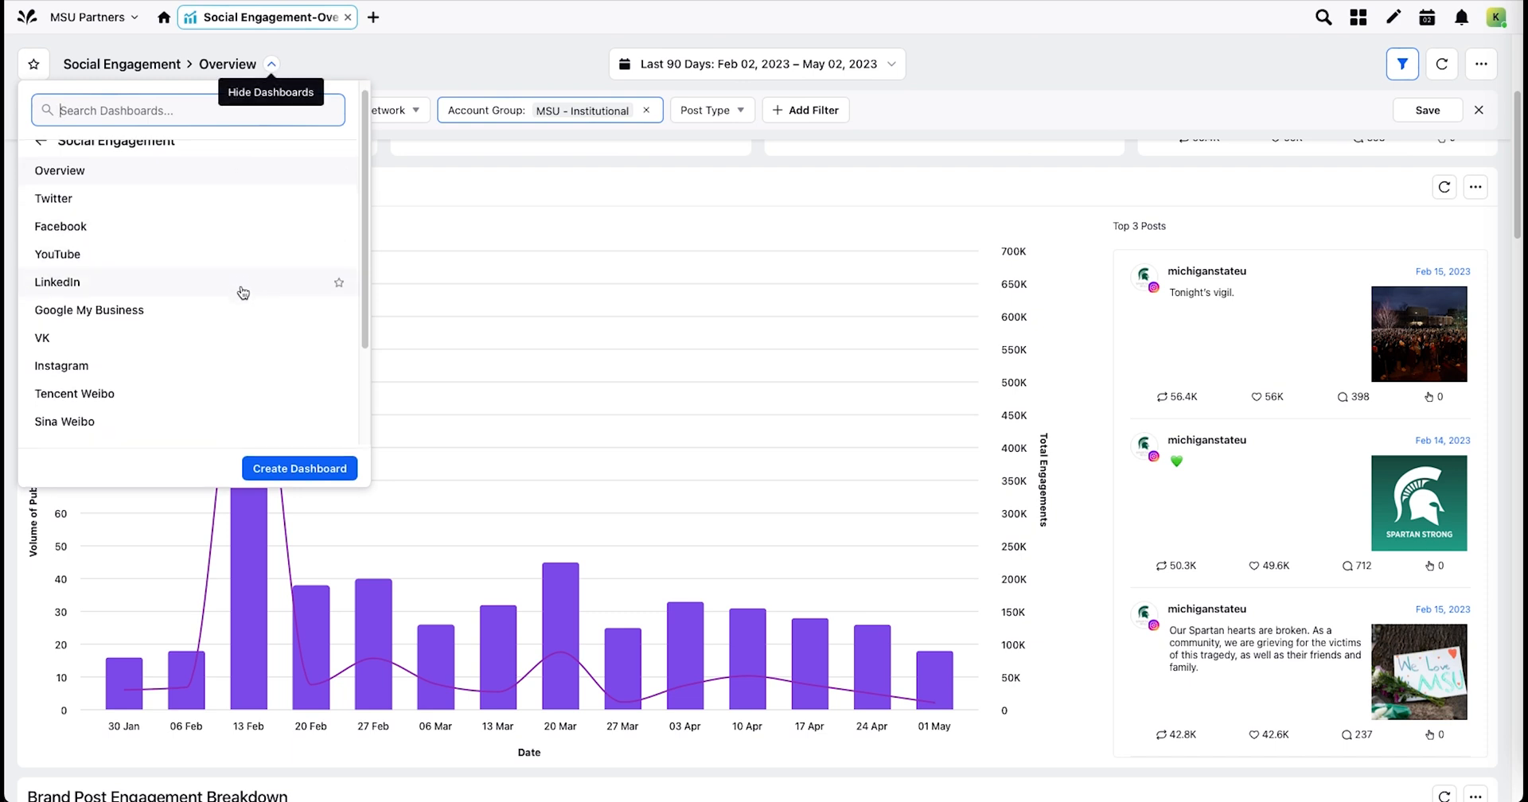
{"action": "scroll", "scroll_direction": "down", "scroll_amount": 3}
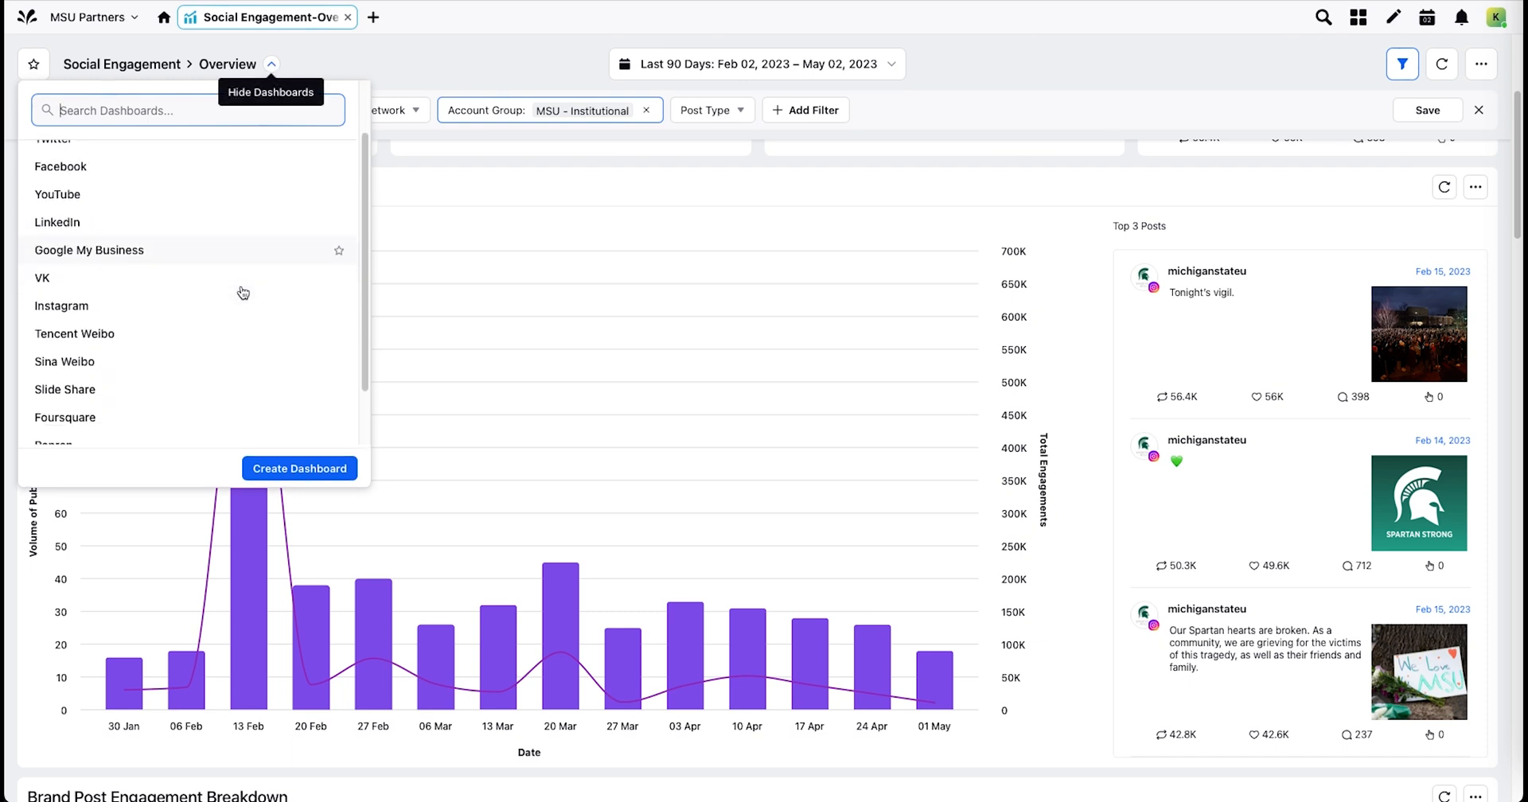
{"action": "scroll", "scroll_direction": "down", "scroll_amount": 3}
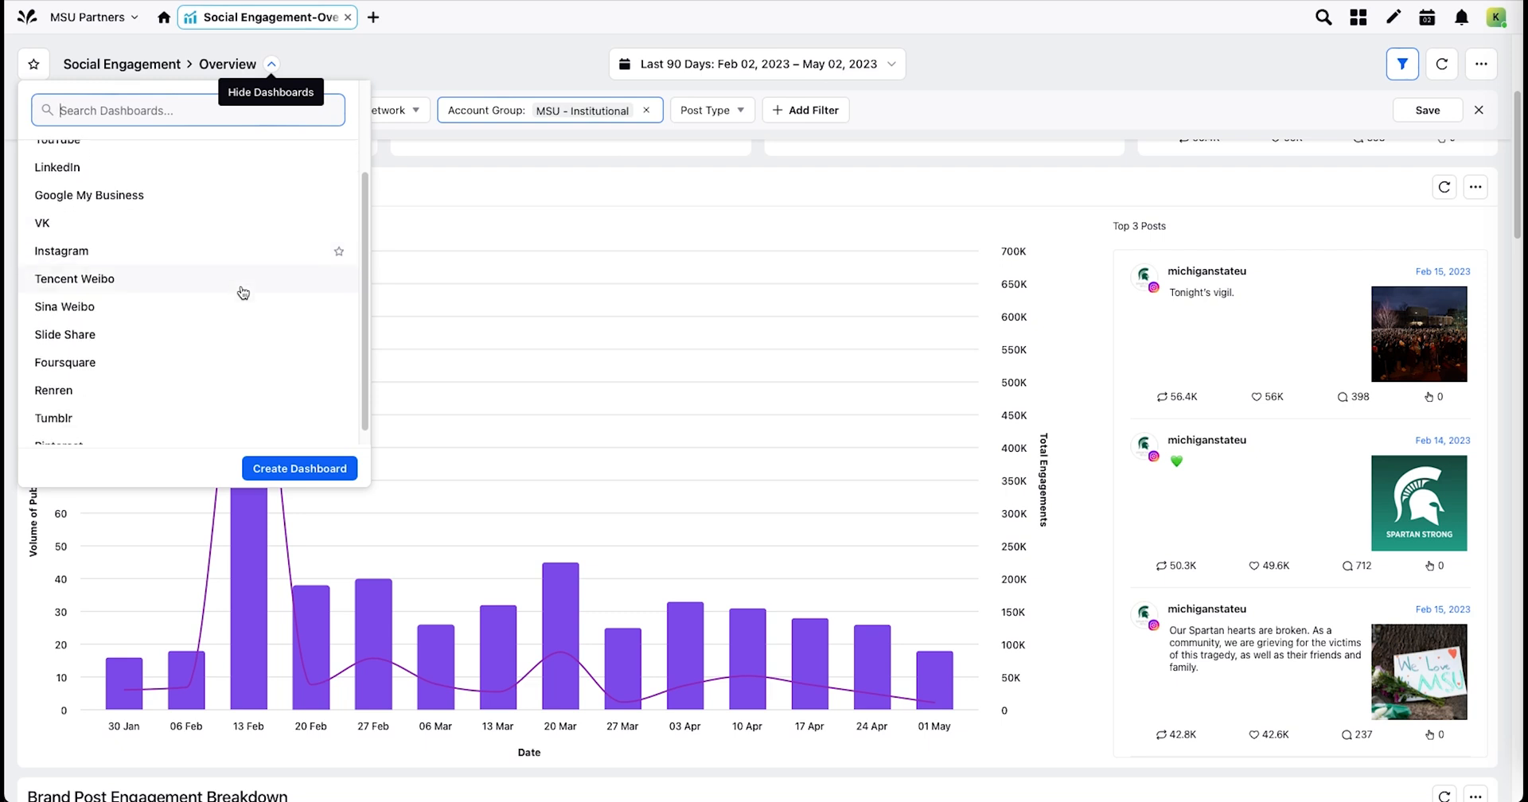
{"action": "scroll", "scroll_direction": "down", "scroll_amount": 3}
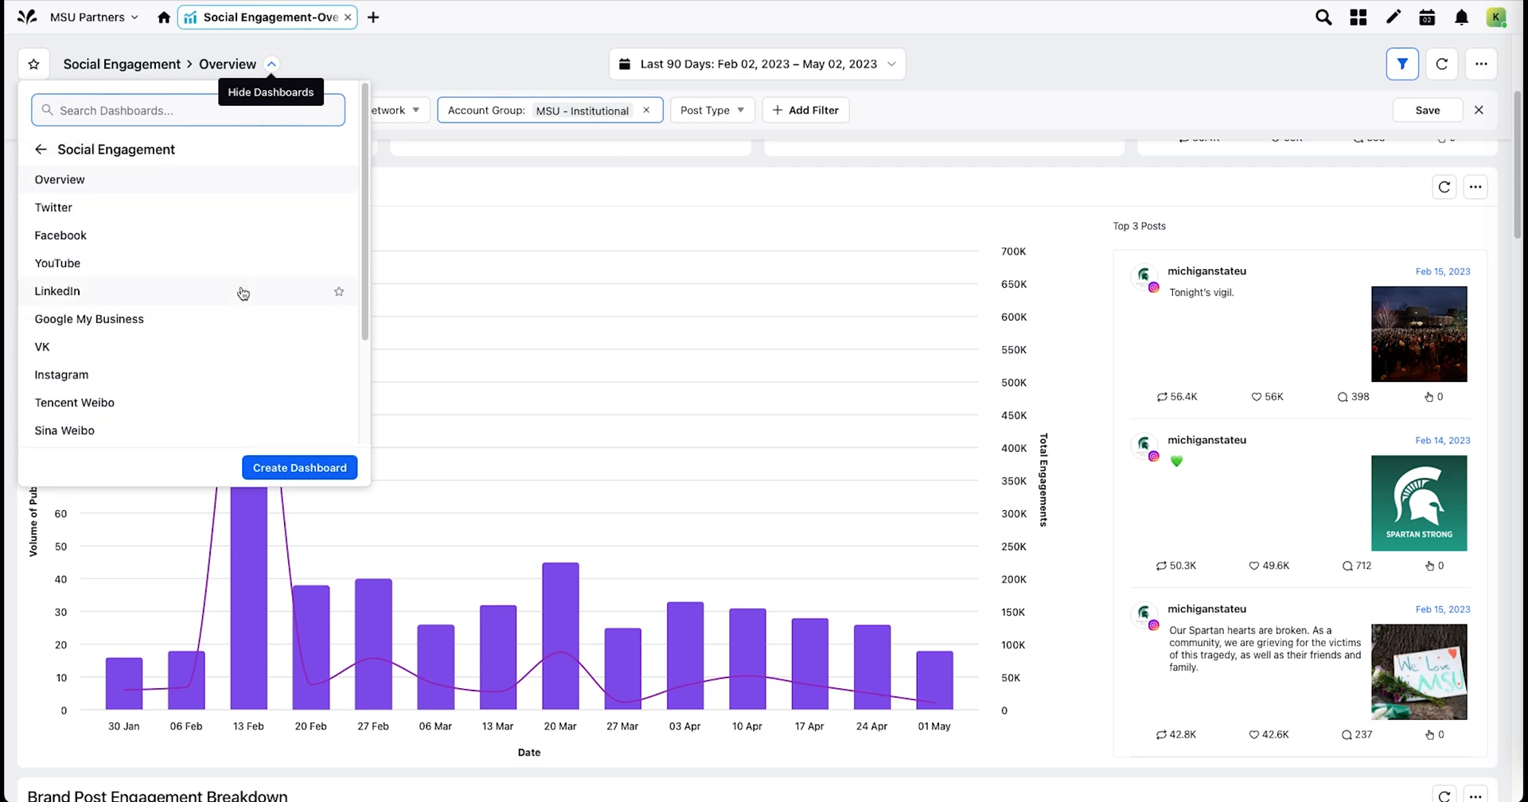
{"action": "mouse_move", "coordinate": [260, 293]}
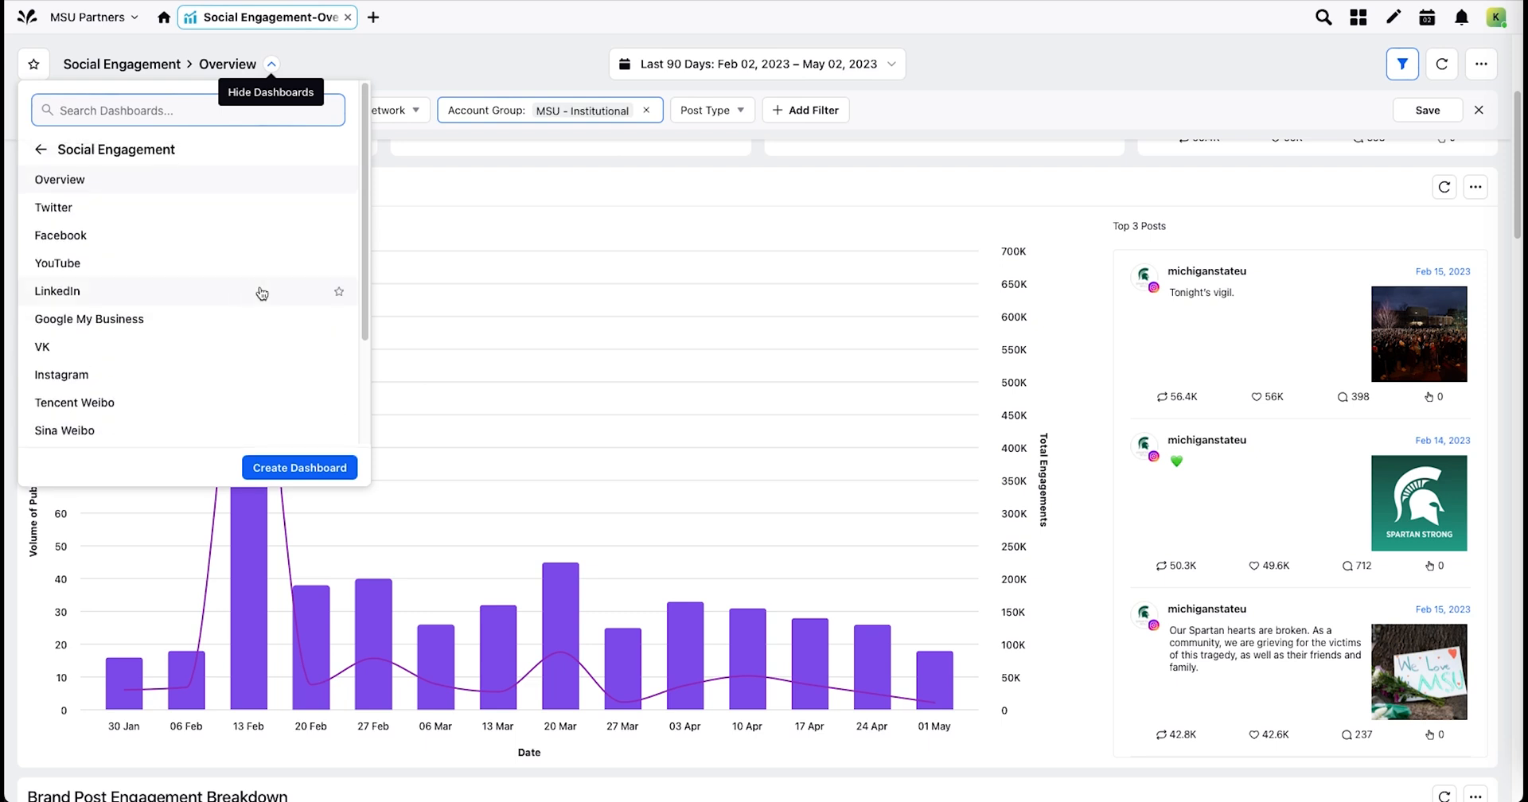
{"action": "mouse_move", "coordinate": [299, 291]}
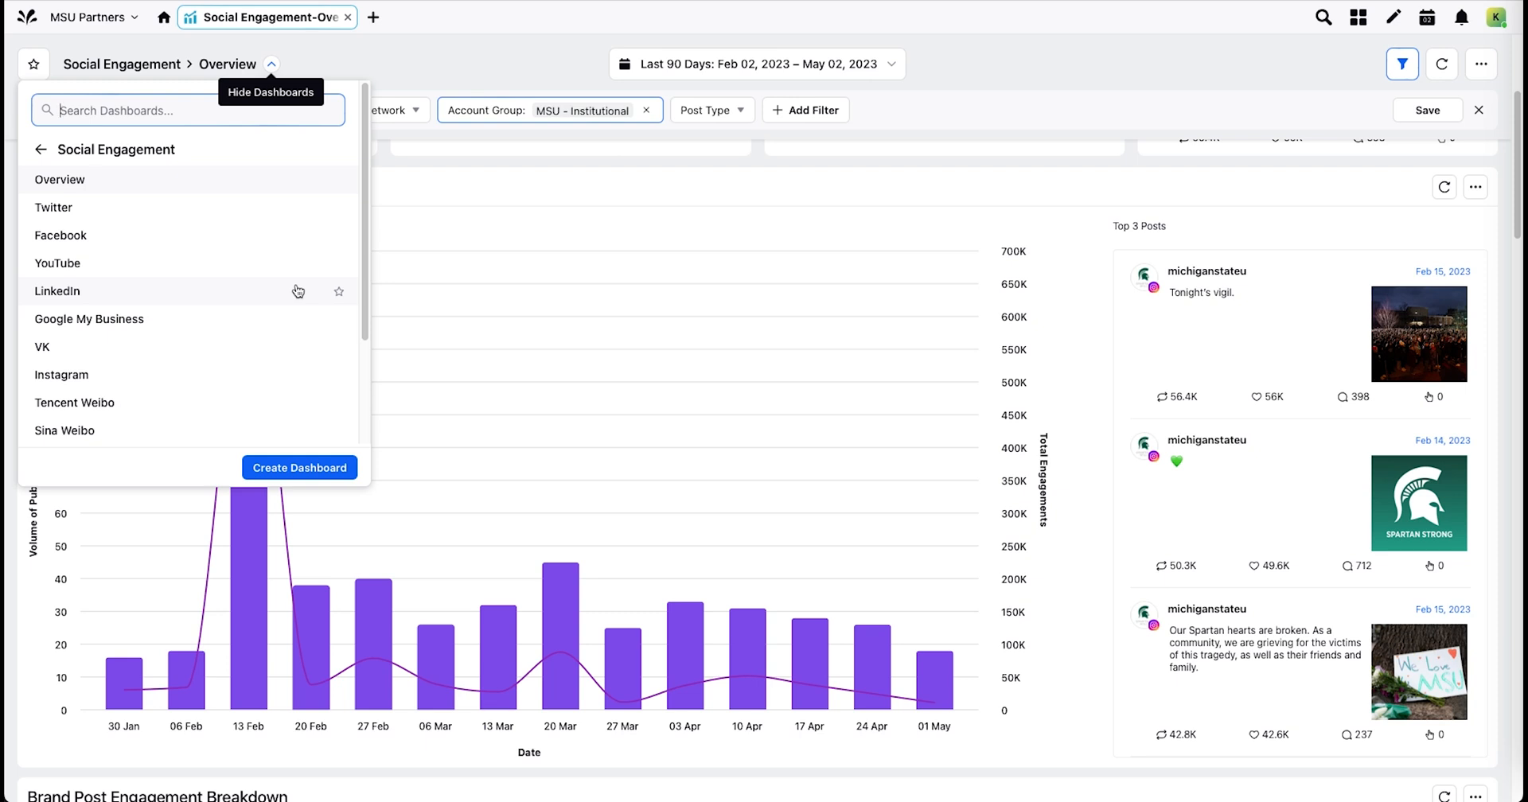
{"action": "mouse_move", "coordinate": [276, 272]}
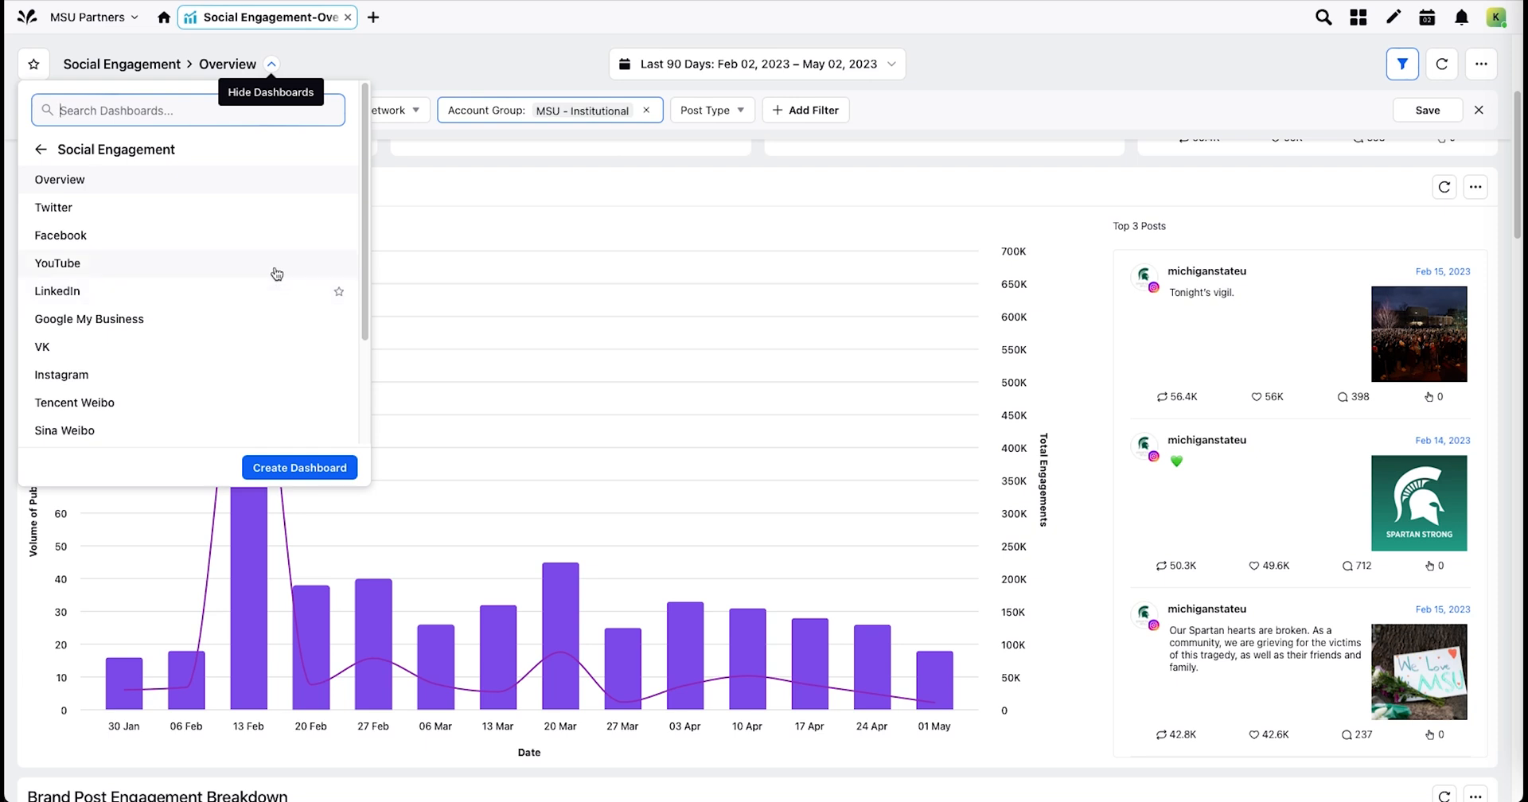
{"action": "left_click", "coordinate": [41, 148]}
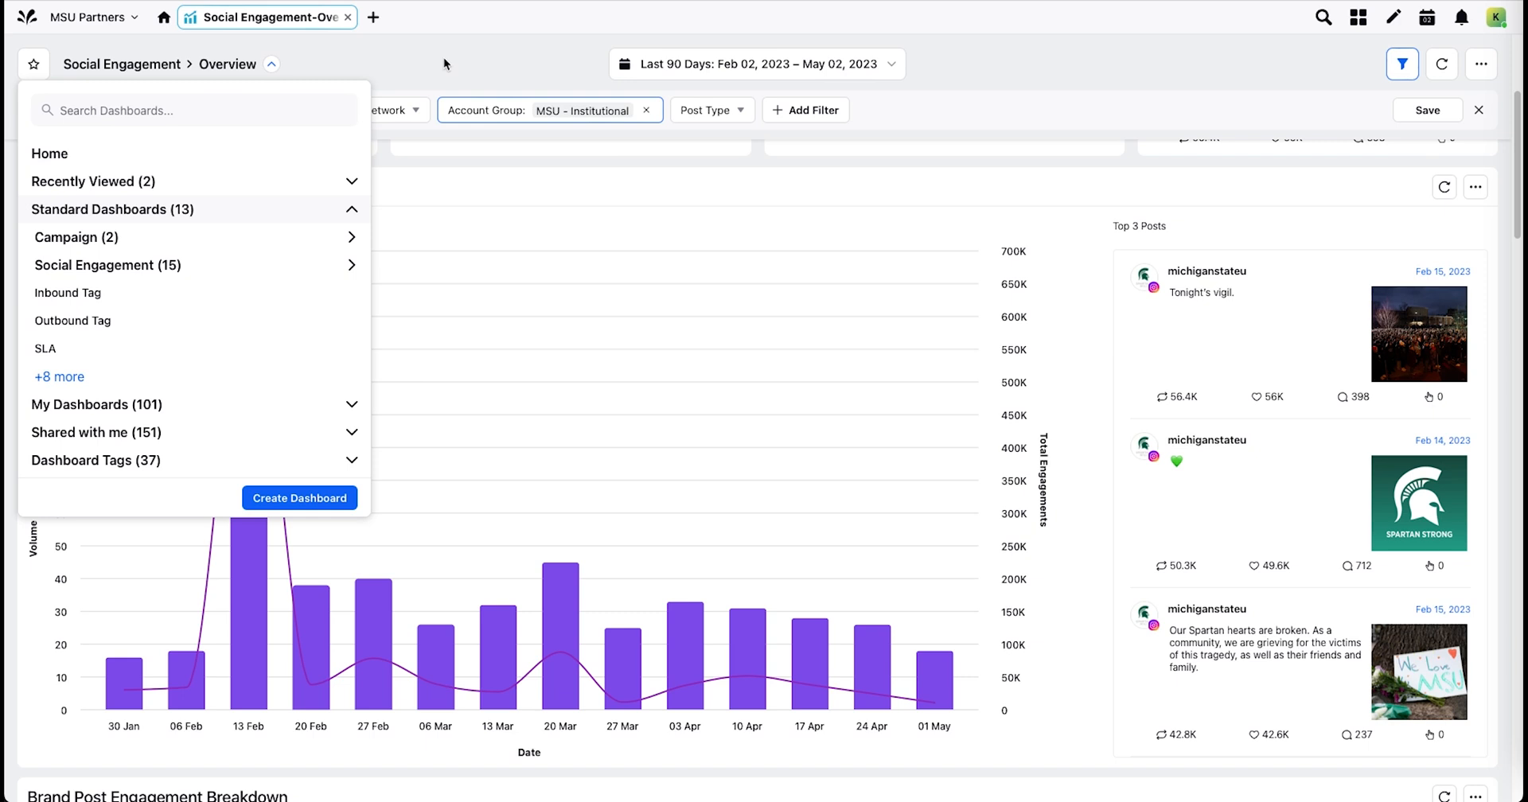
{"action": "left_click", "coordinate": [271, 65]}
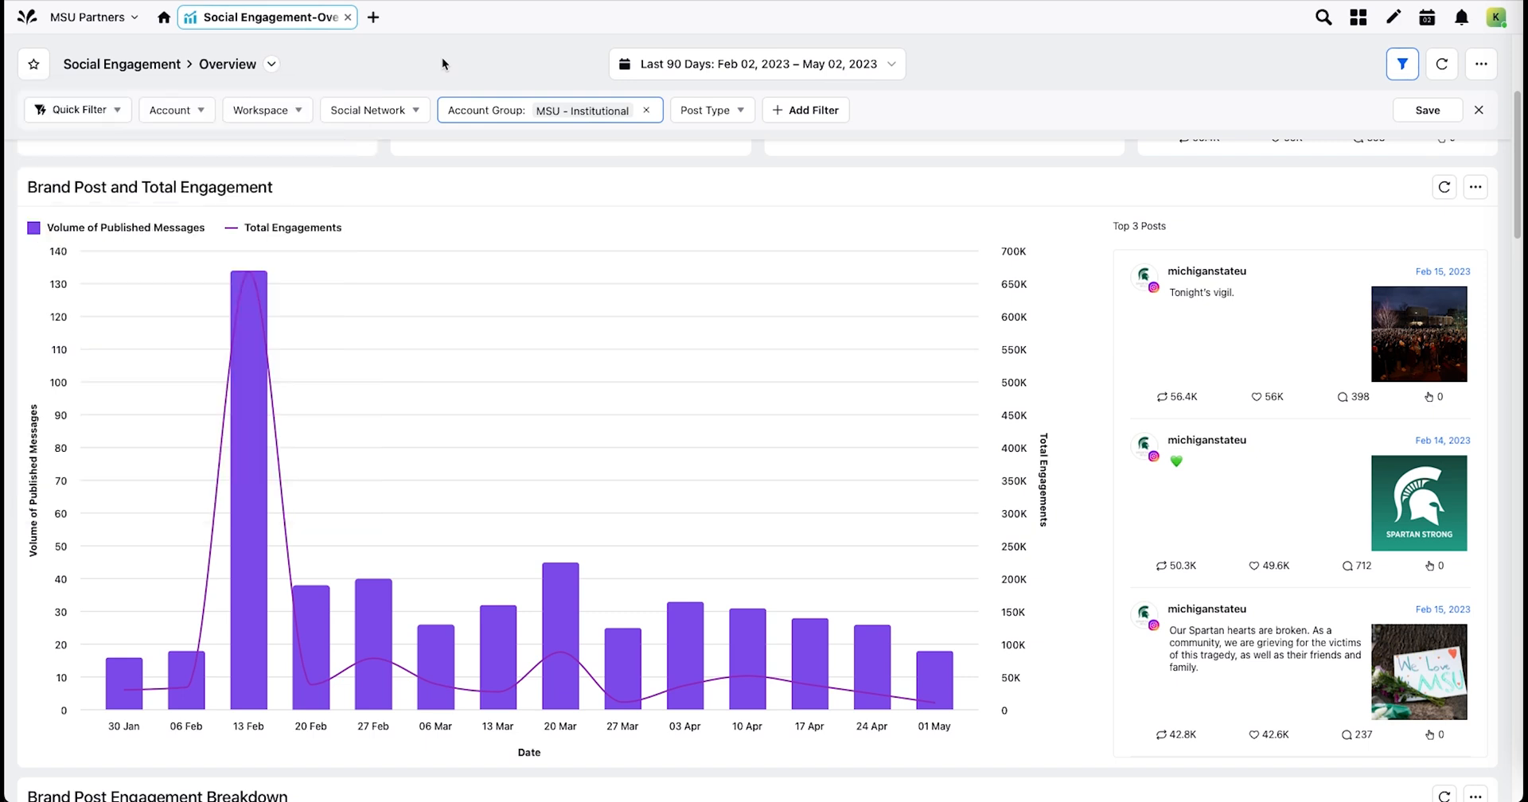
- Start a new dashboard named 'Demo' in the Home folder
{"action": "left_click", "coordinate": [1479, 65]}
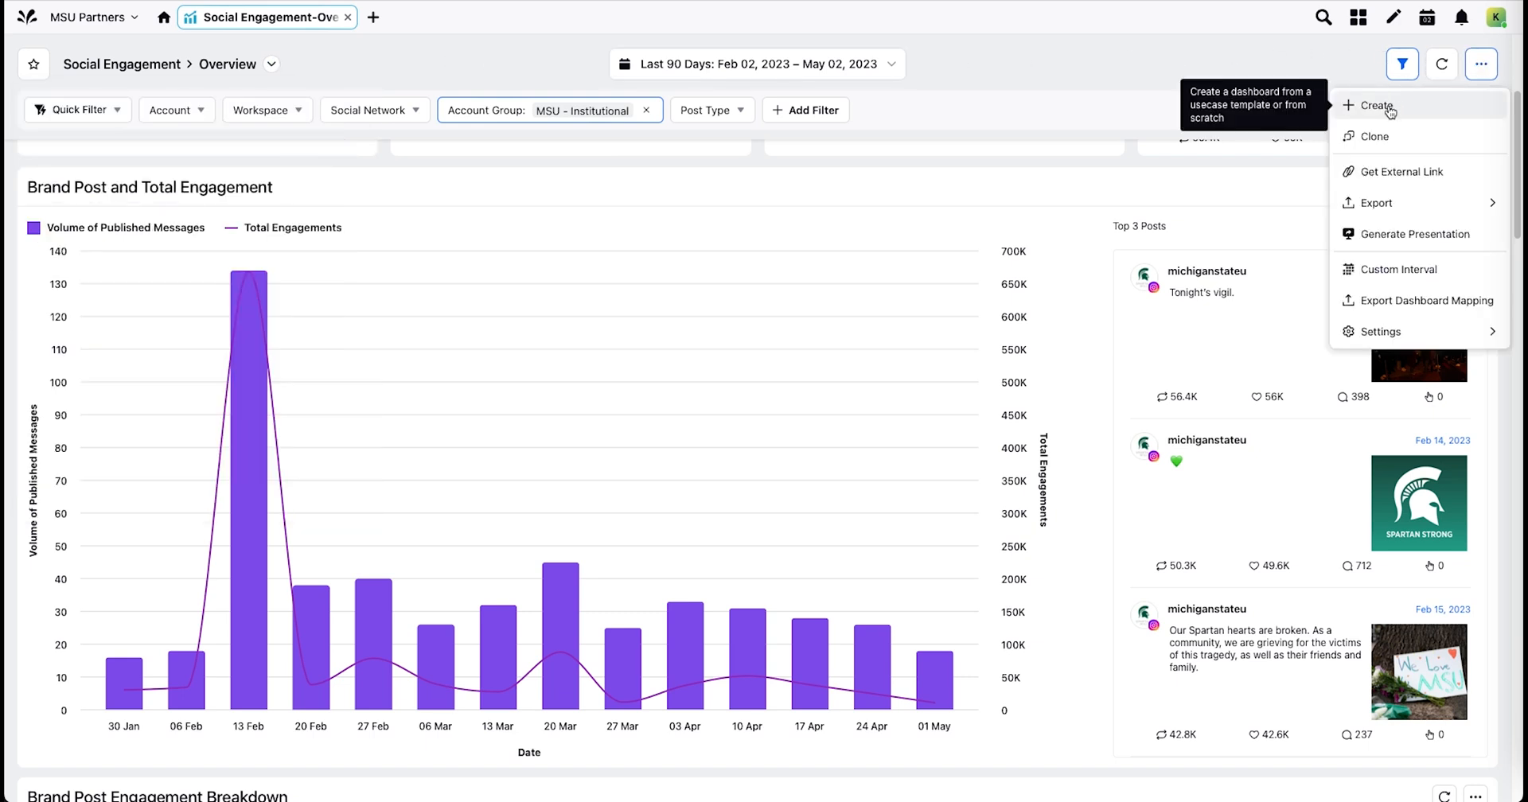
{"action": "left_click", "coordinate": [1377, 105]}
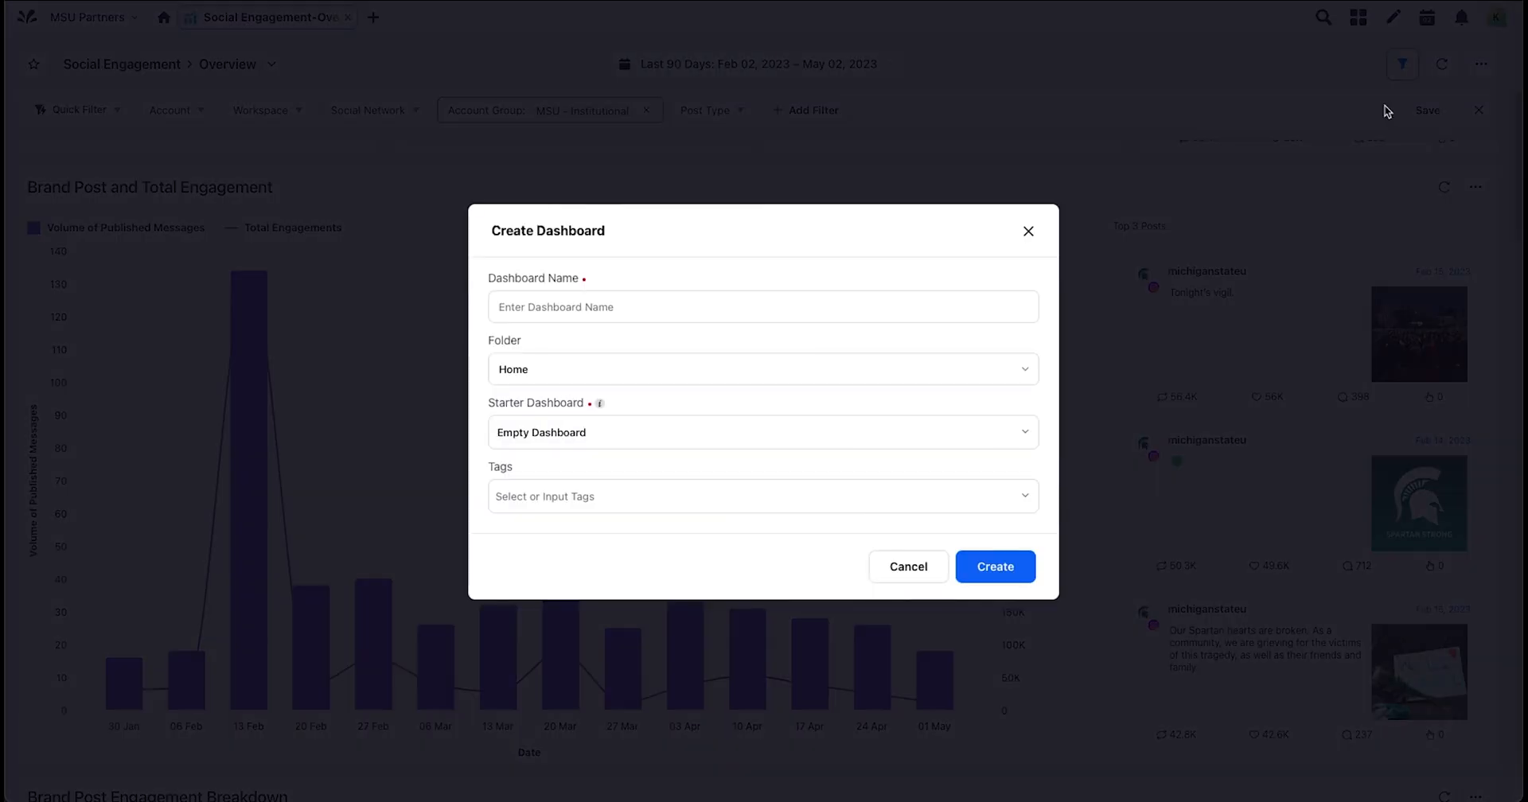
{"action": "left_click", "coordinate": [763, 306]}
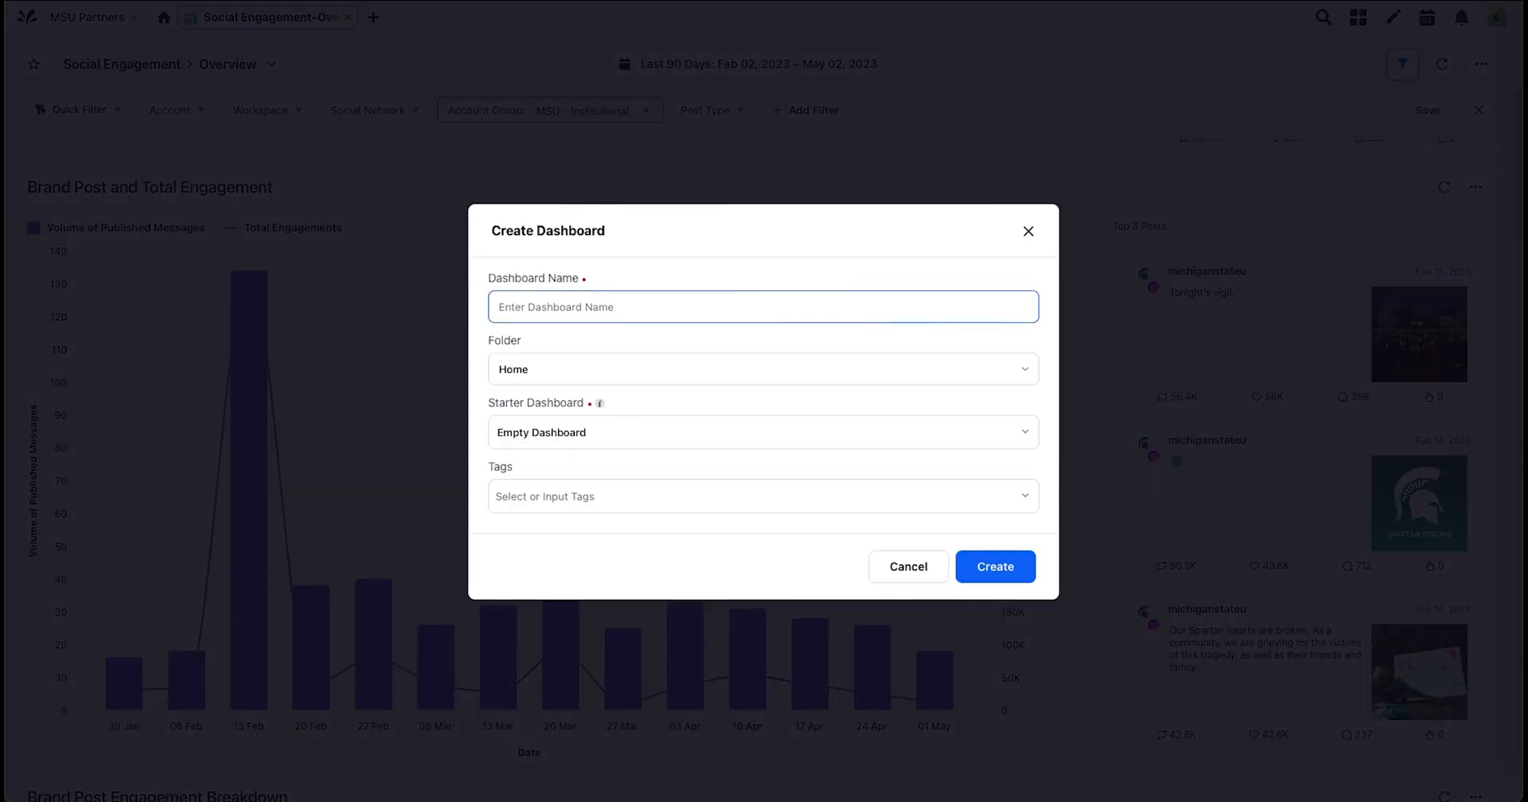
{"action": "type", "text": "Demo"}
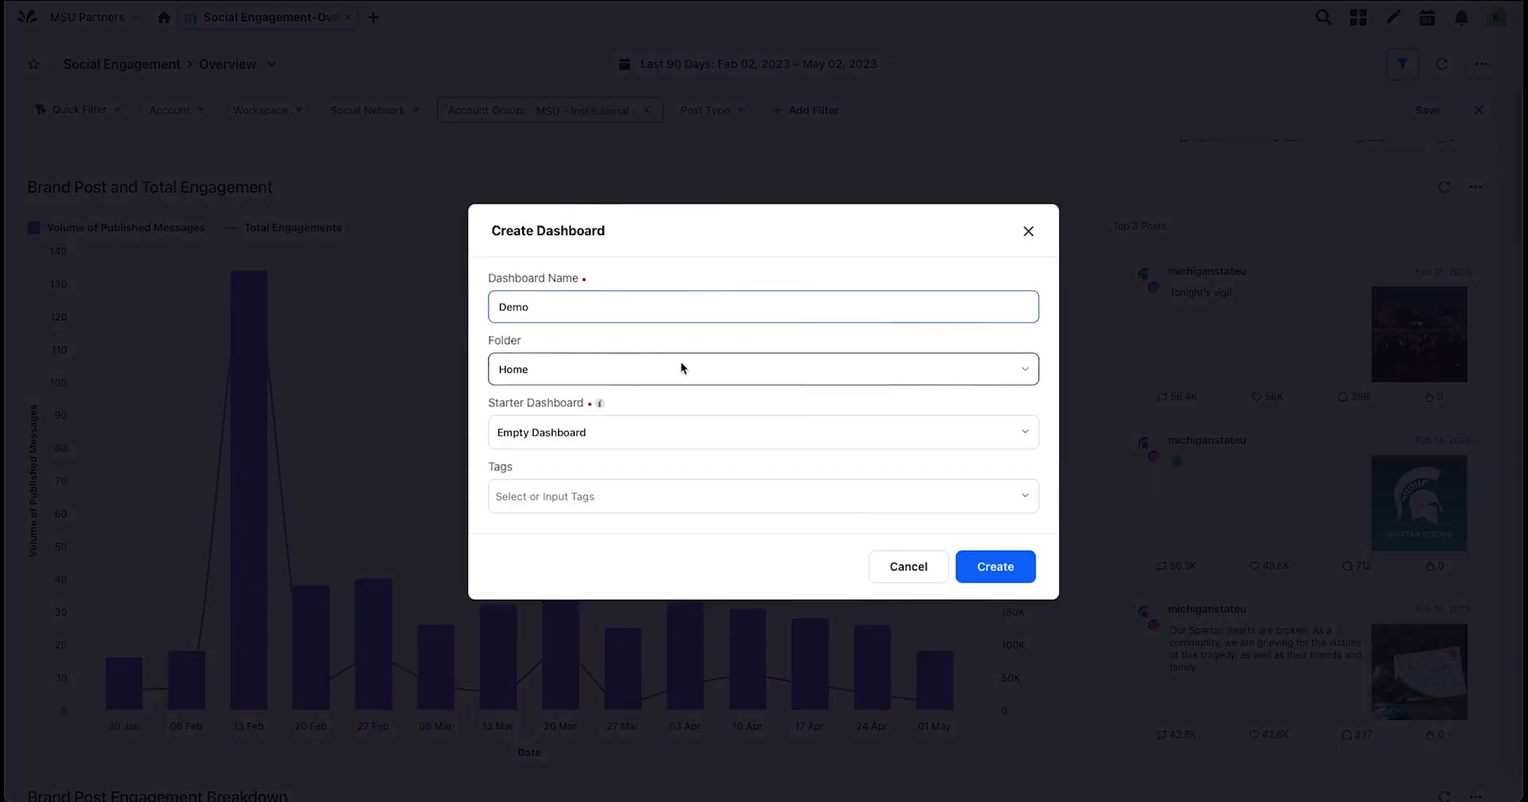
{"action": "left_click", "coordinate": [762, 368]}
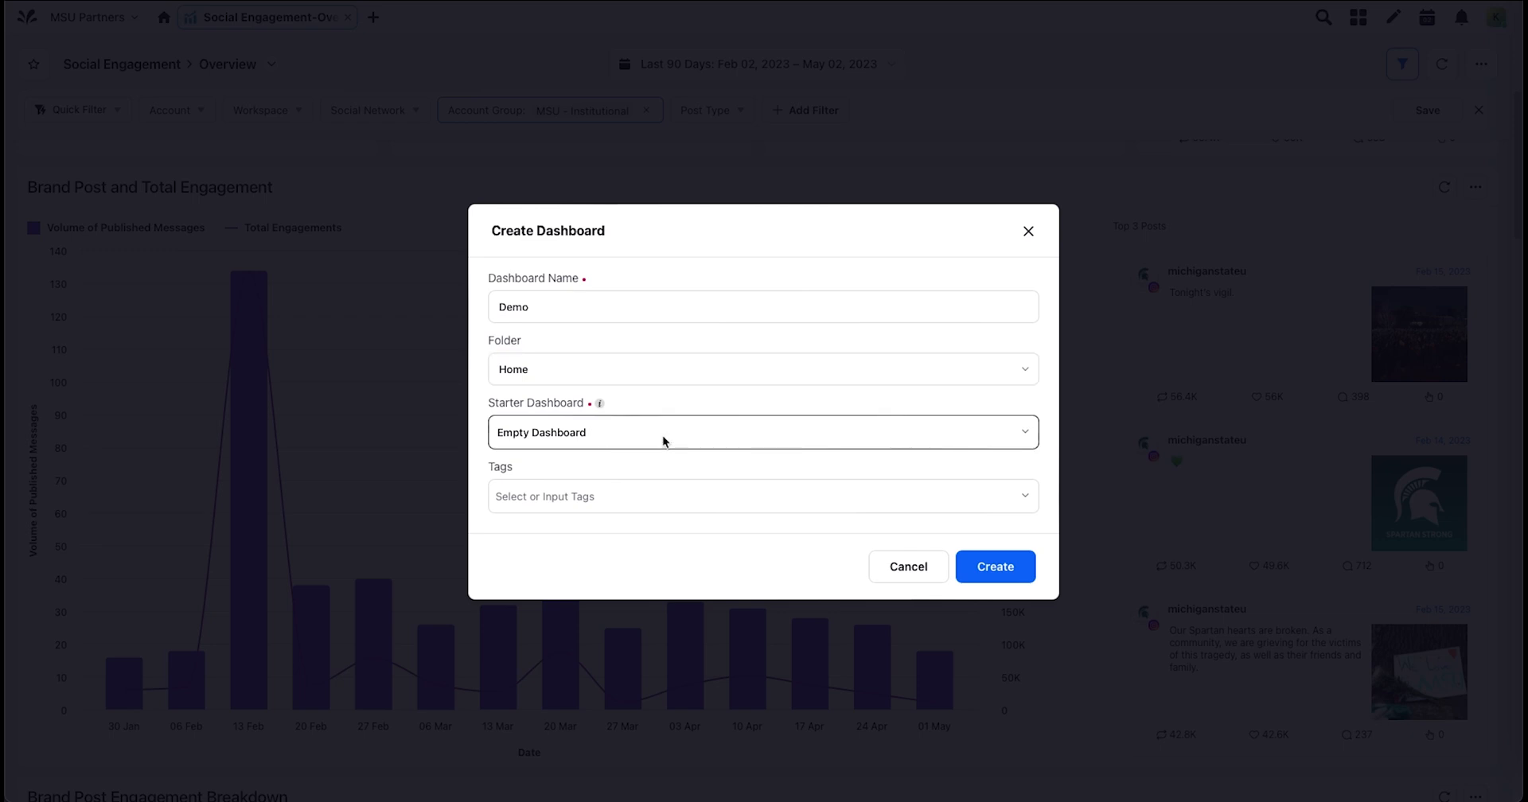
- Keep Empty Dashboard as the template, create Demo, and start adding a widget
{"action": "left_click", "coordinate": [760, 432]}
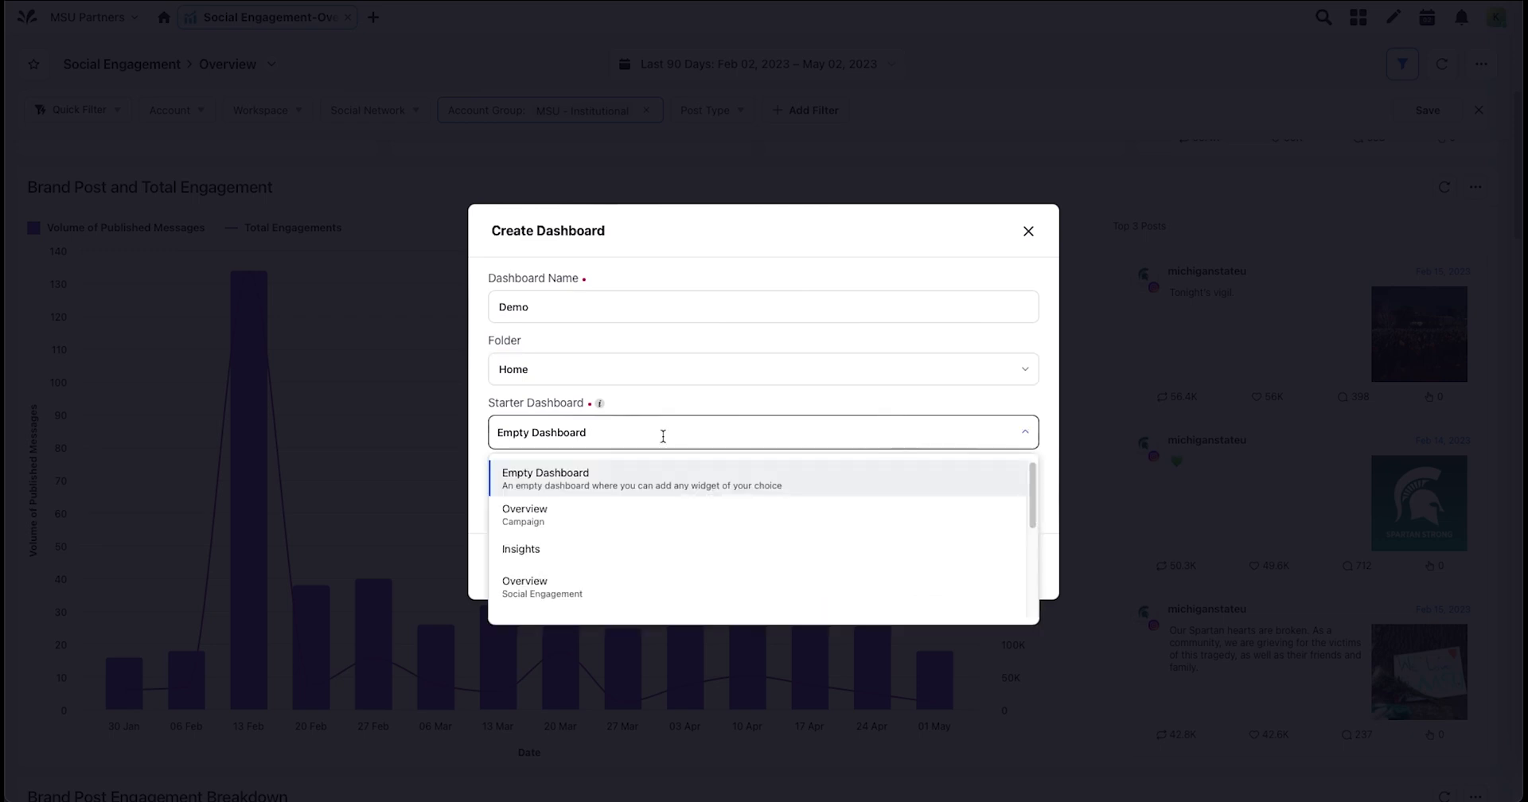
{"action": "scroll", "scroll_direction": "down", "scroll_amount": 3}
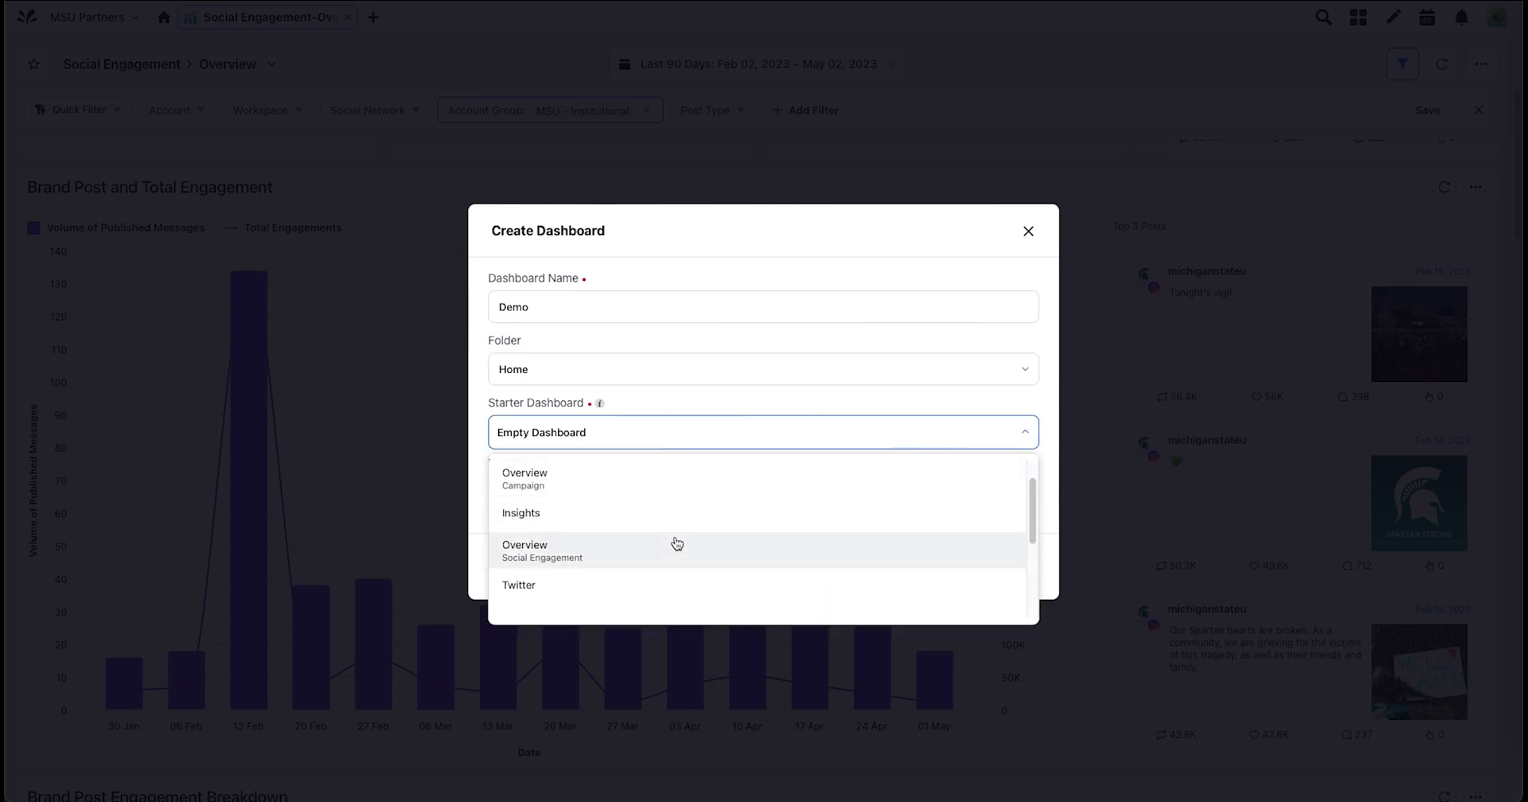
{"action": "scroll", "scroll_direction": "down", "scroll_amount": 3}
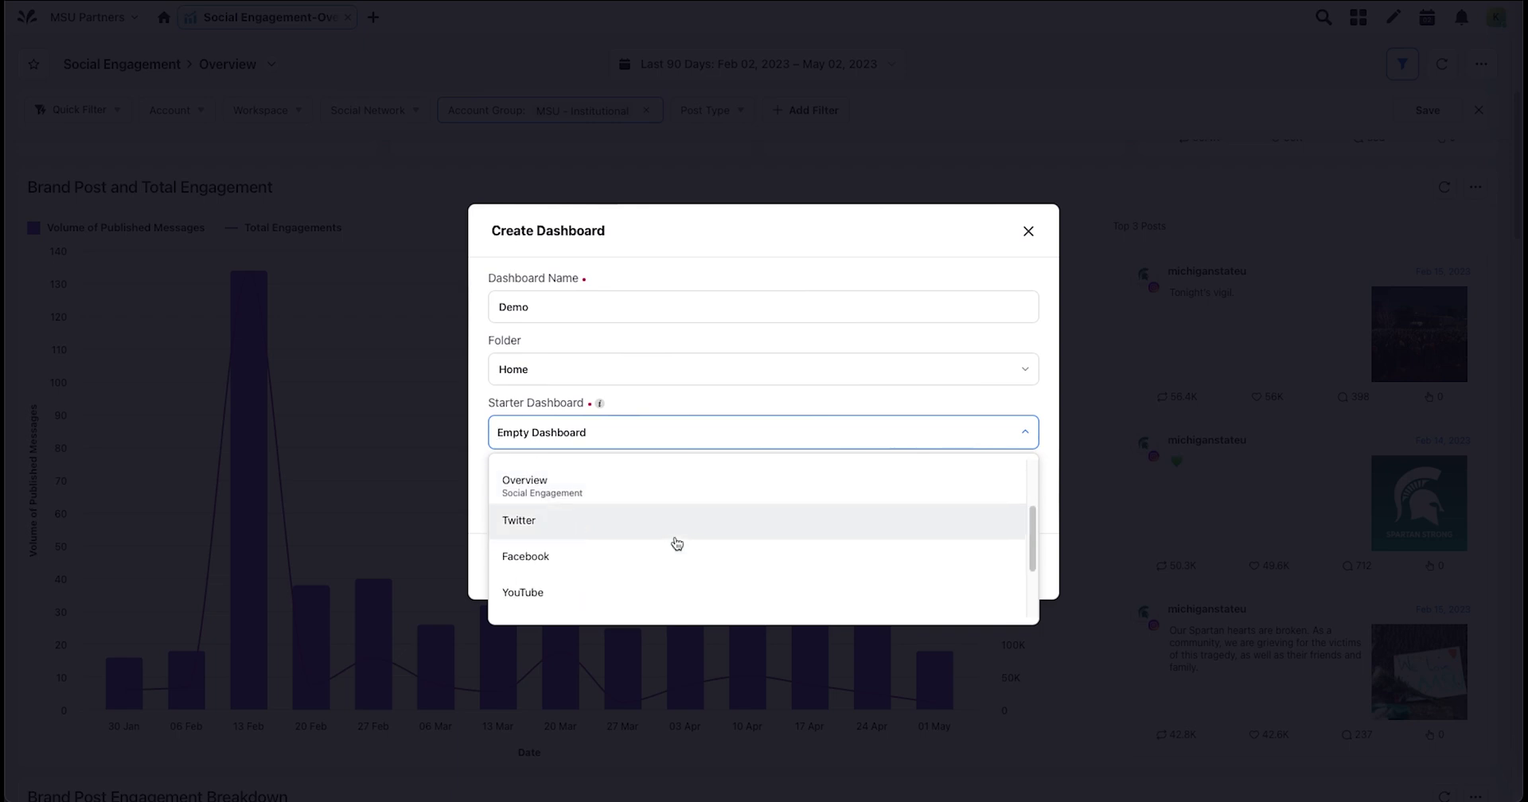
{"action": "scroll", "scroll_direction": "up", "scroll_amount": 3}
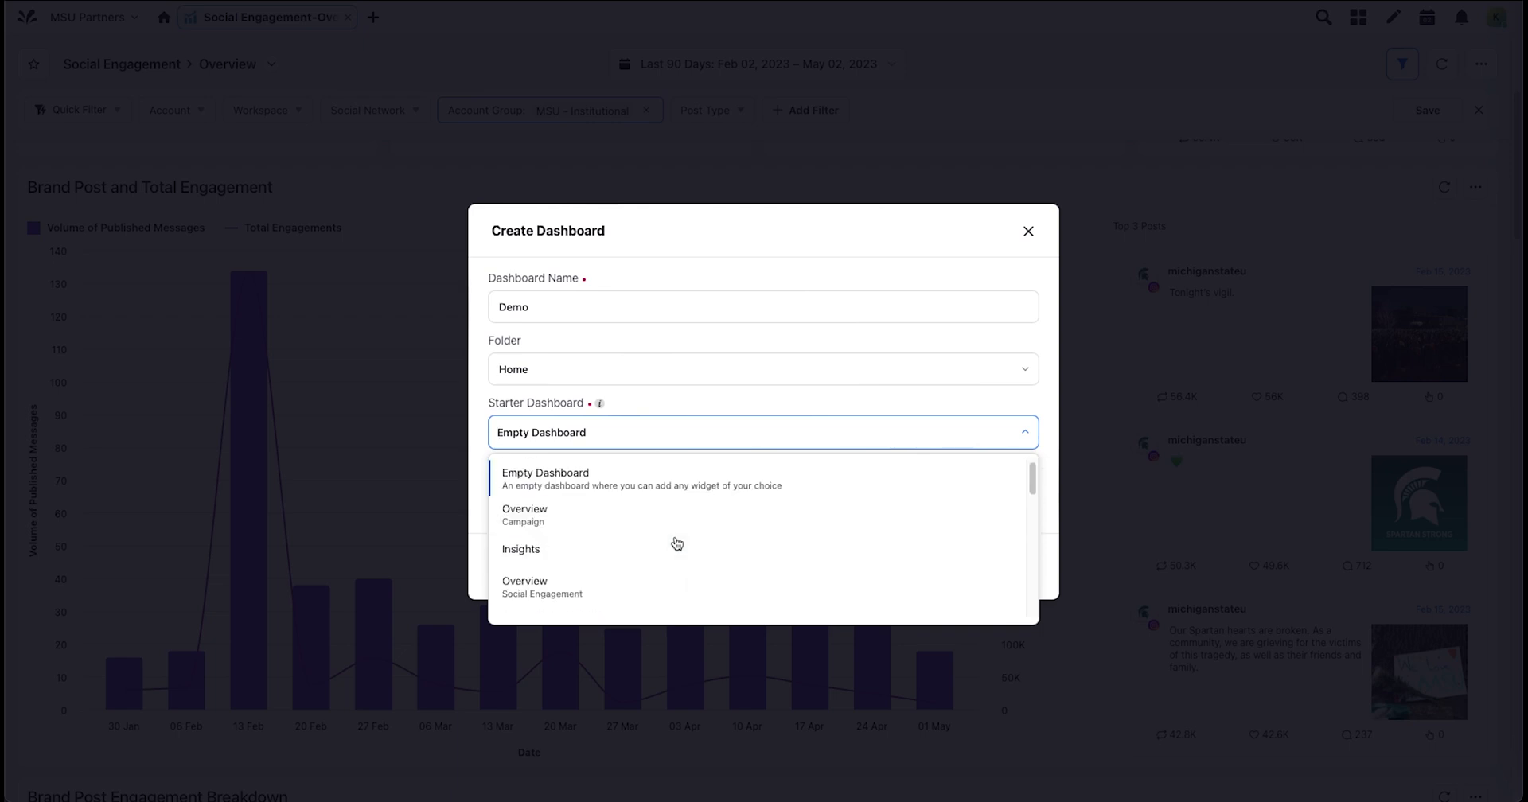
{"action": "left_click", "coordinate": [544, 478]}
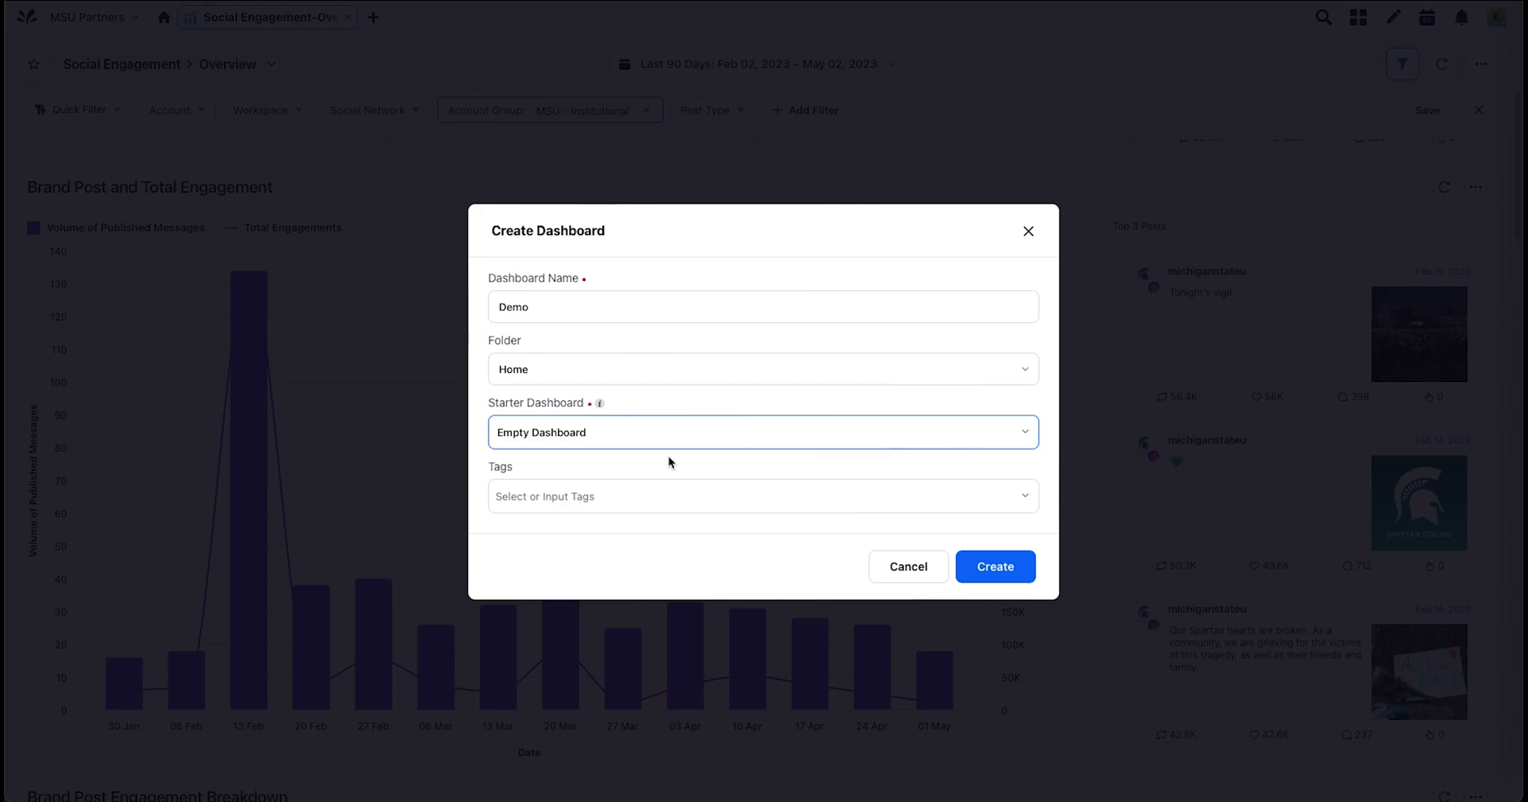
{"action": "left_click", "coordinate": [994, 567]}
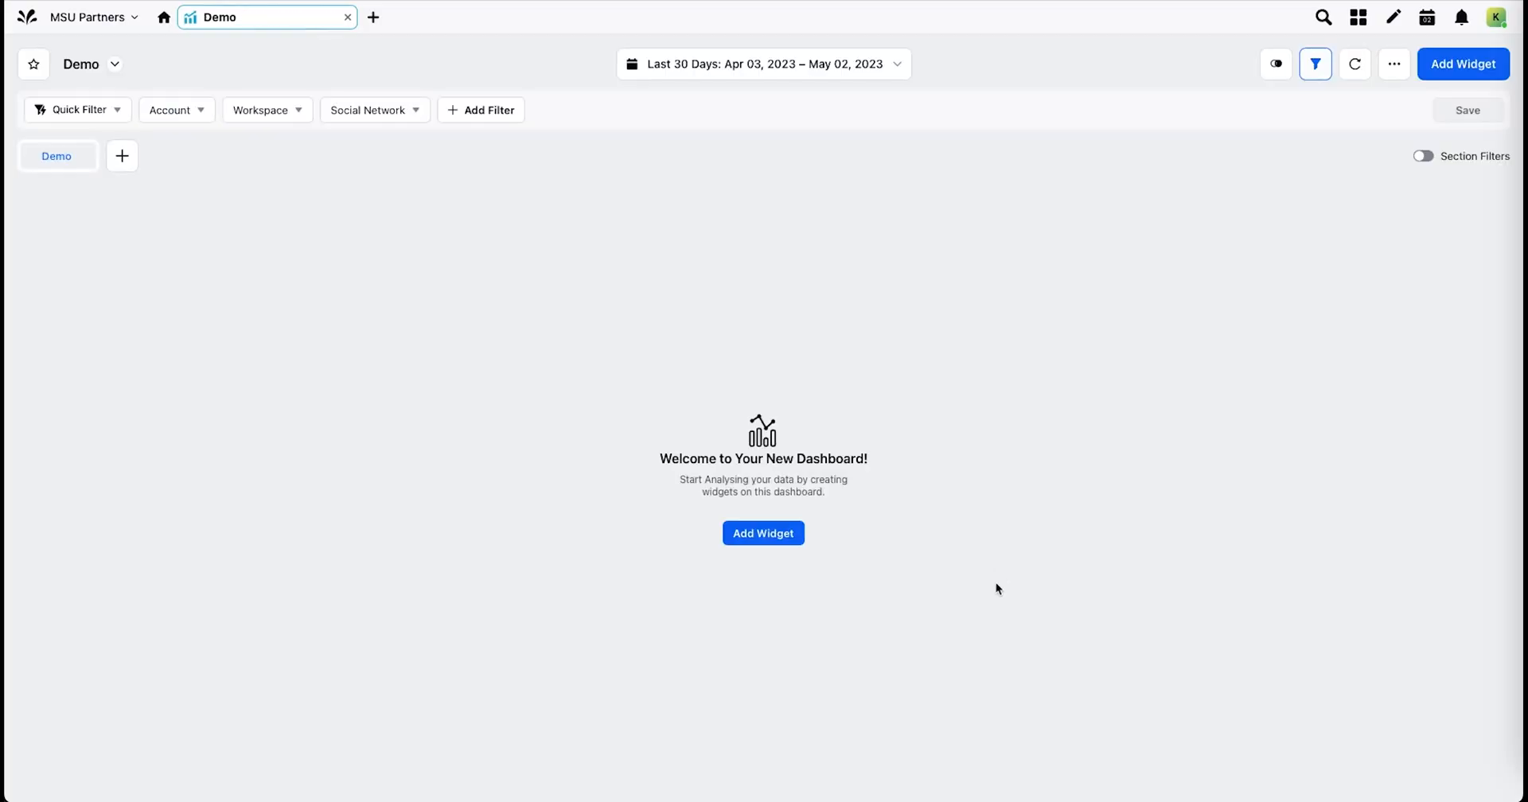
{"action": "mouse_move", "coordinate": [993, 582]}
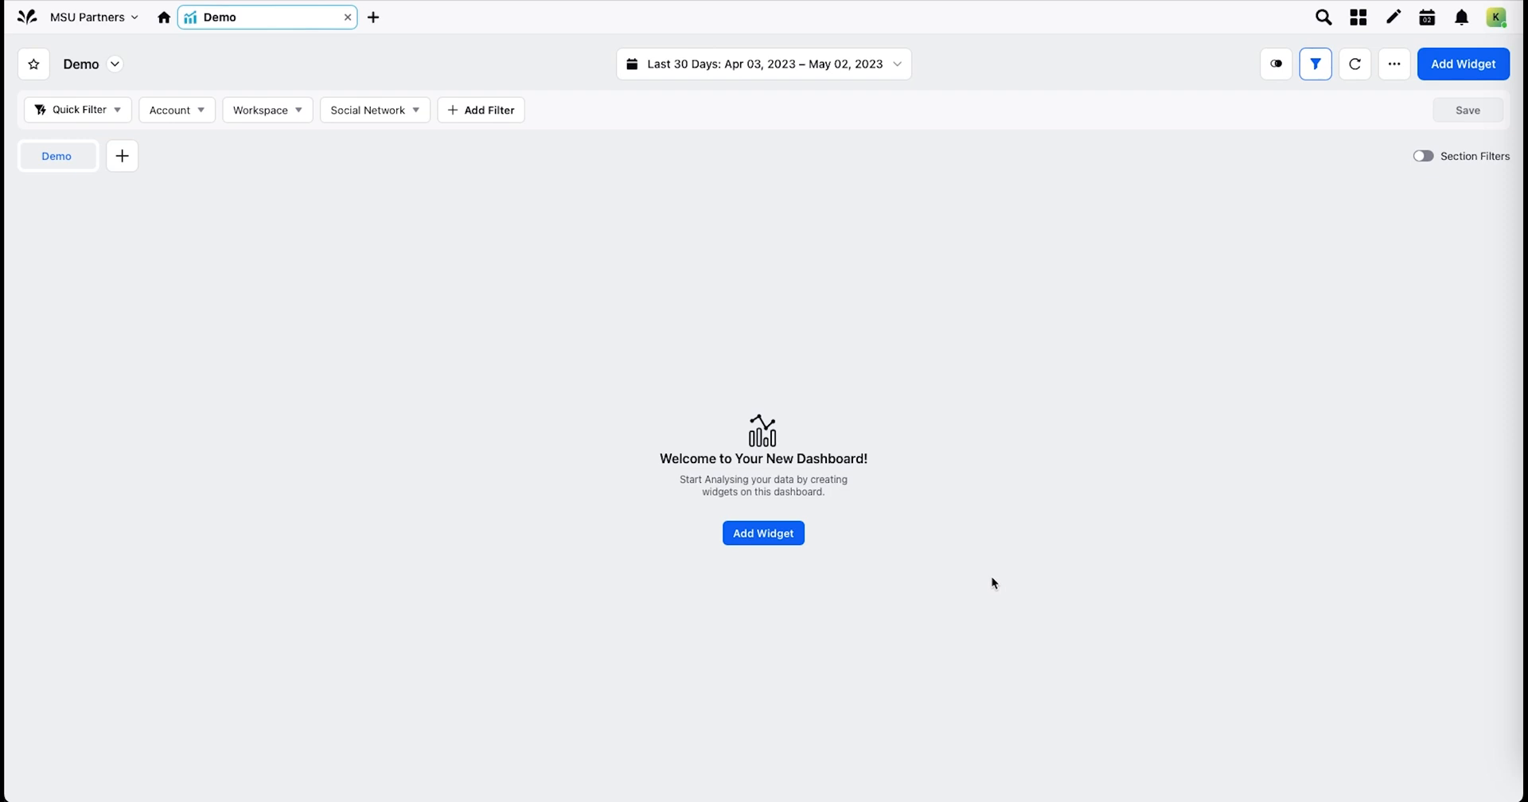
{"action": "left_click", "coordinate": [763, 534]}
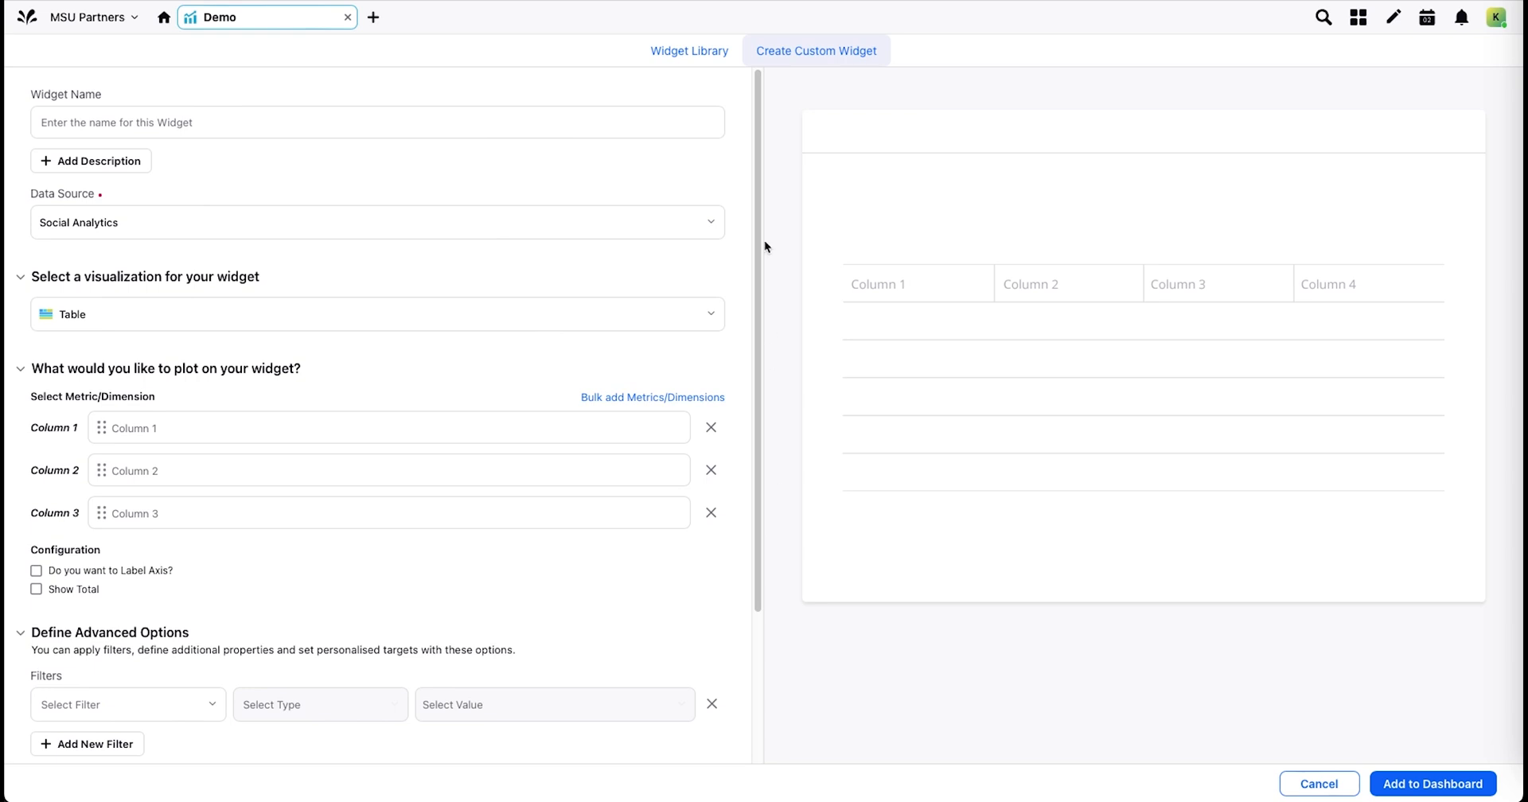
{"action": "mouse_move", "coordinate": [797, 63]}
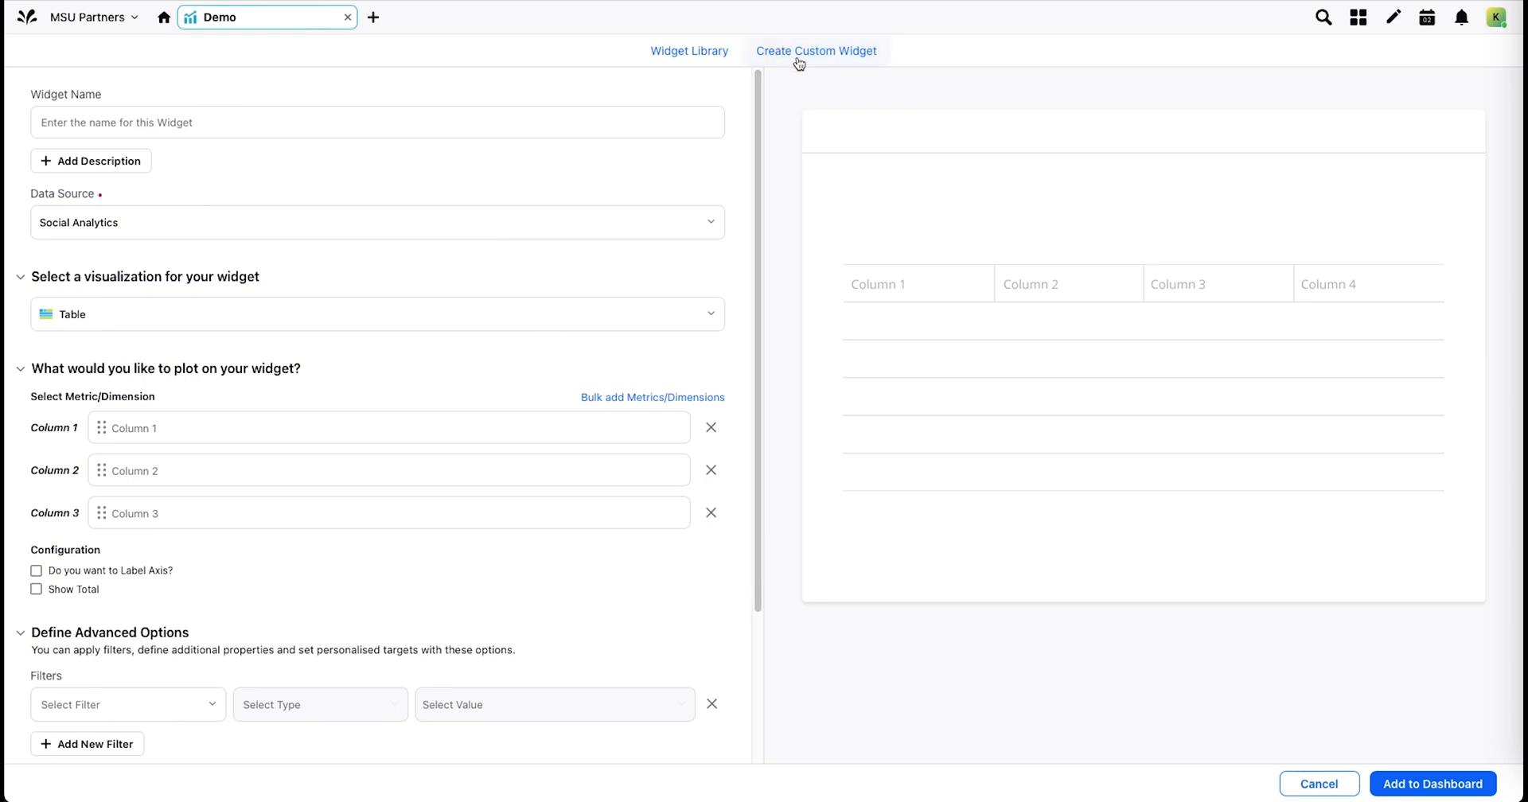
{"action": "scroll", "scroll_direction": "down", "scroll_amount": 3}
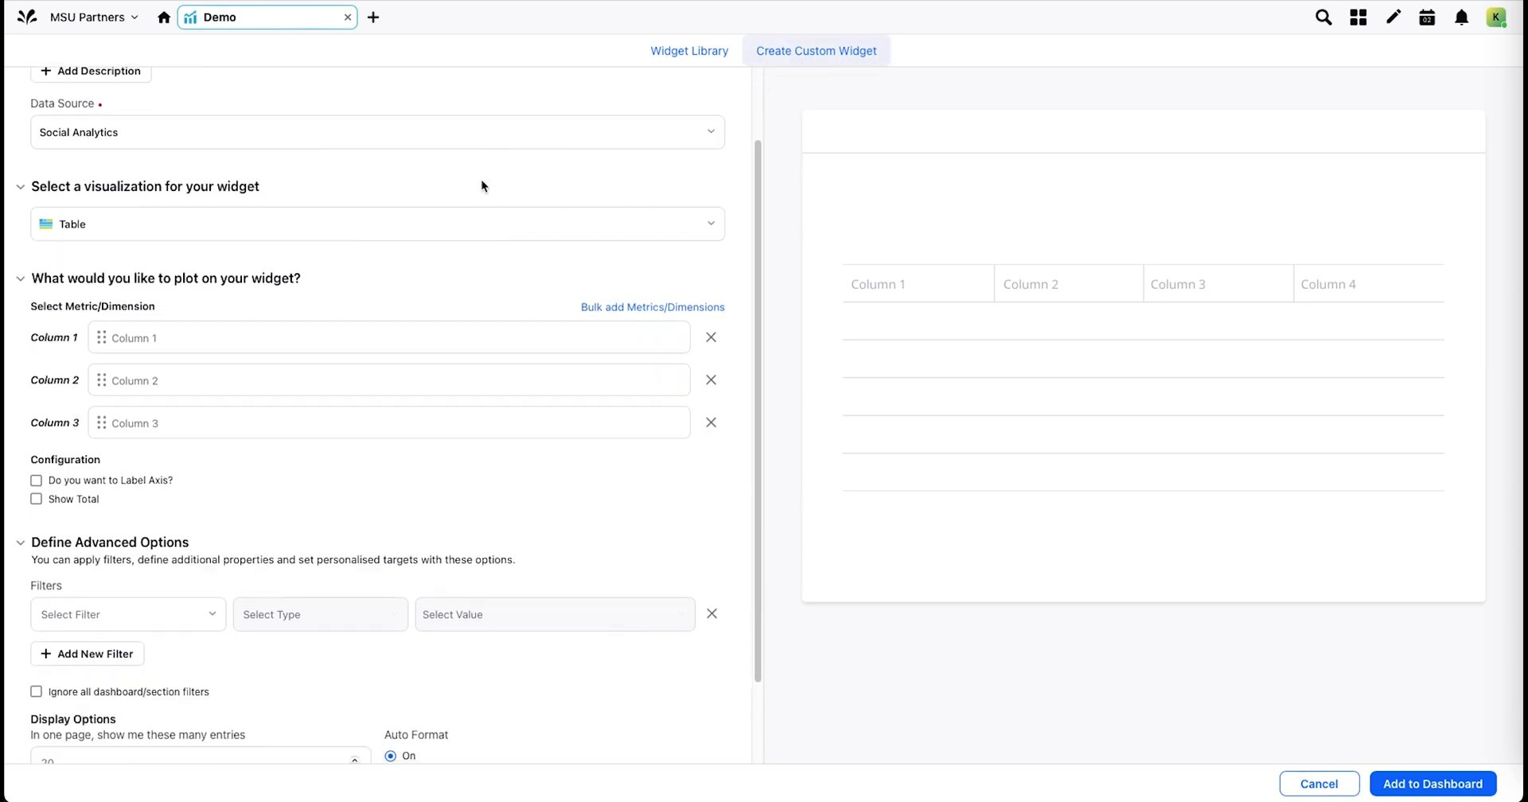
{"action": "left_click", "coordinate": [377, 224]}
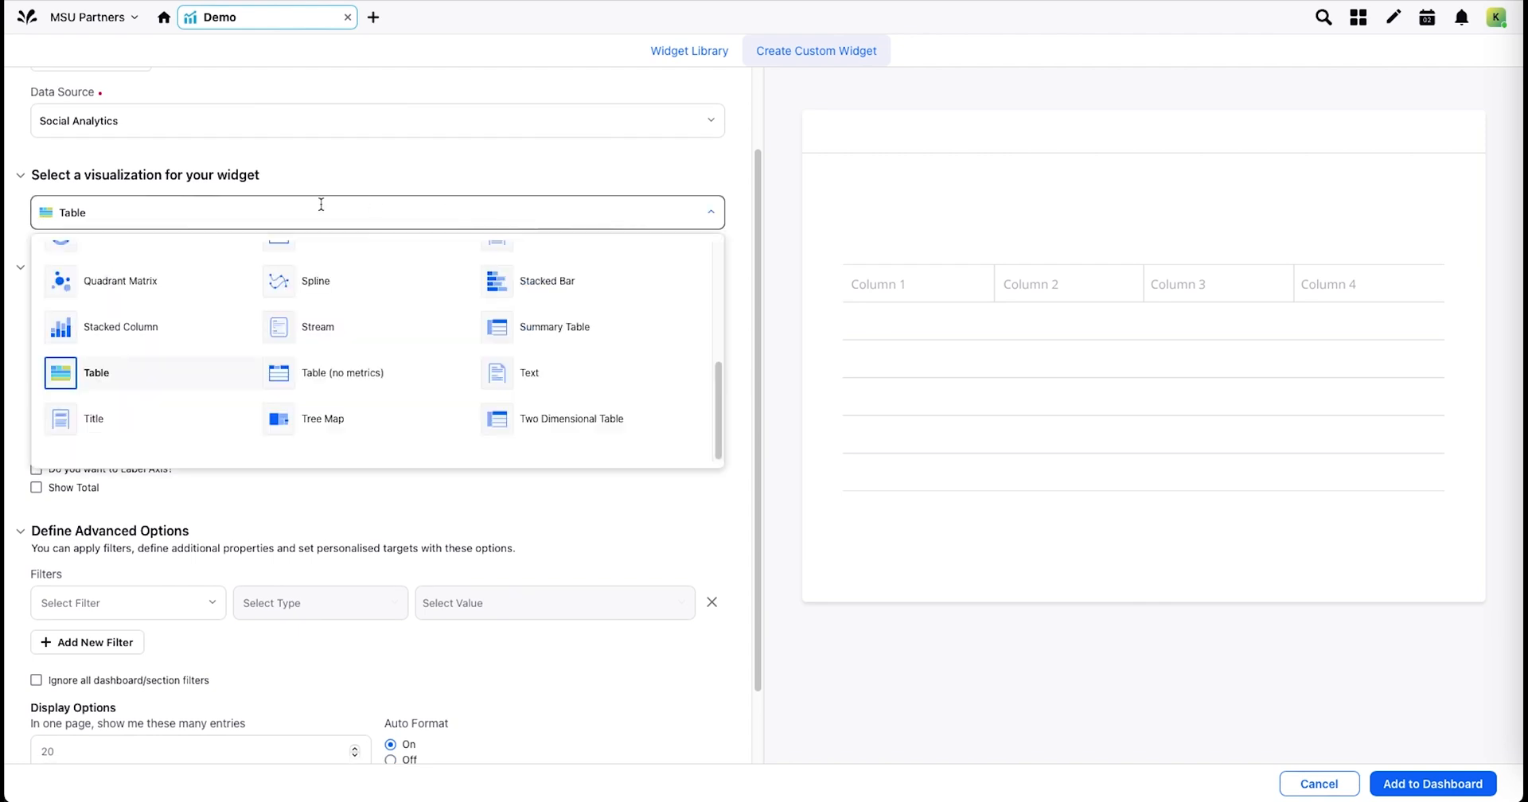
{"action": "left_click", "coordinate": [95, 372]}
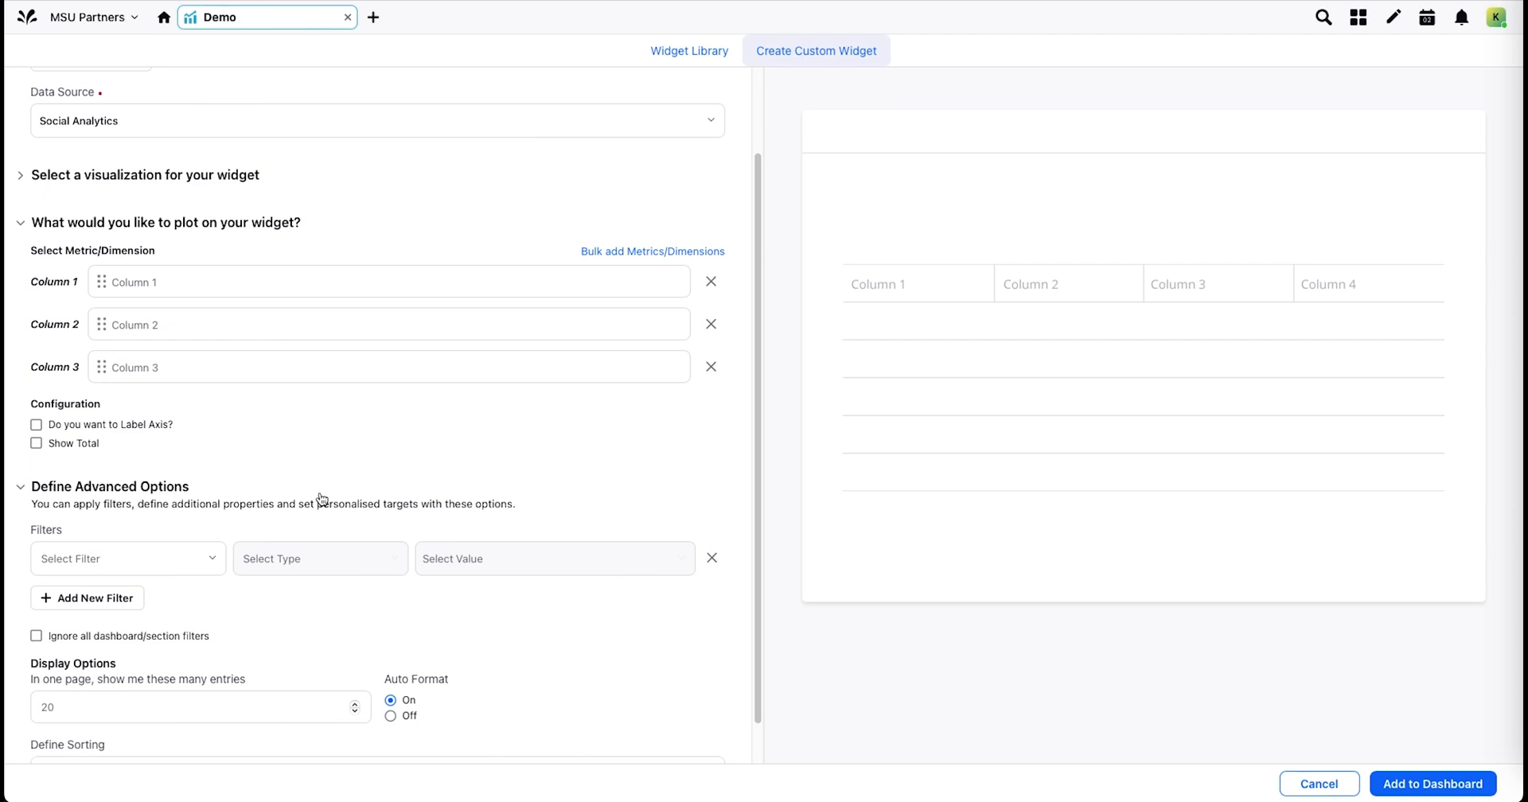
{"action": "mouse_move", "coordinate": [491, 667]}
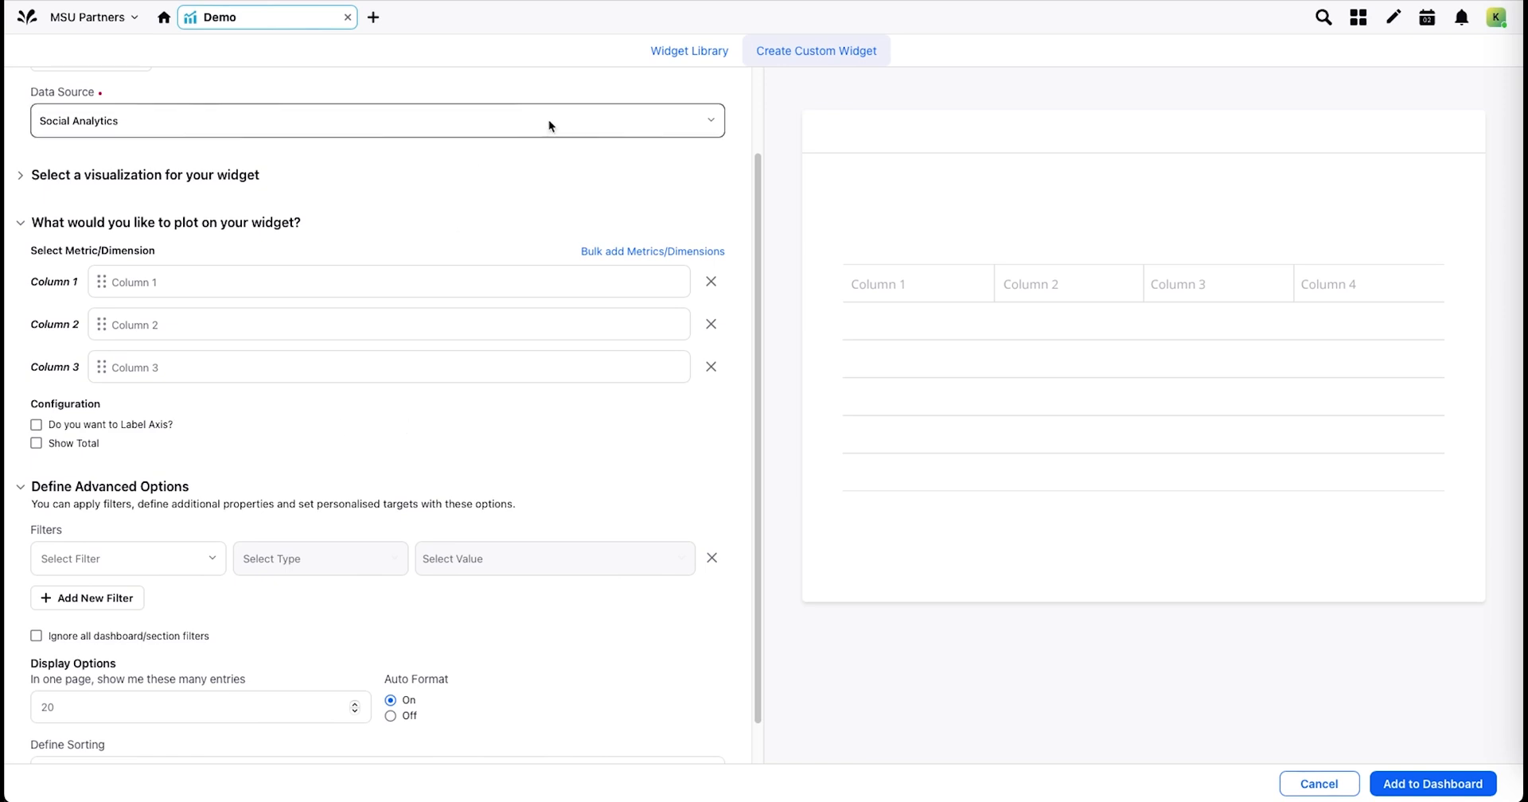
{"action": "mouse_move", "coordinate": [316, 130]}
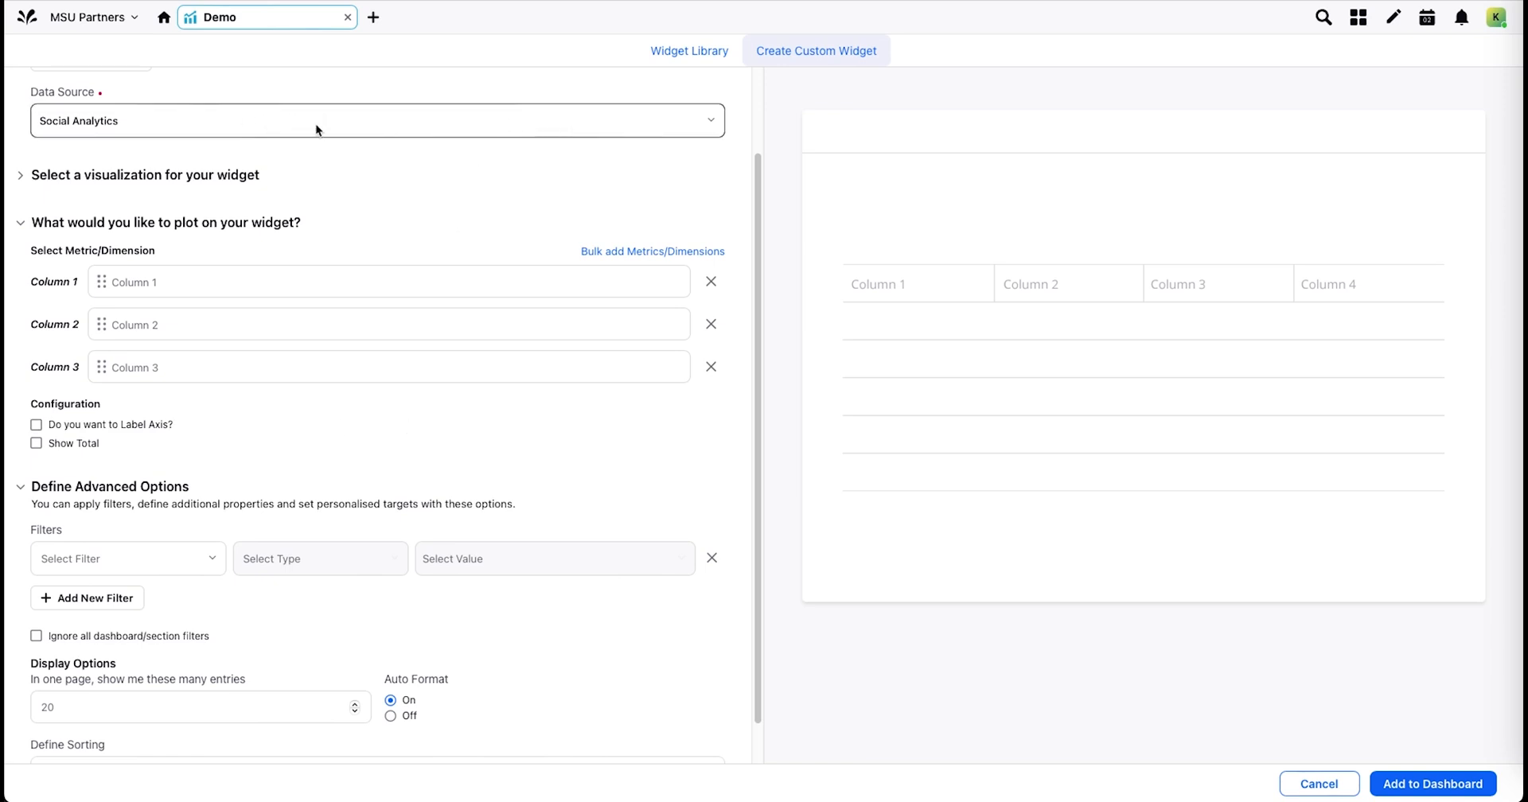
{"action": "left_click", "coordinate": [376, 120]}
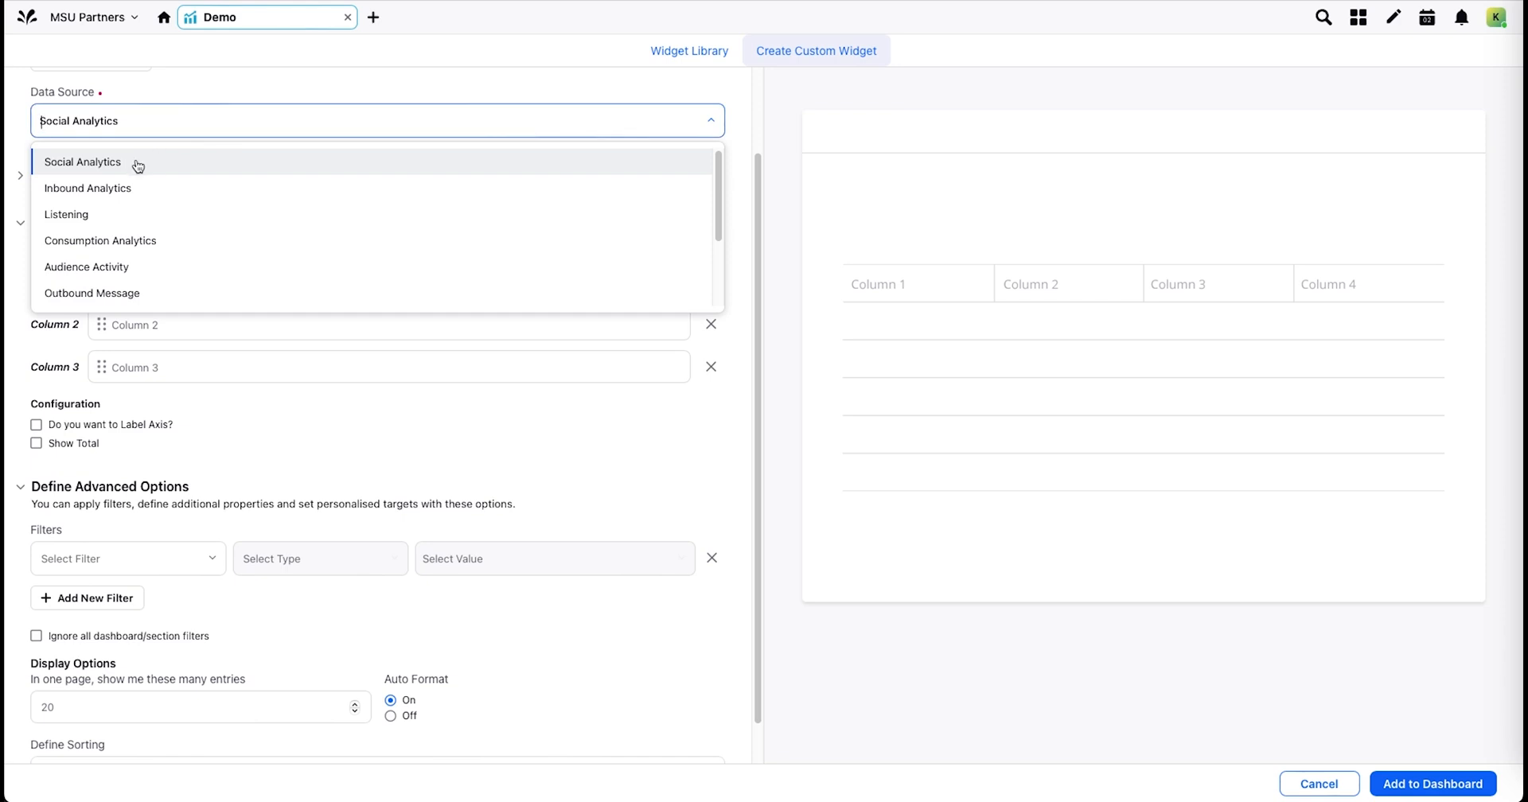
{"action": "mouse_move", "coordinate": [205, 196]}
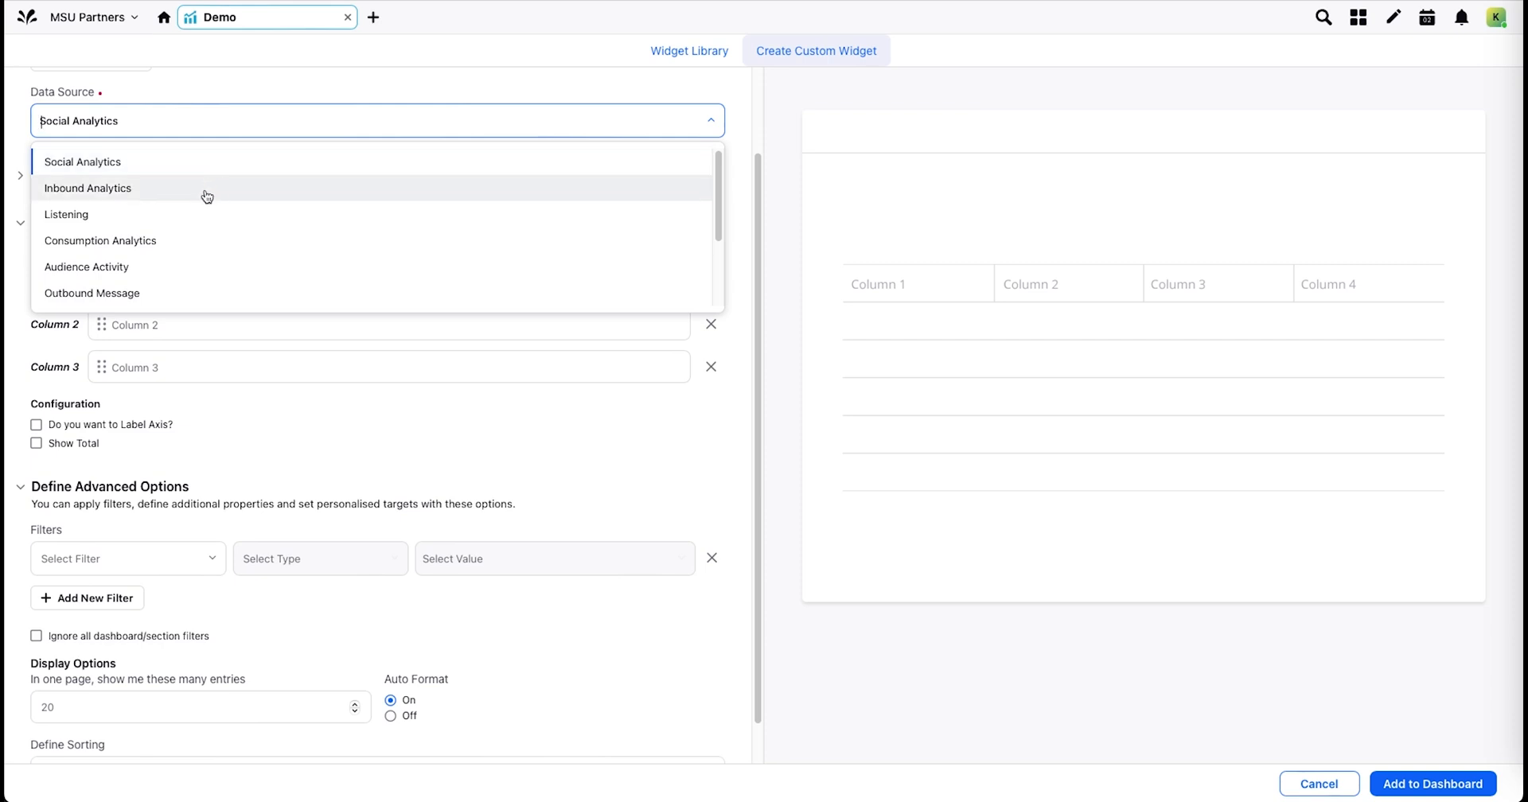
{"action": "mouse_move", "coordinate": [221, 171]}
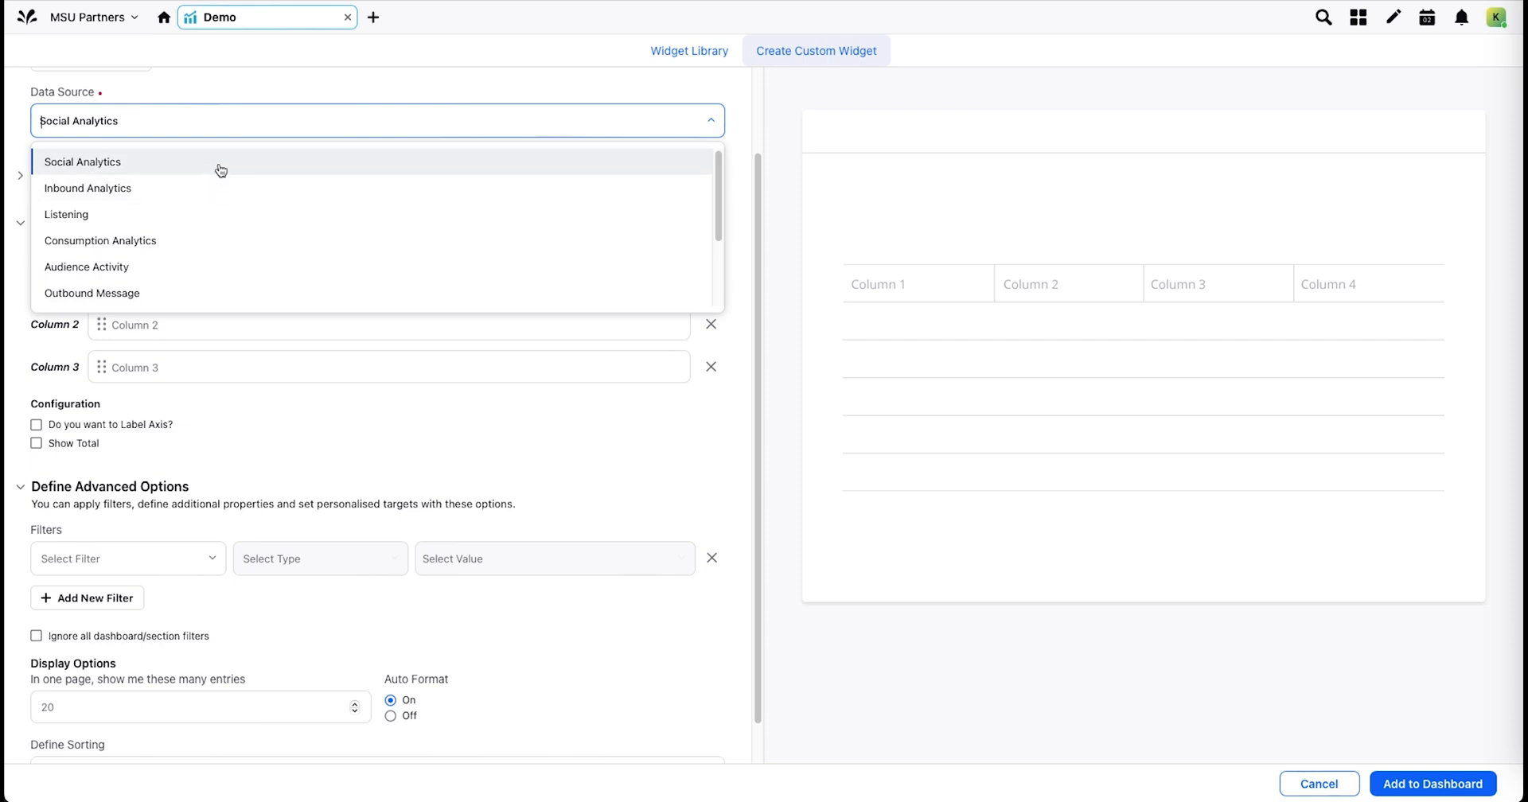
{"action": "mouse_move", "coordinate": [338, 88]}
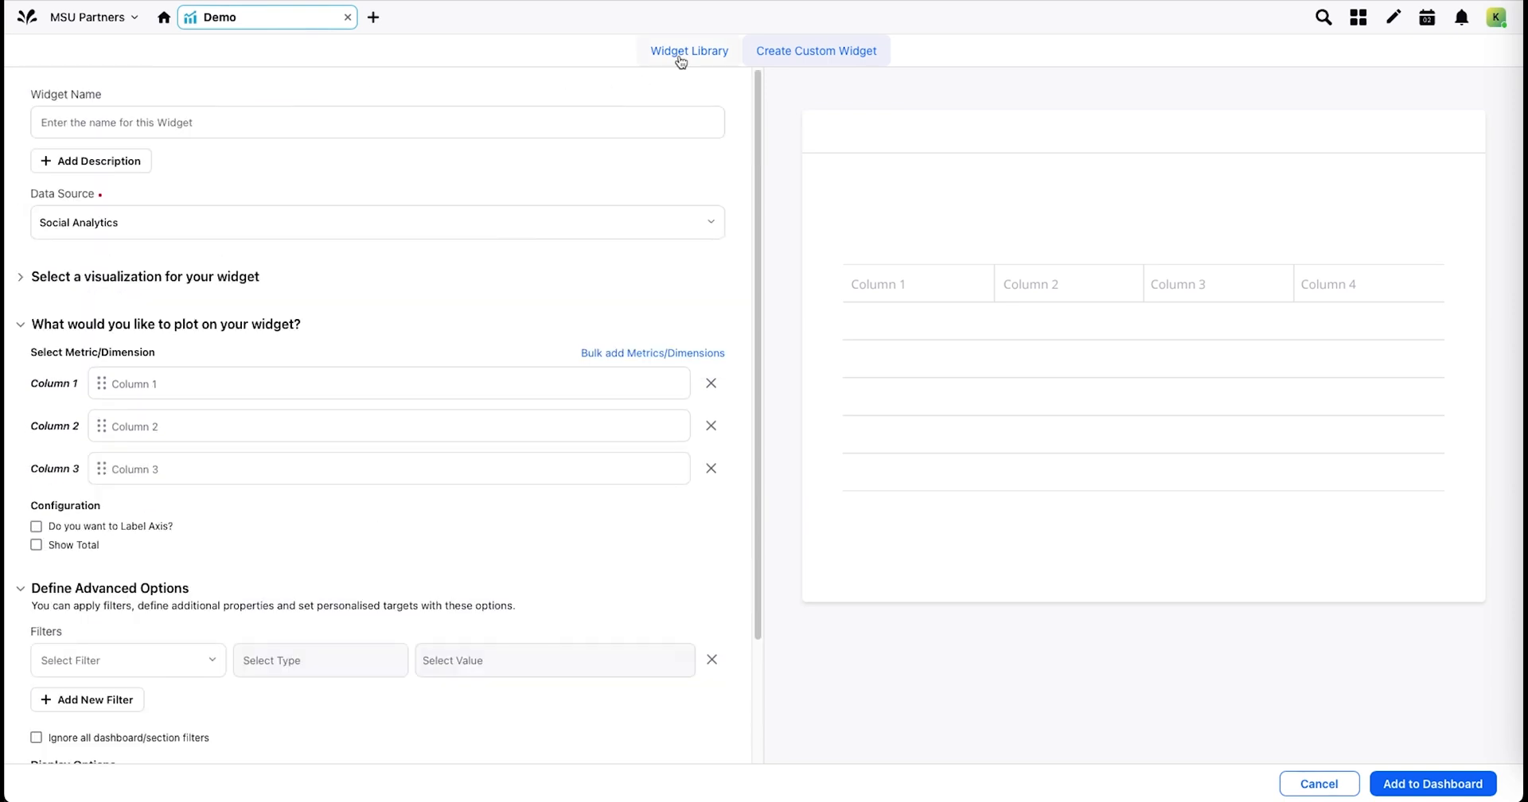
- From Widget Library's Social Network section, add the followers distribution and average engagements widgets
{"action": "left_click", "coordinate": [689, 51]}
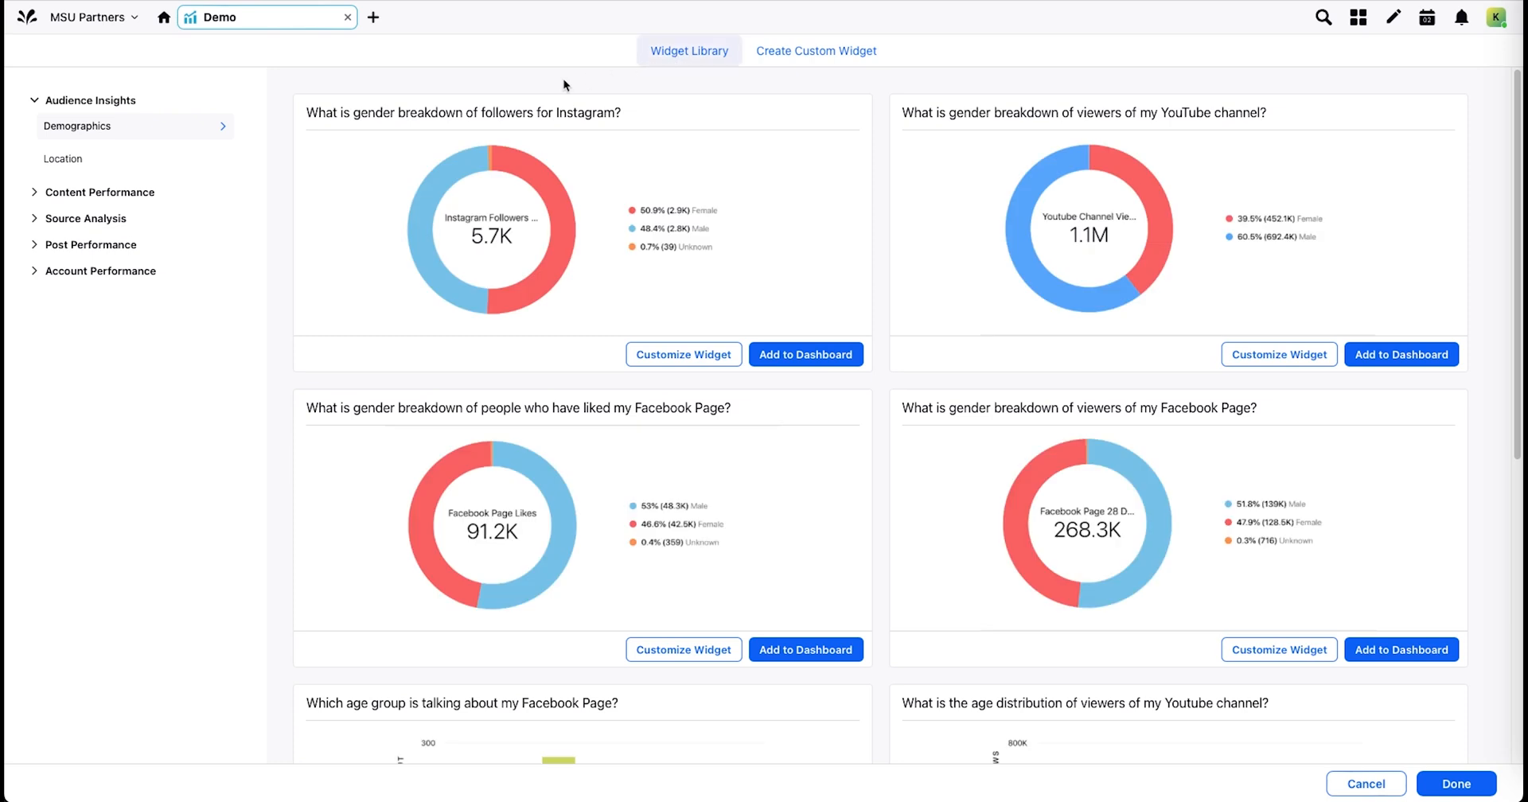
{"action": "mouse_move", "coordinate": [91, 244]}
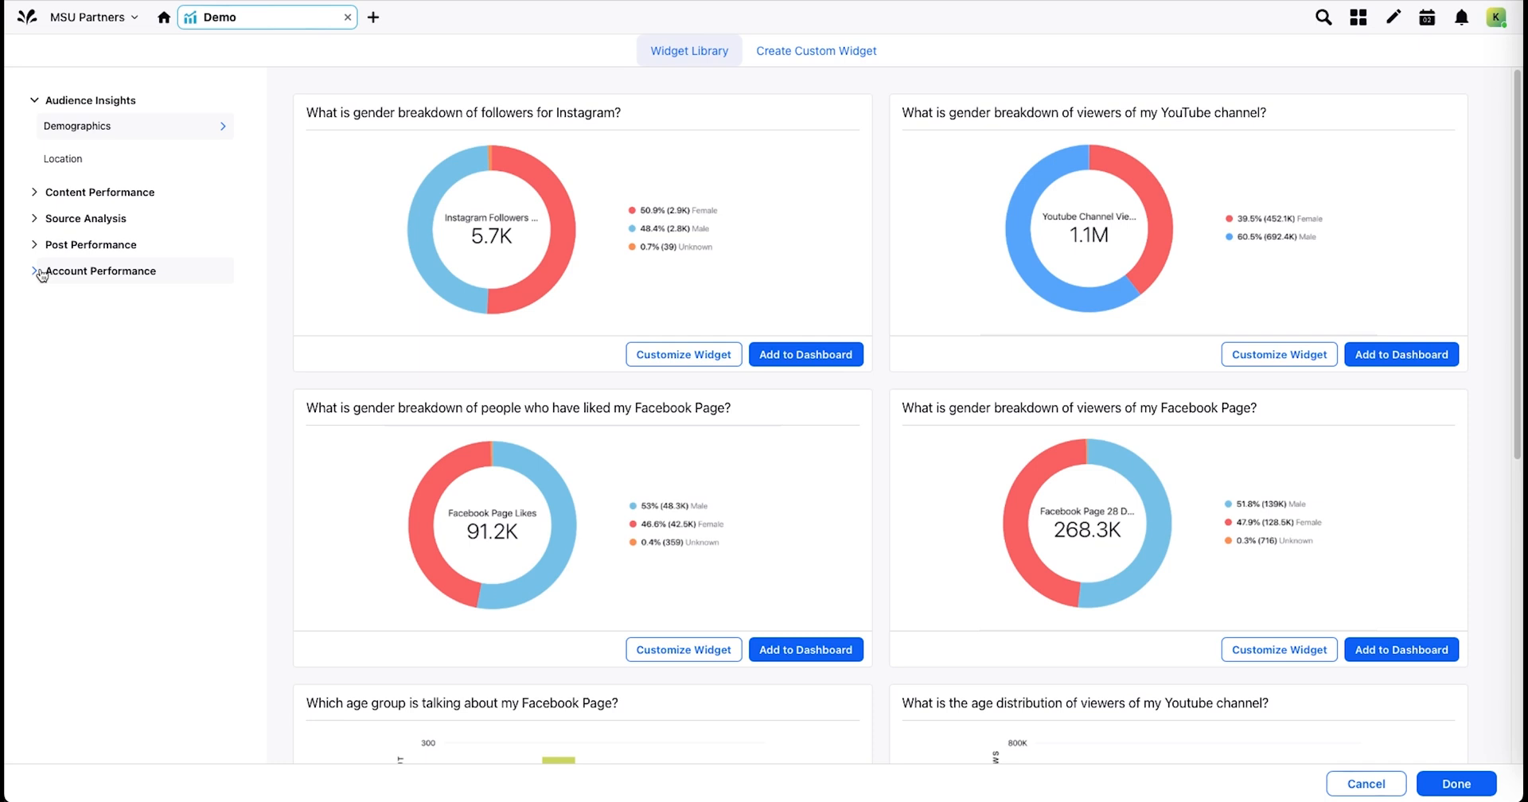
{"action": "left_click", "coordinate": [100, 271]}
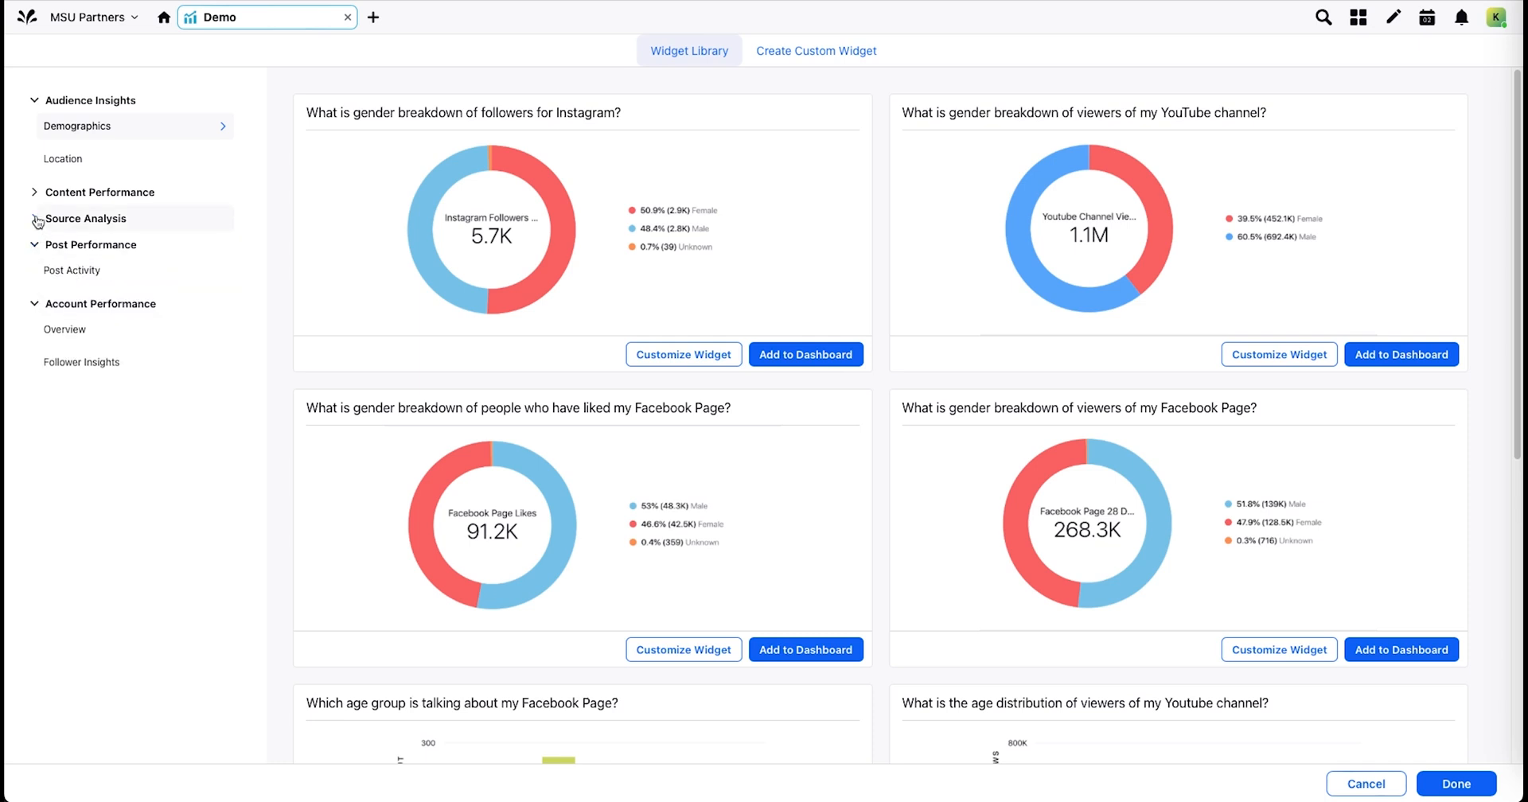
{"action": "left_click", "coordinate": [99, 192]}
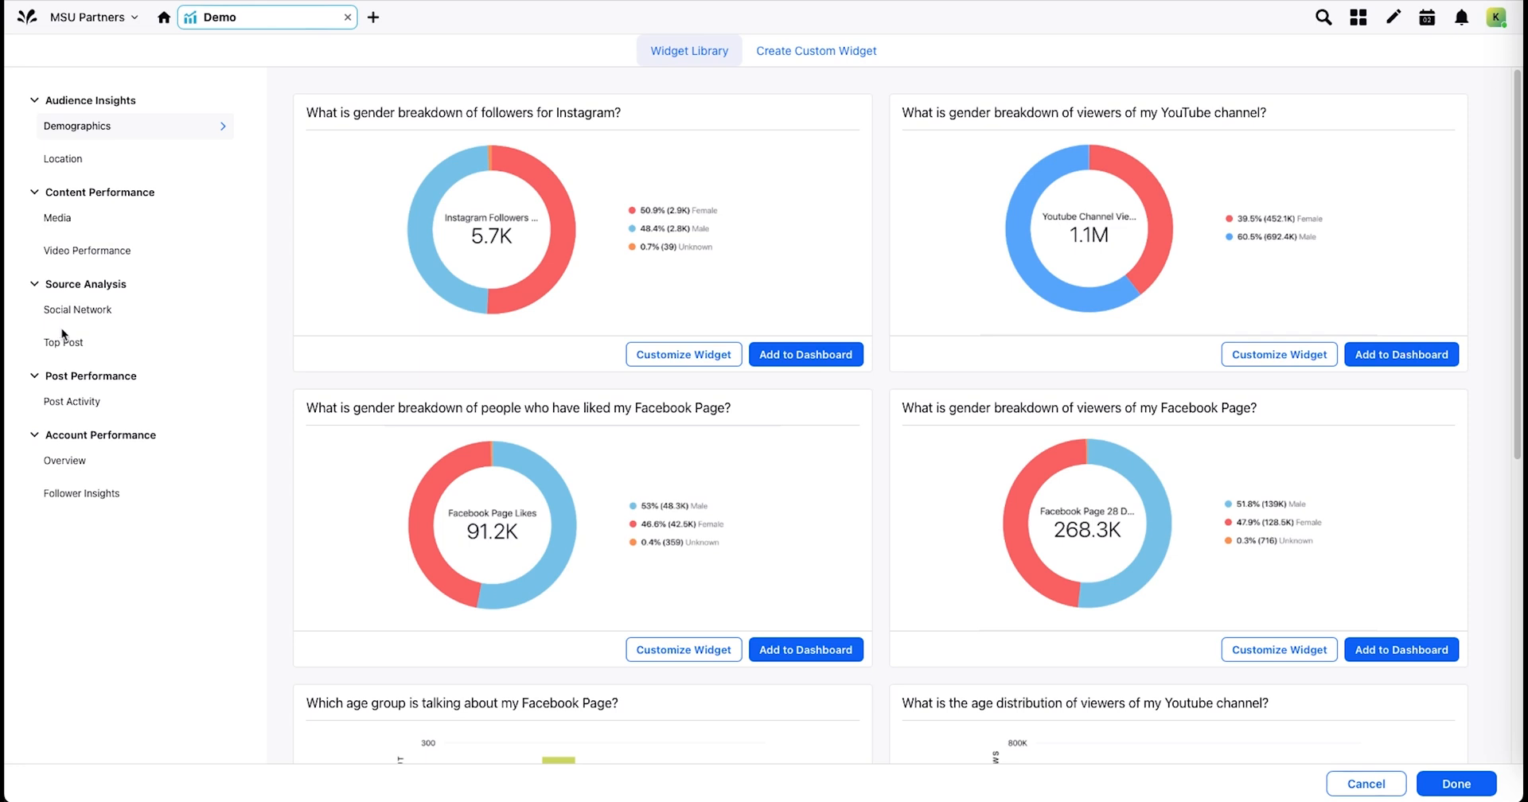
{"action": "left_click", "coordinate": [78, 309]}
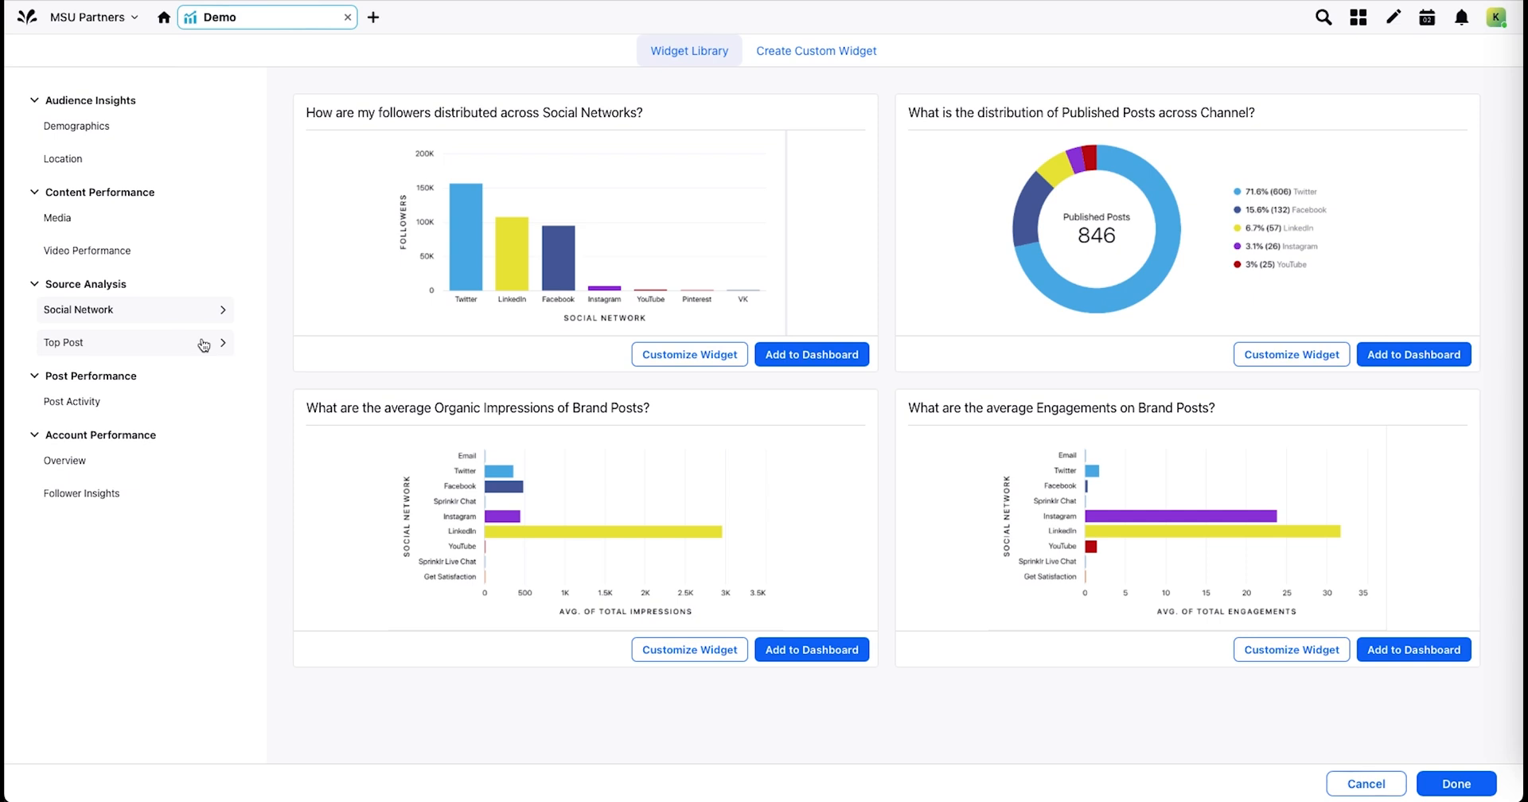
{"action": "mouse_move", "coordinate": [415, 334]}
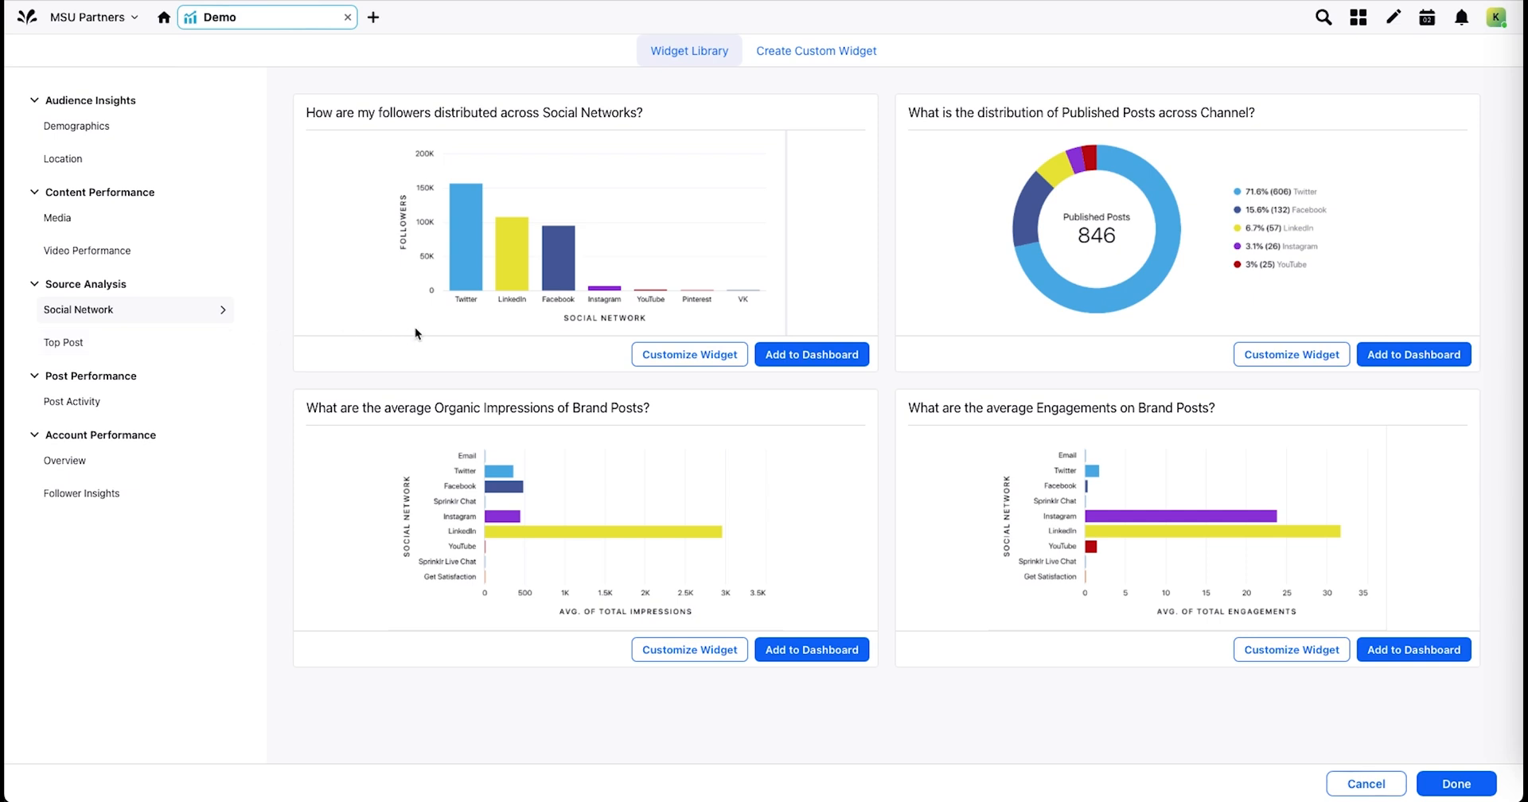
{"action": "mouse_move", "coordinate": [808, 372]}
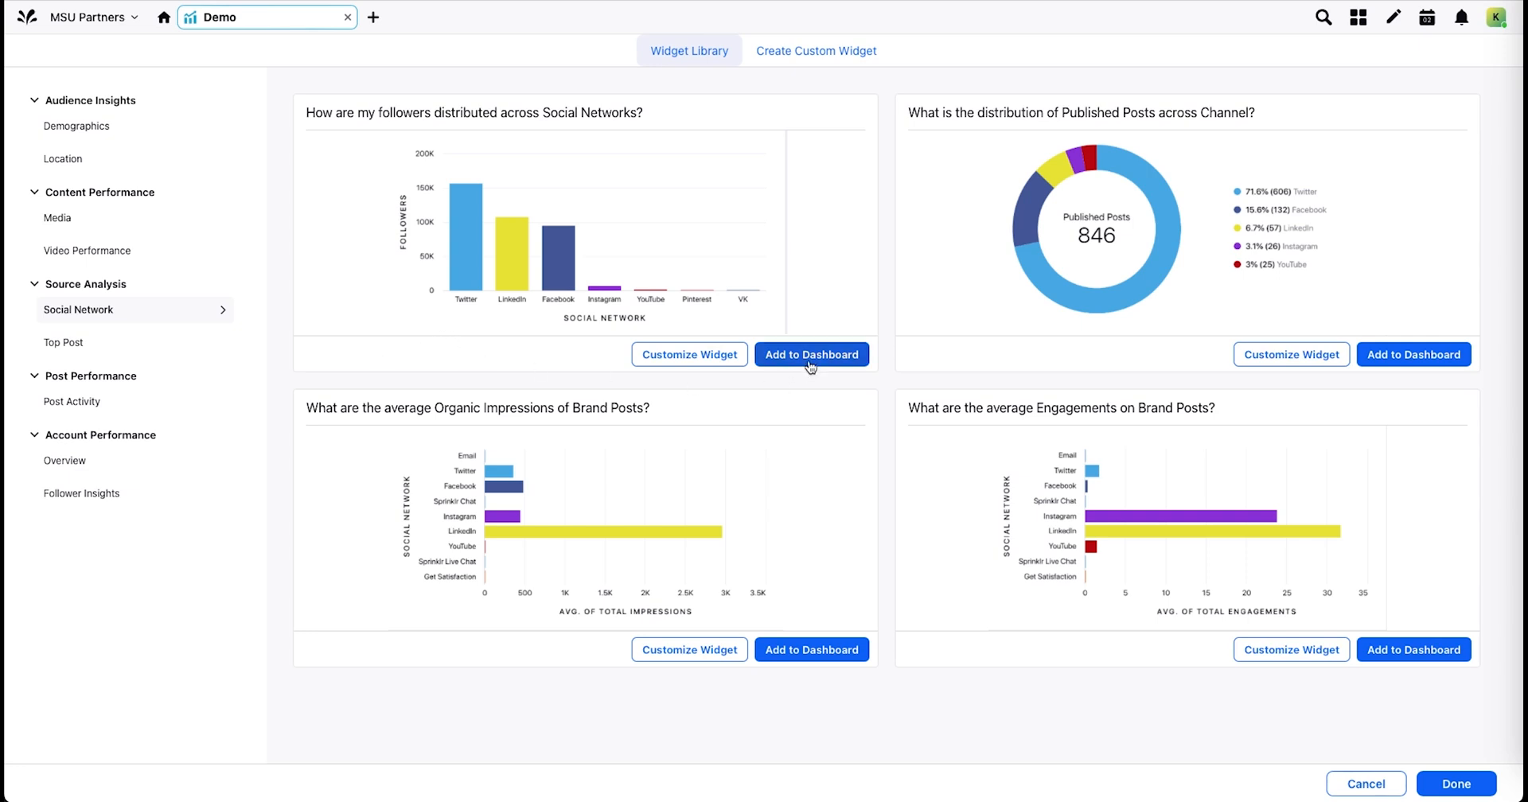
{"action": "mouse_move", "coordinate": [689, 355]}
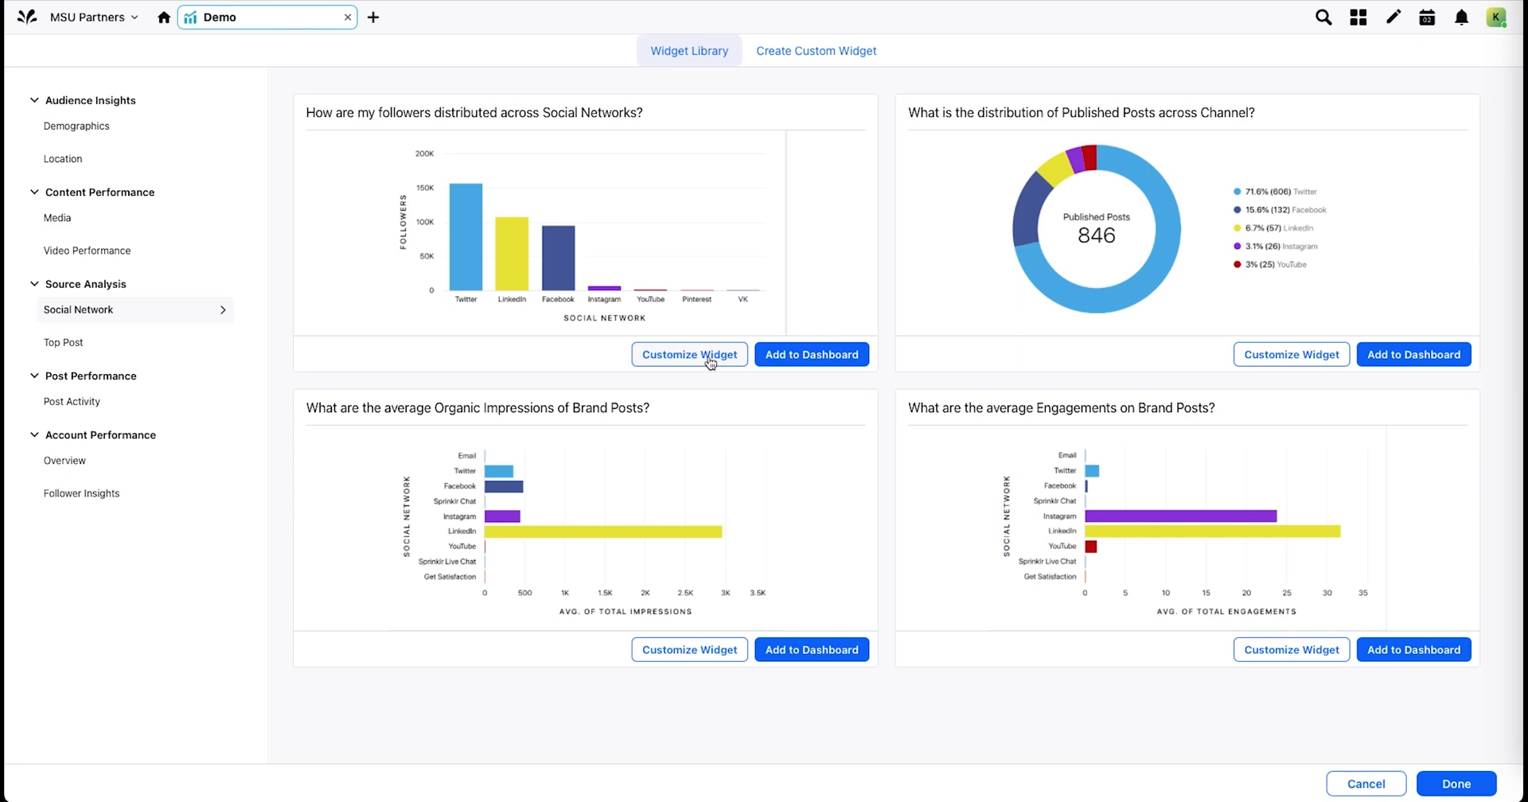
{"action": "left_click", "coordinate": [811, 354]}
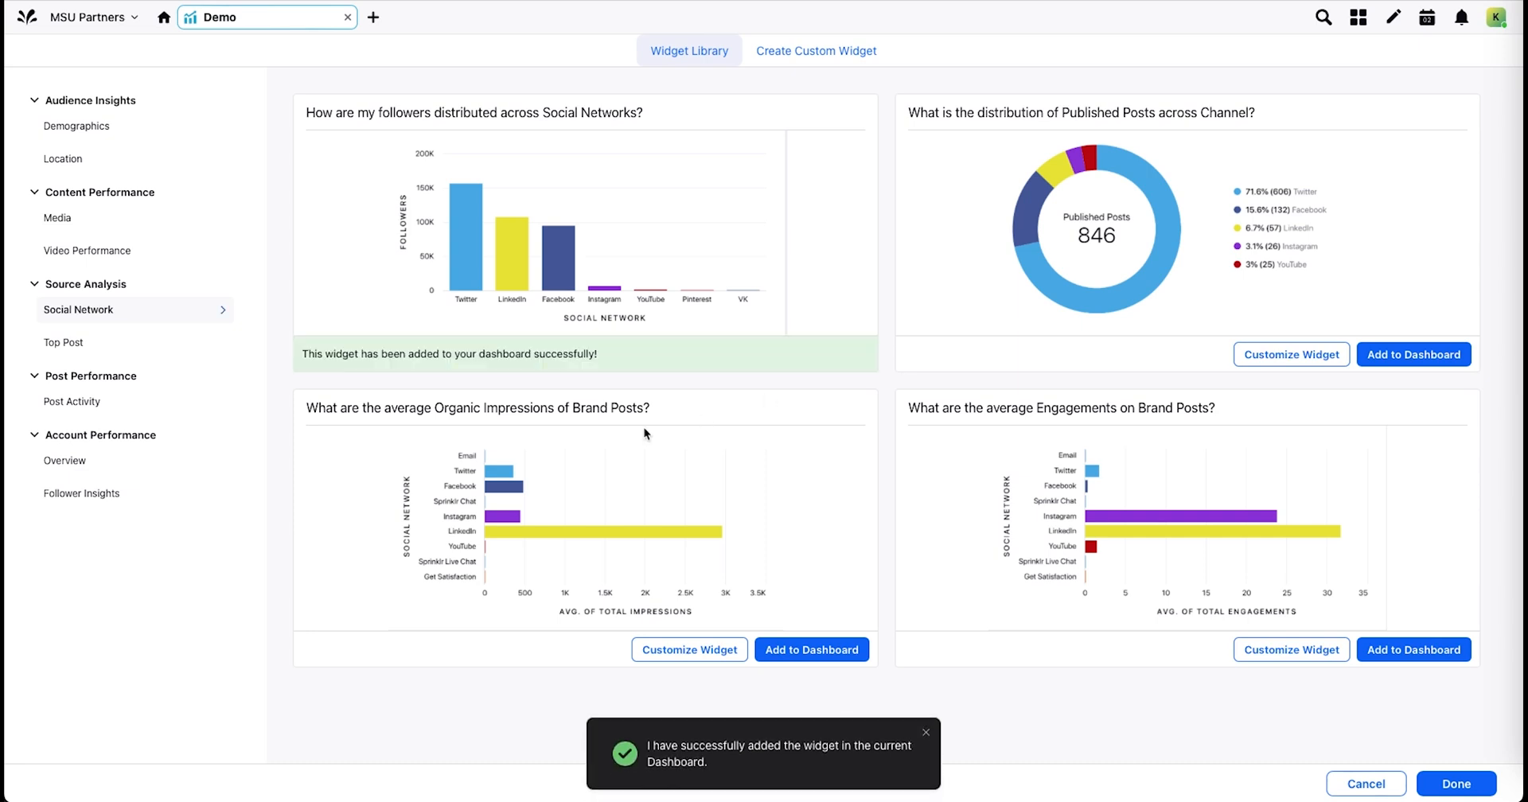
{"action": "left_click", "coordinate": [1413, 649]}
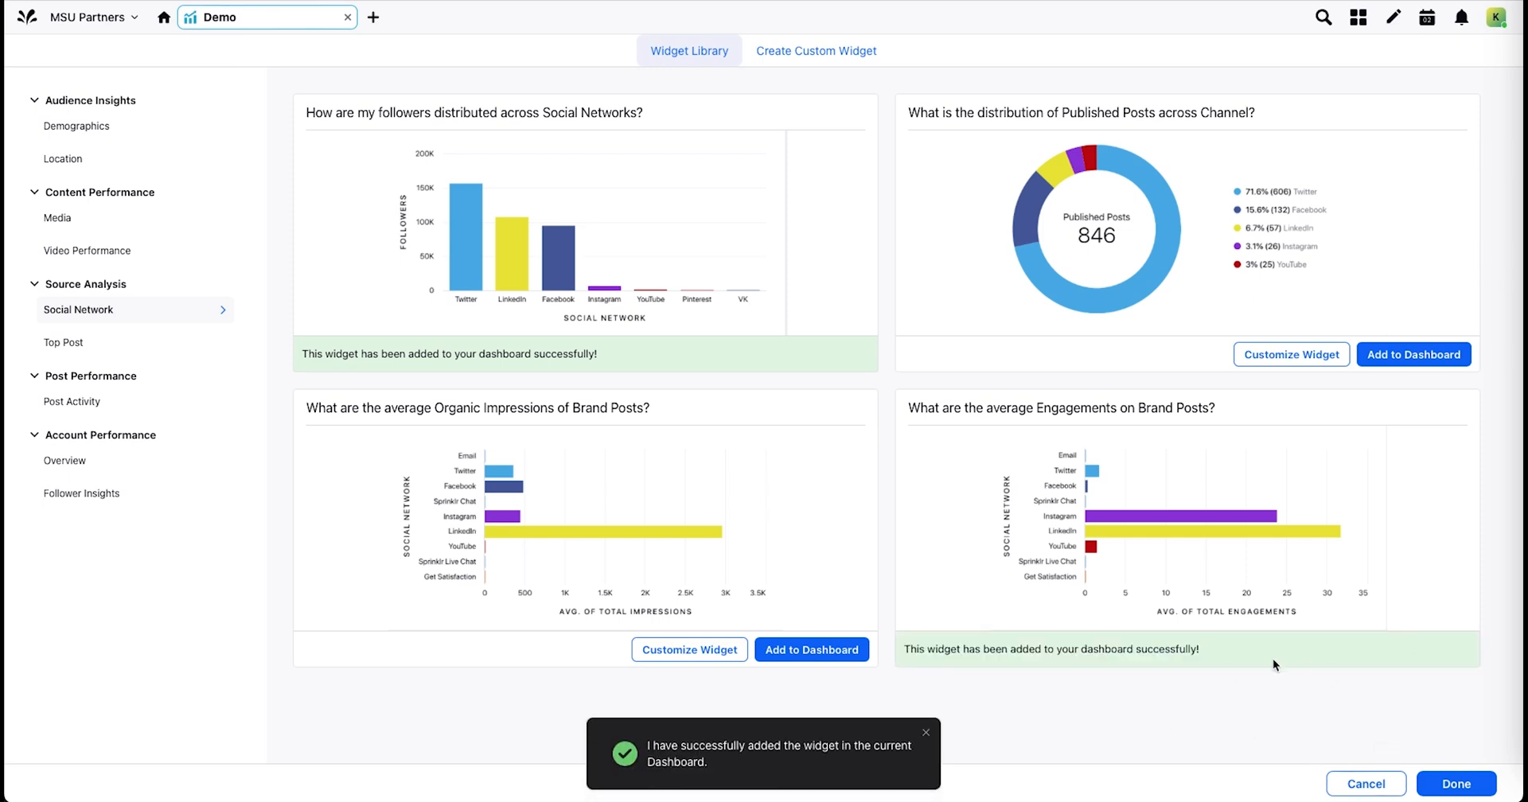
{"action": "left_click", "coordinate": [1454, 784]}
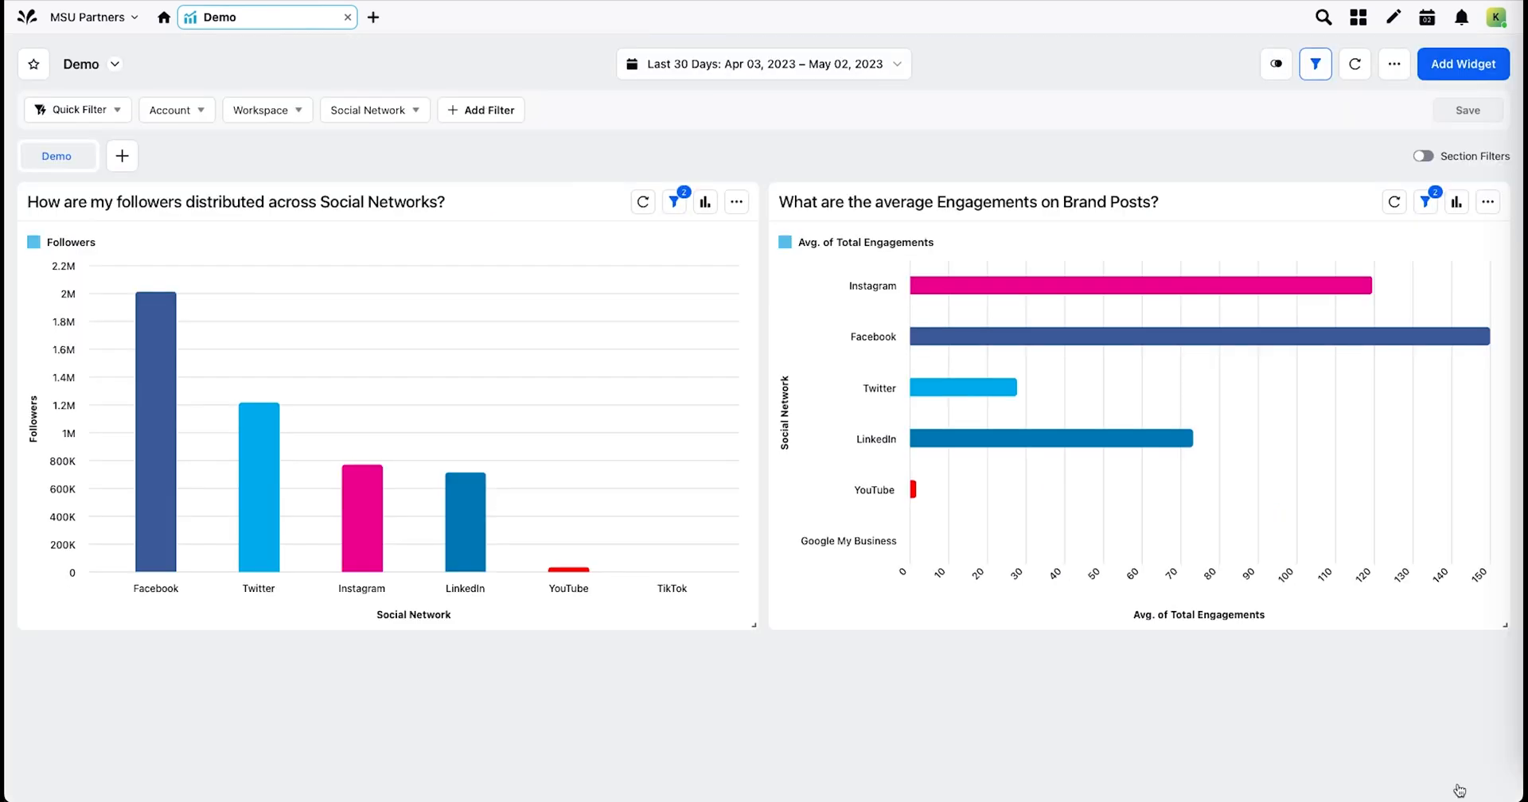
{"action": "mouse_move", "coordinate": [745, 694]}
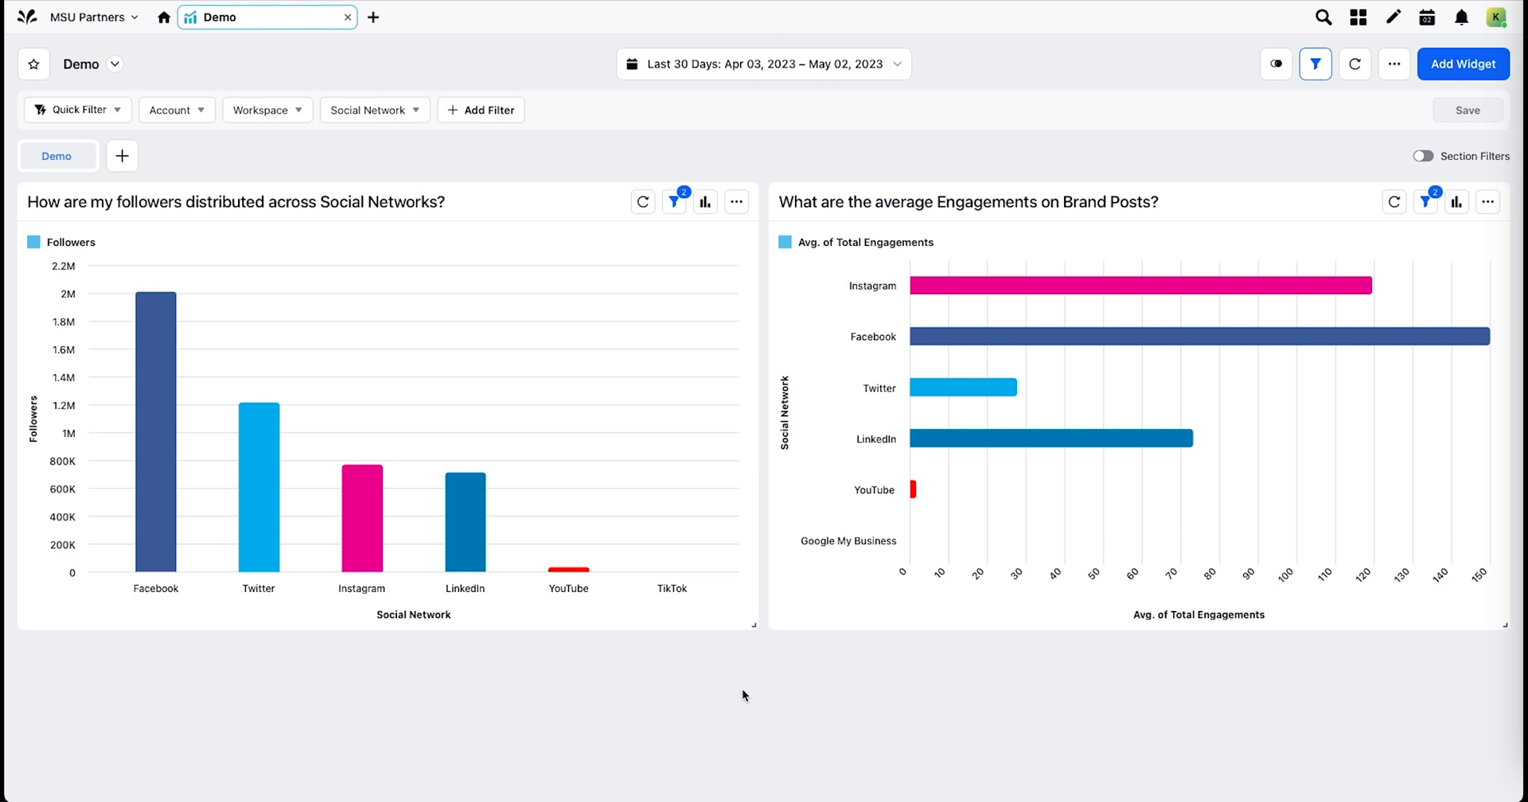
{"action": "mouse_move", "coordinate": [1423, 156]}
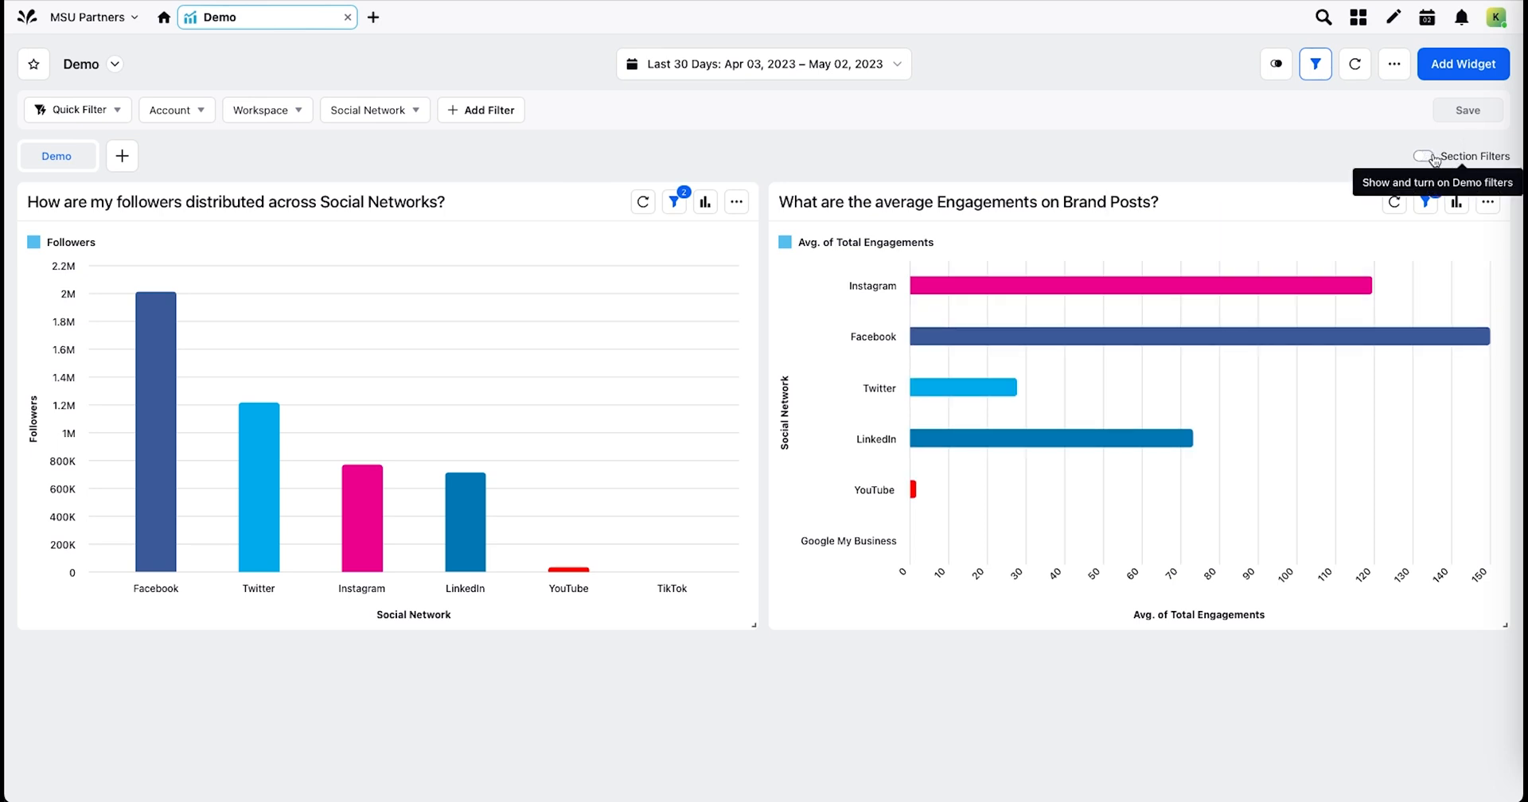
- Toggle section filters on and back off, then scroll through the reordered widgets
{"action": "left_click", "coordinate": [1412, 156]}
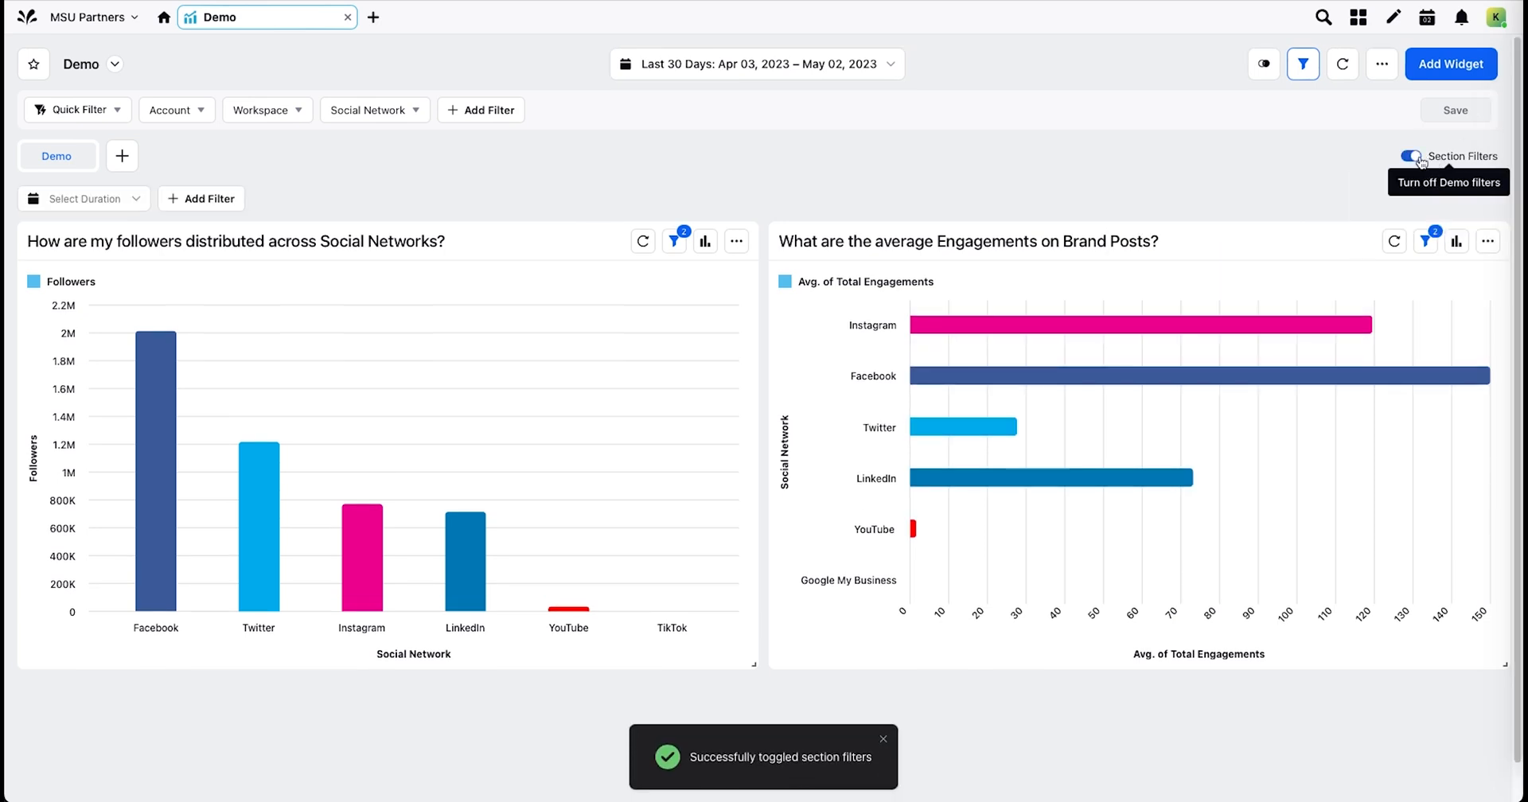
{"action": "left_click", "coordinate": [1420, 157]}
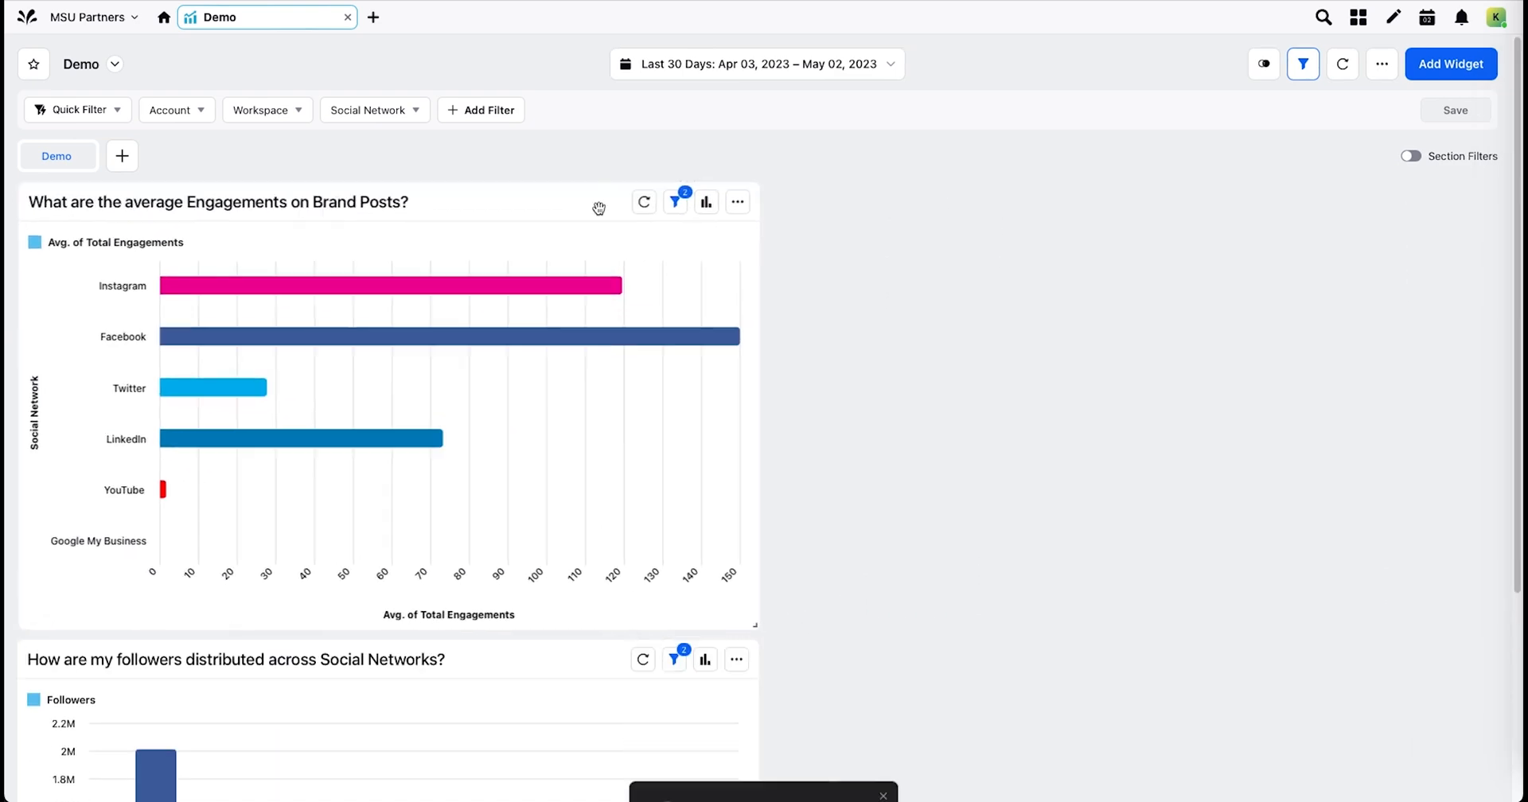
{"action": "scroll", "scroll_direction": "down", "scroll_amount": 3}
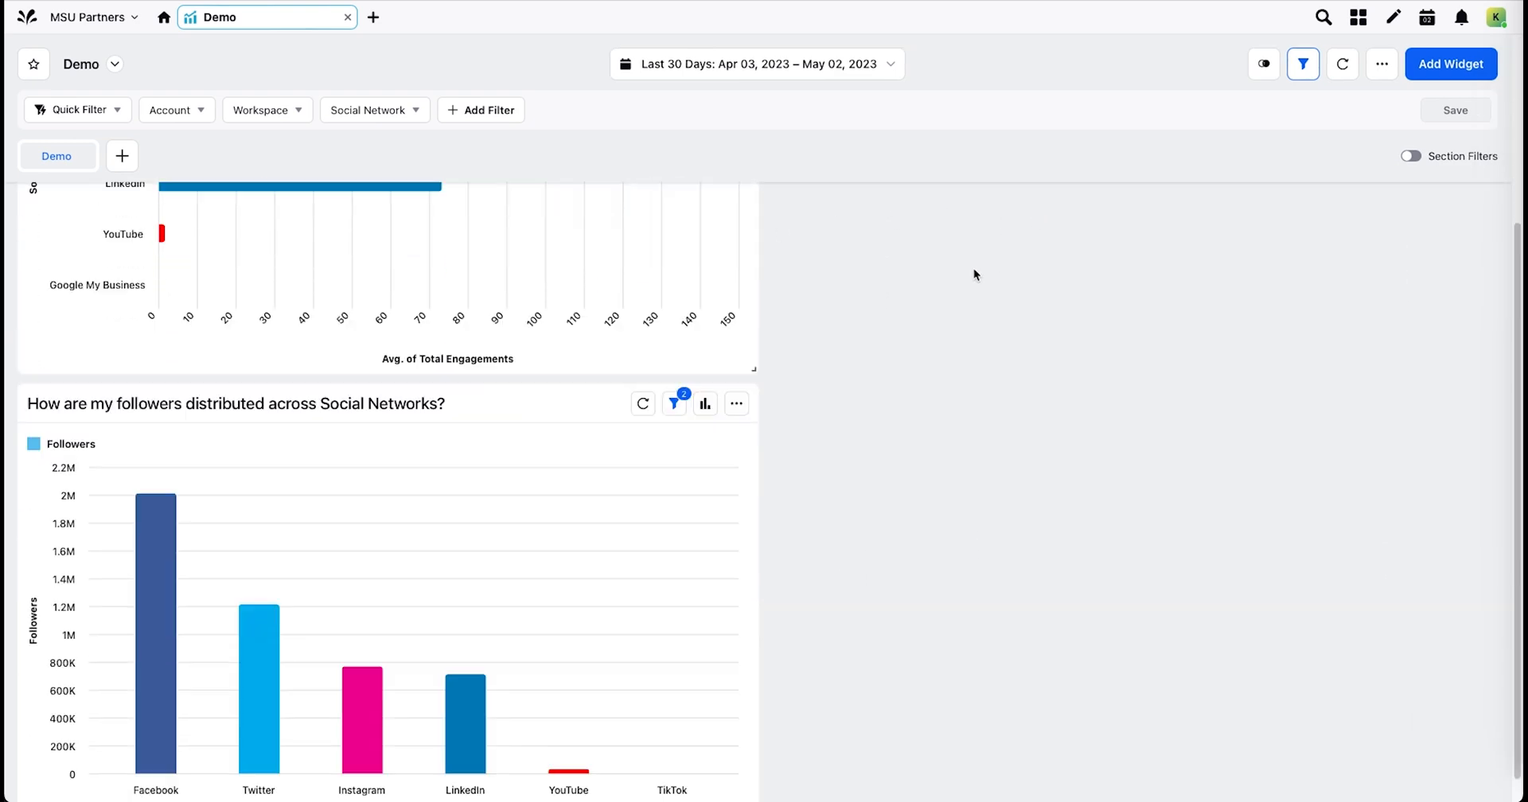
{"action": "scroll", "scroll_direction": "down", "scroll_amount": 3}
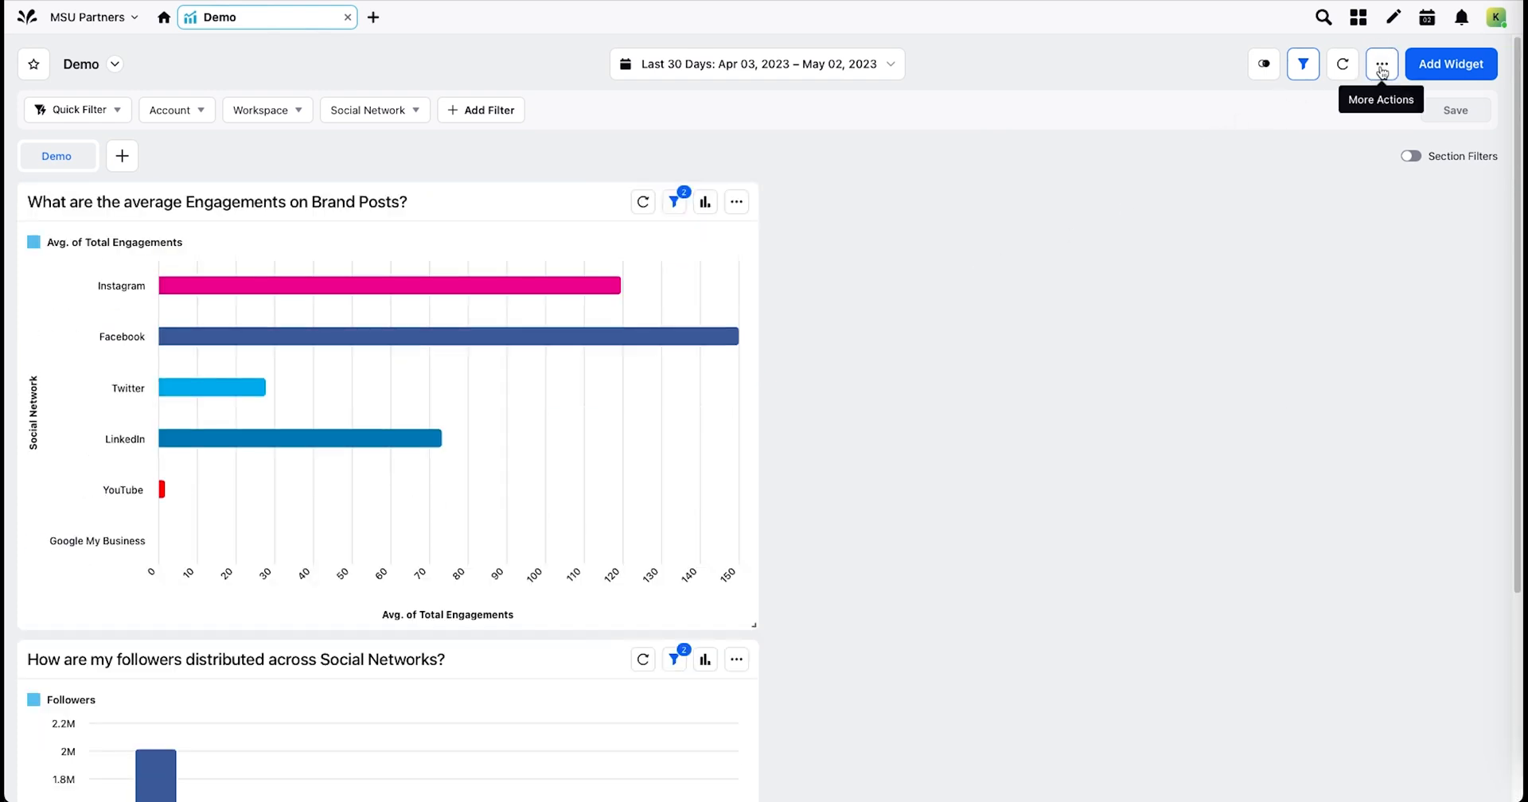
- In Edit Layout, drag the followers chart ahead of the engagements chart
{"action": "left_click", "coordinate": [1381, 63]}
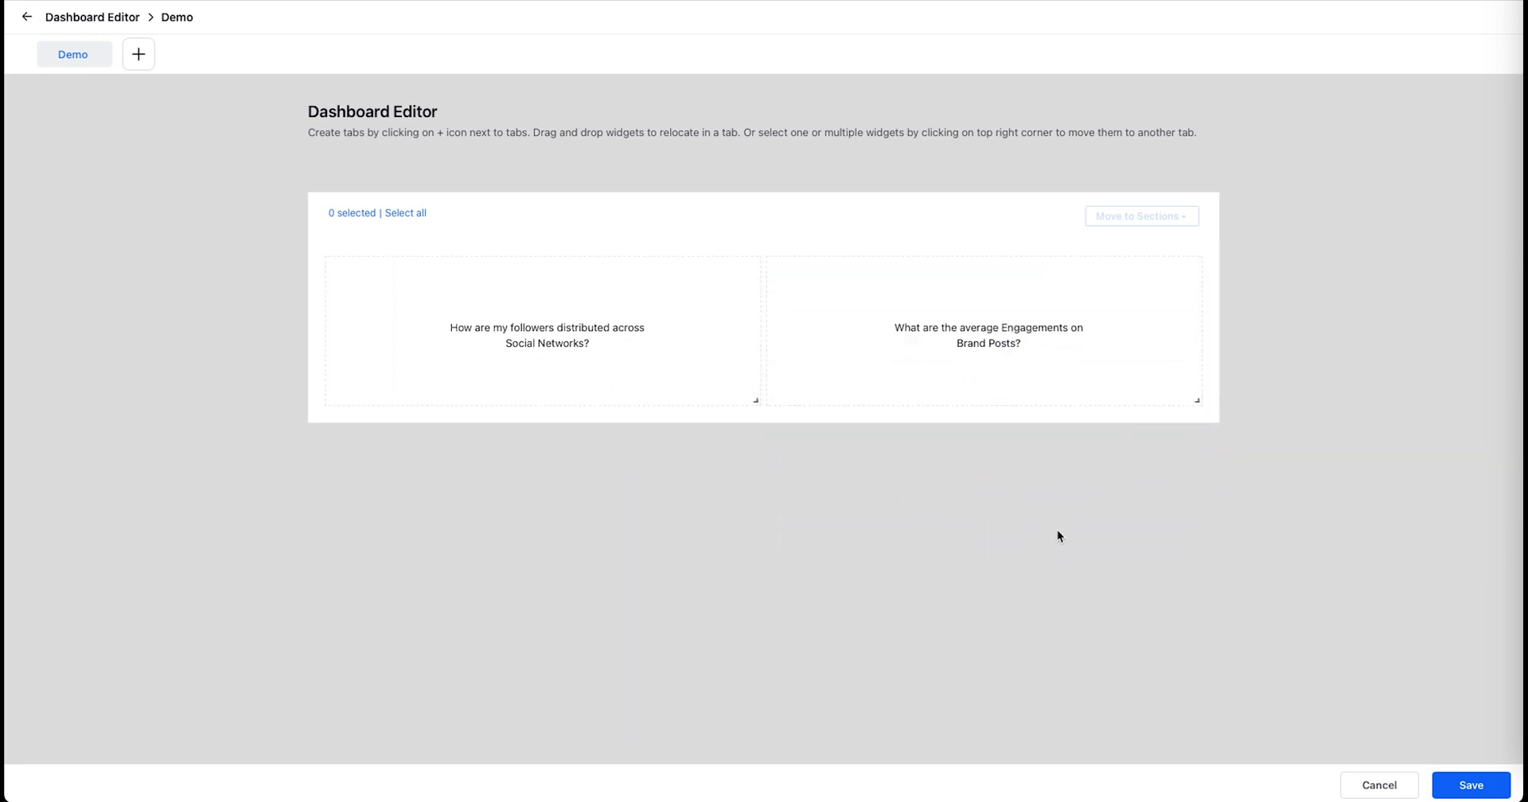
{"action": "left_click_drag", "start_coordinate": [547, 329], "coordinate": [974, 326]}
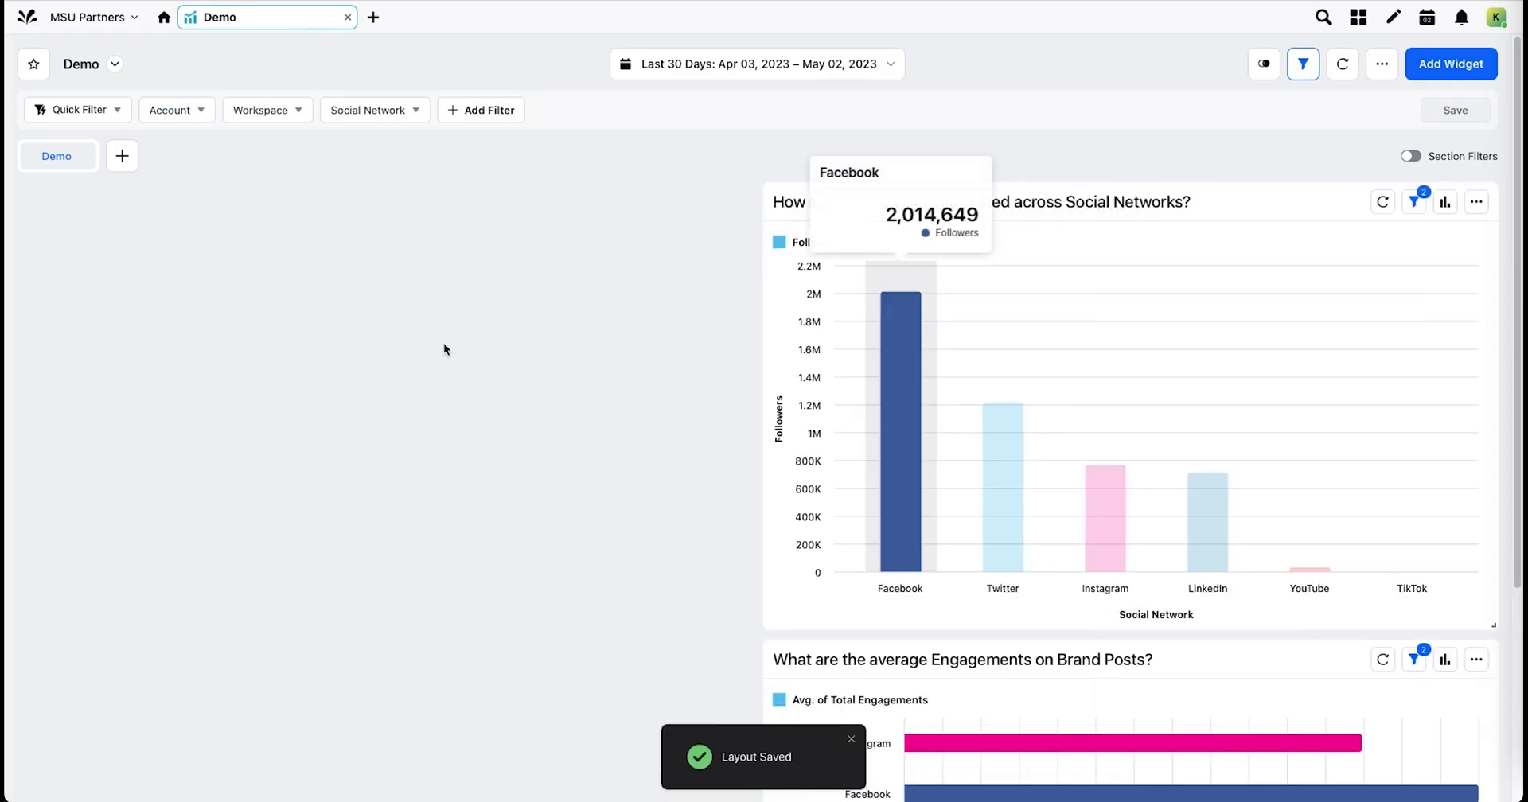
- Add Untitled tab 2, return to the Demo tab, and show the actions menu with Share
{"action": "left_click", "coordinate": [122, 156]}
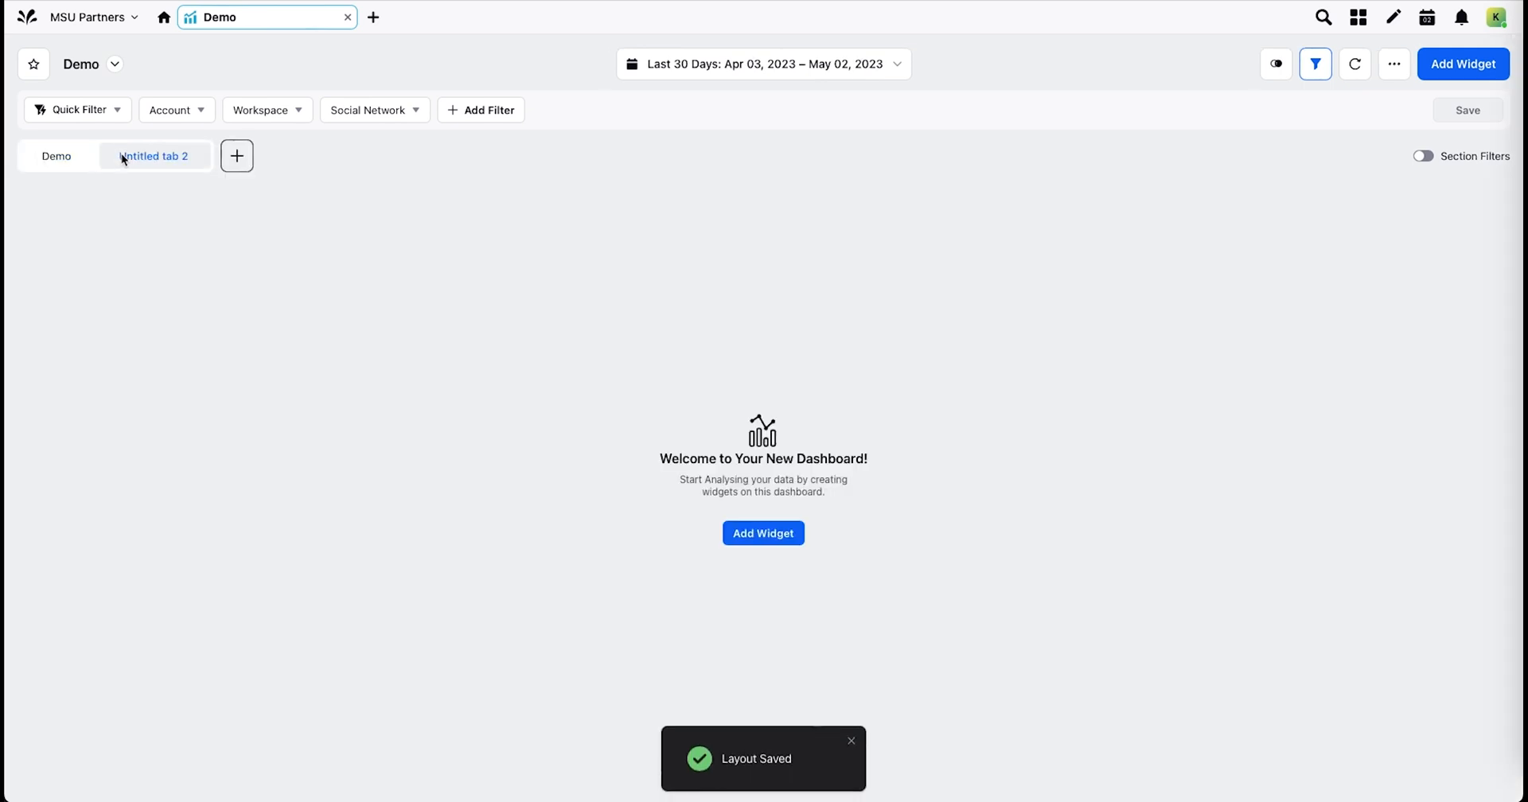
{"action": "mouse_move", "coordinate": [55, 156]}
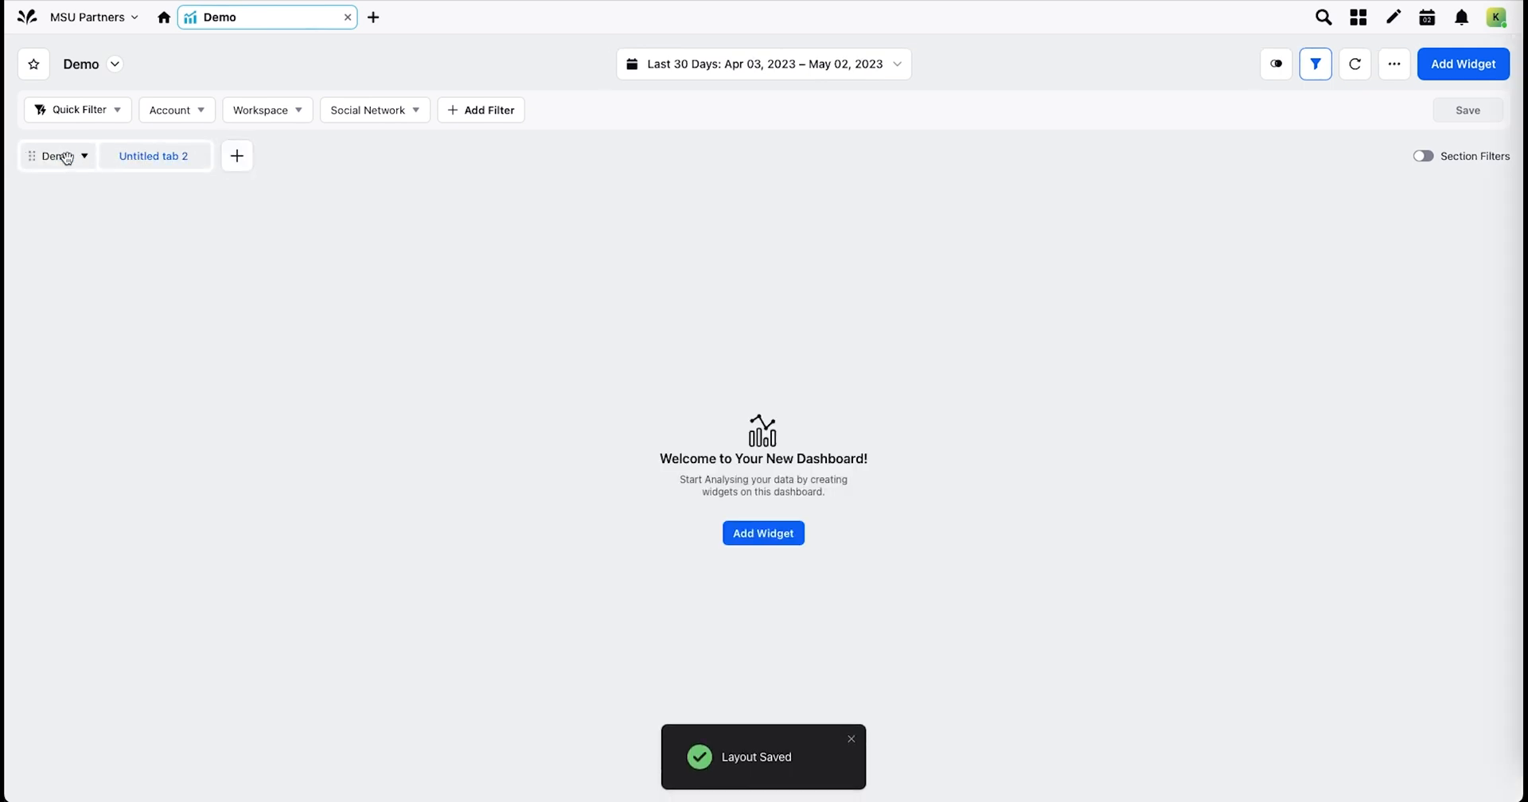
{"action": "left_click", "coordinate": [153, 156]}
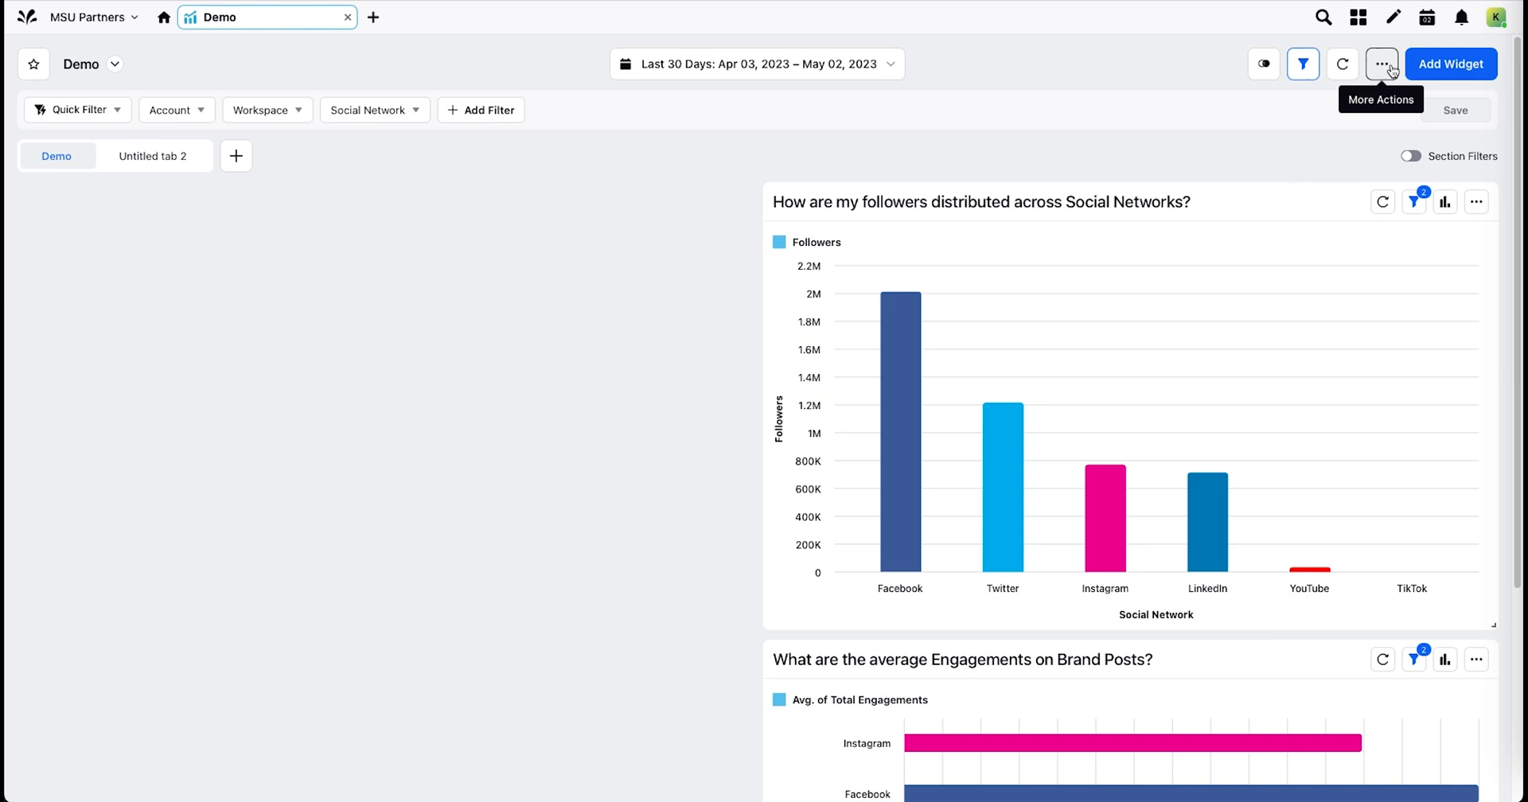
{"action": "left_click", "coordinate": [1381, 65]}
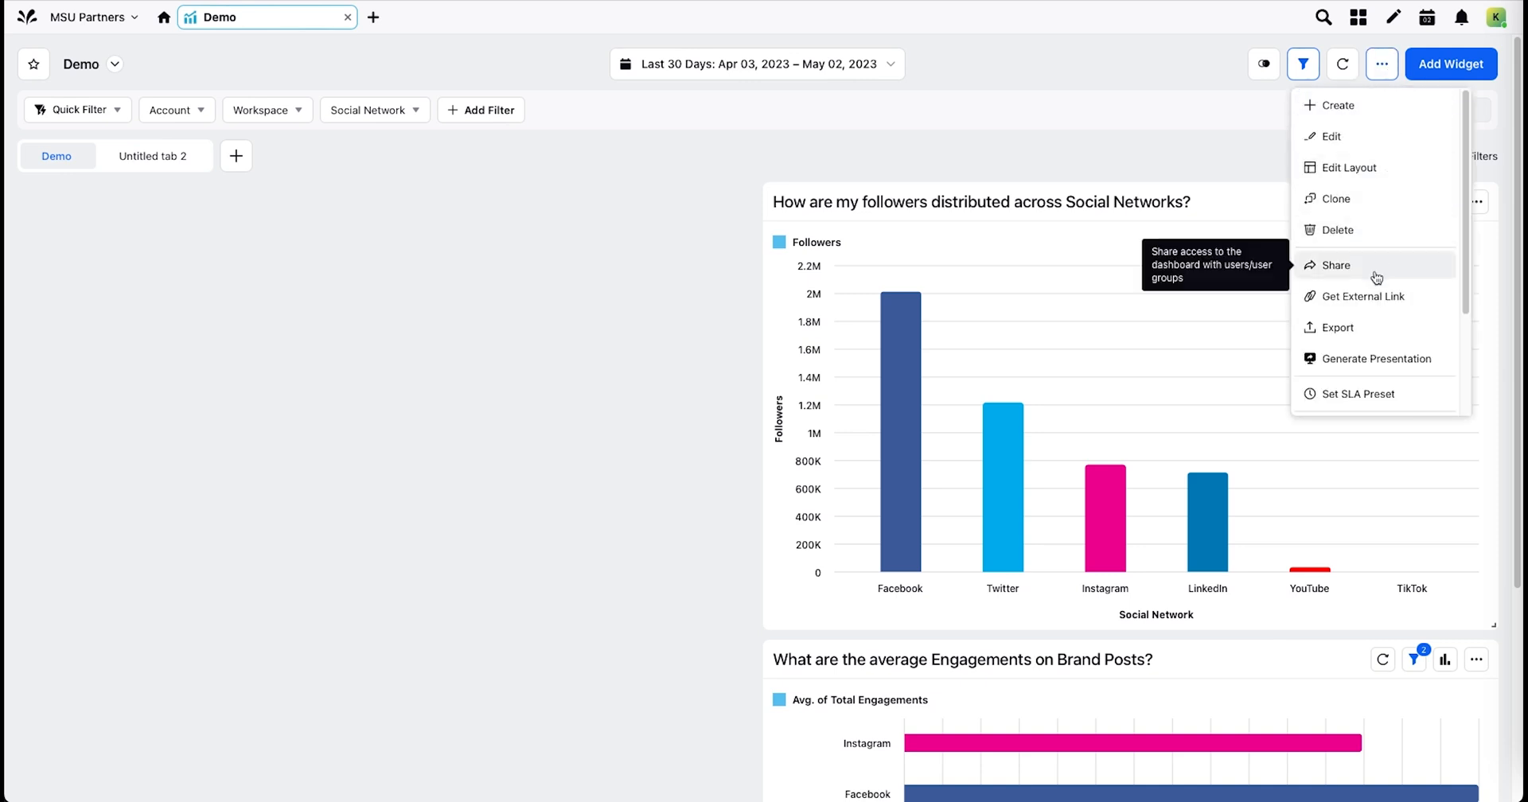